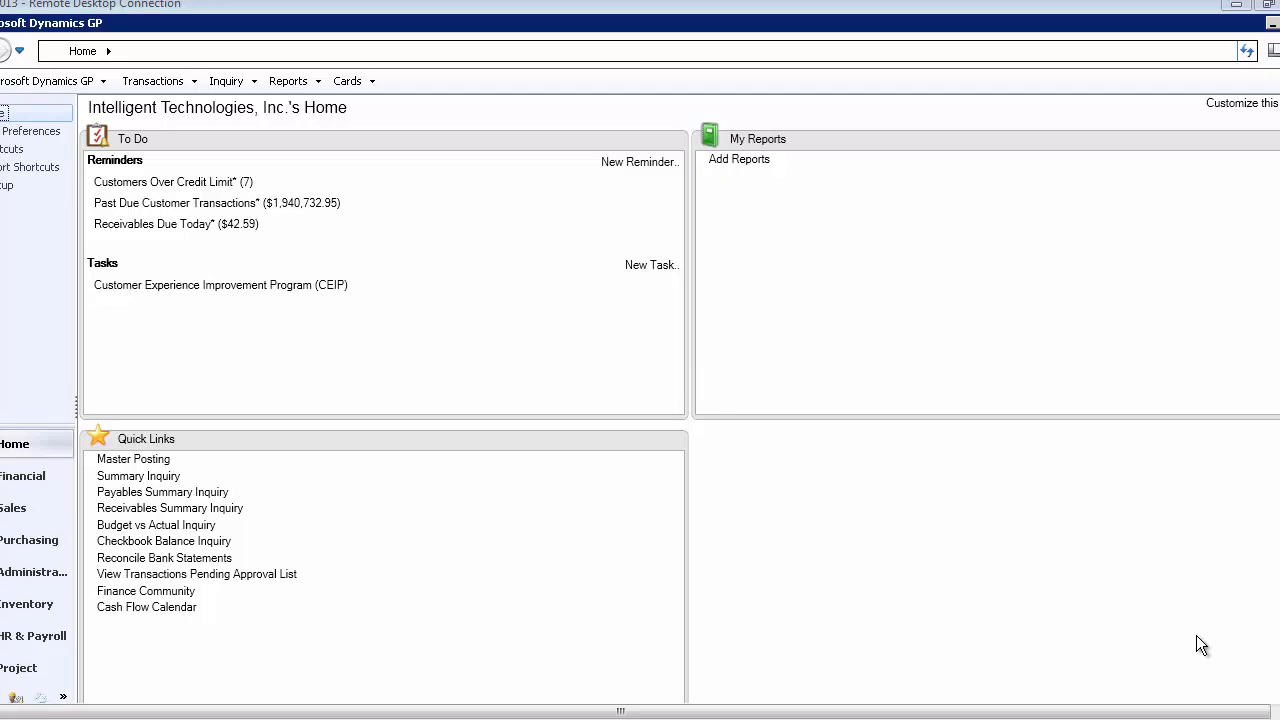
pyautogui.moveTo(1192, 626)
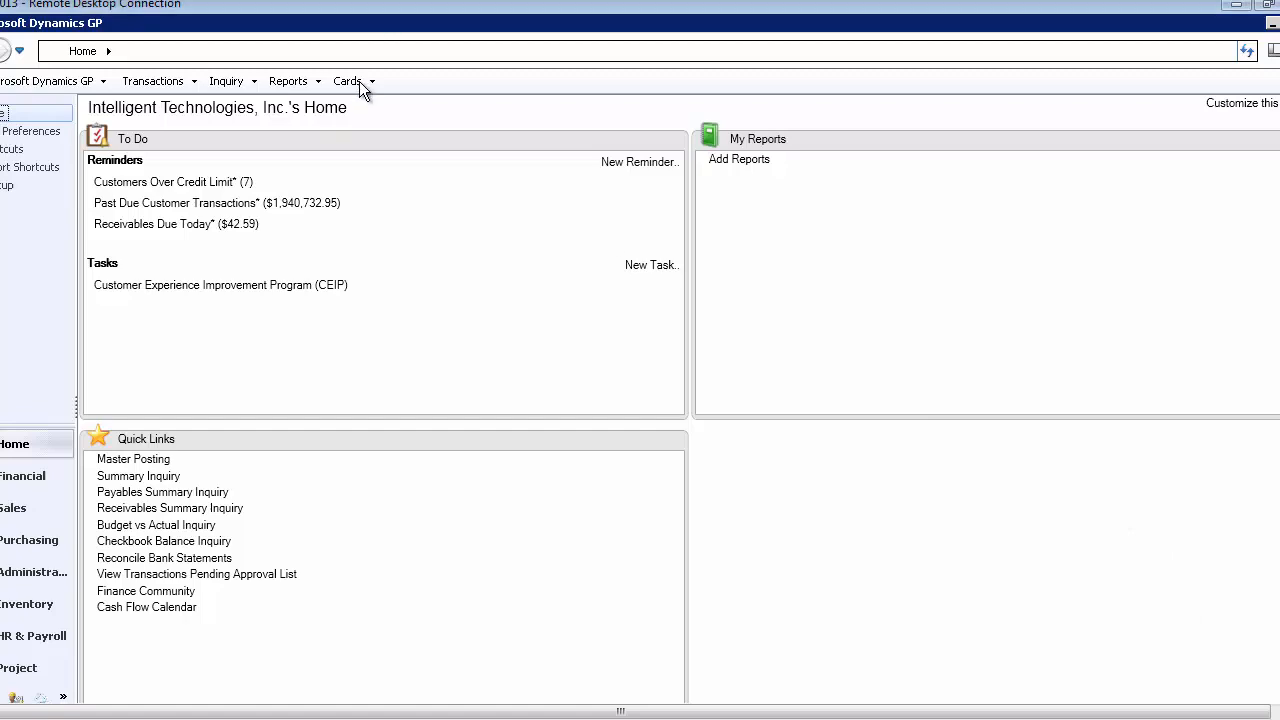
# Step: Bring up the HOTELEDGER project via Cards > Project > Project and open its Fees
pyautogui.click(348, 80)
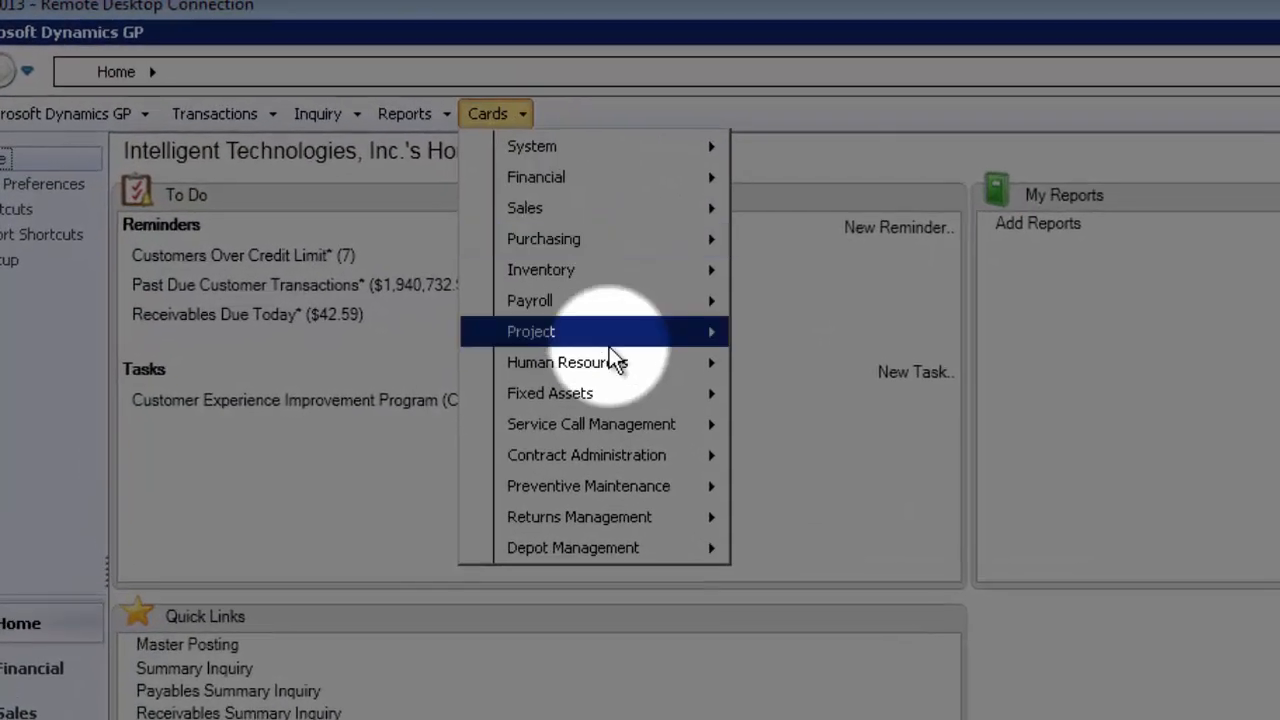
pyautogui.click(532, 332)
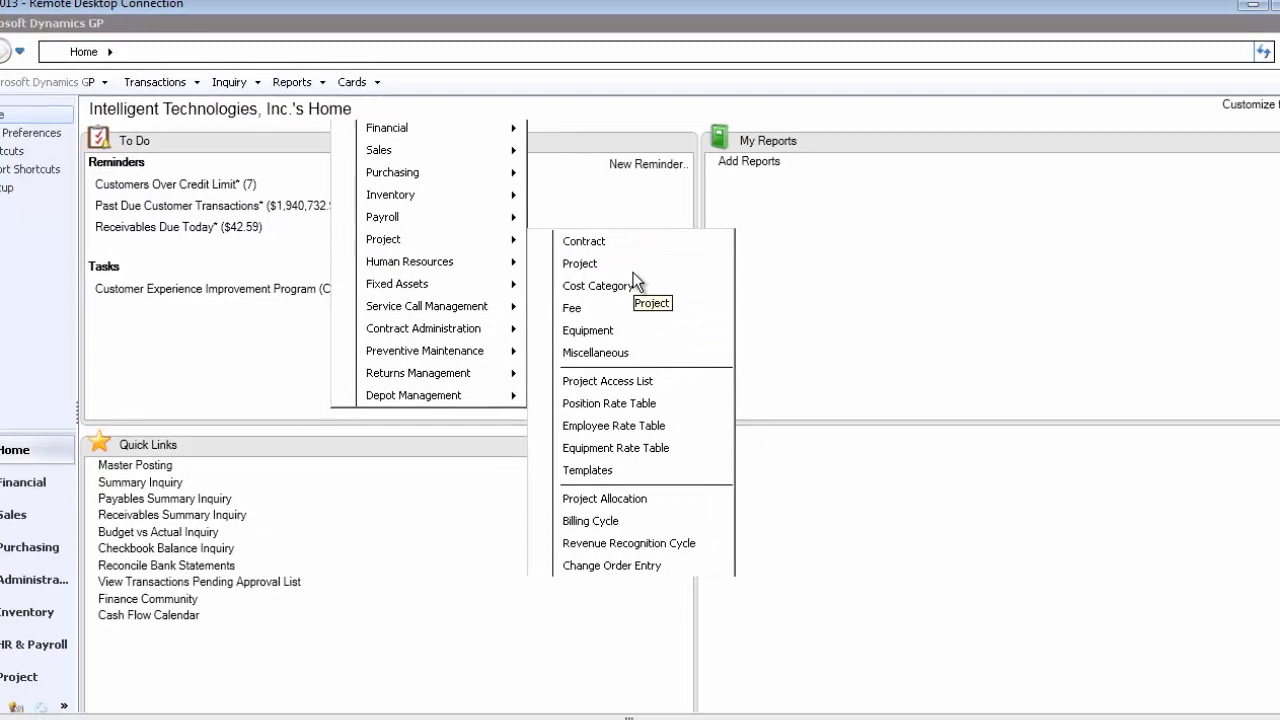
pyautogui.click(580, 264)
pyautogui.write('HOTELEDGER')
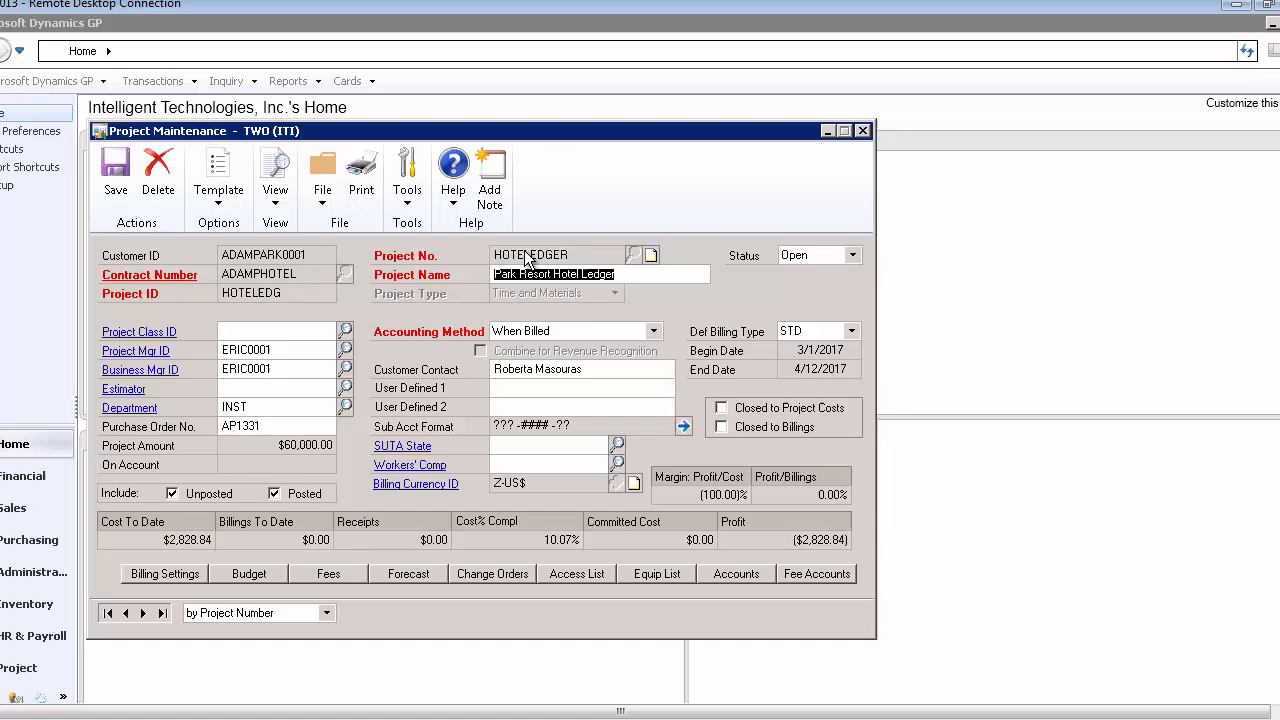
pyautogui.click(330, 572)
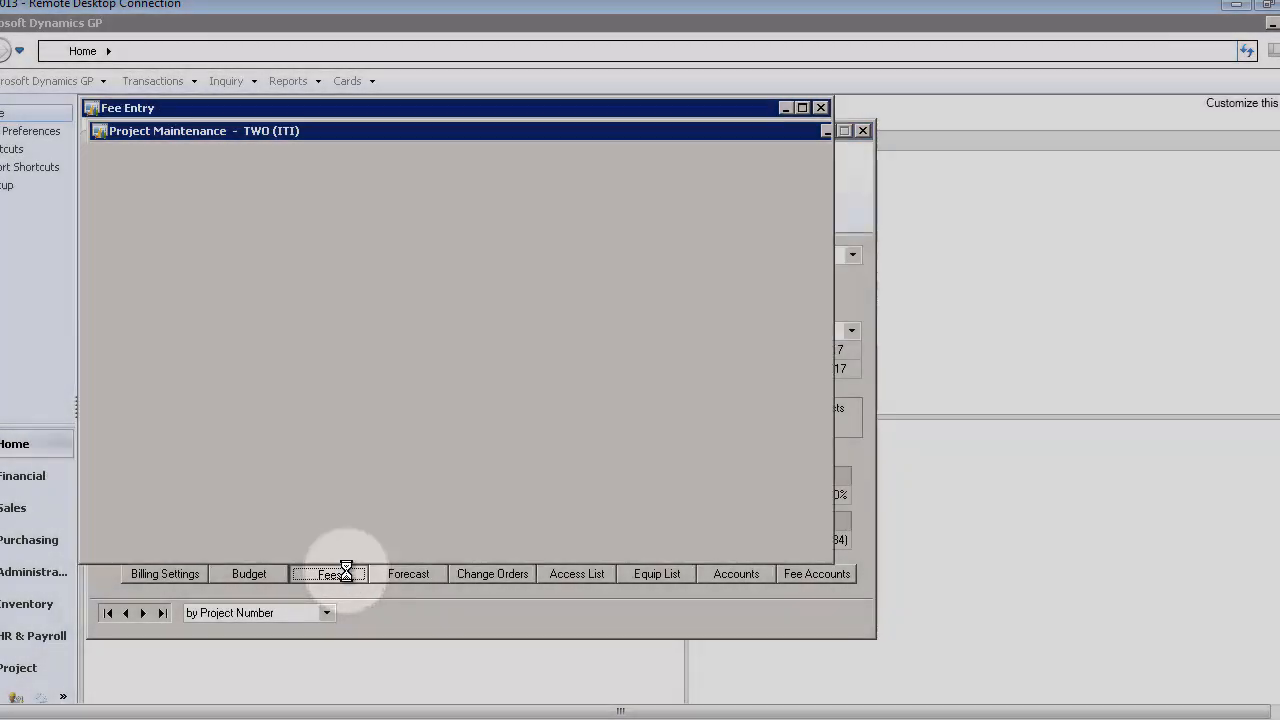
pyautogui.click(330, 572)
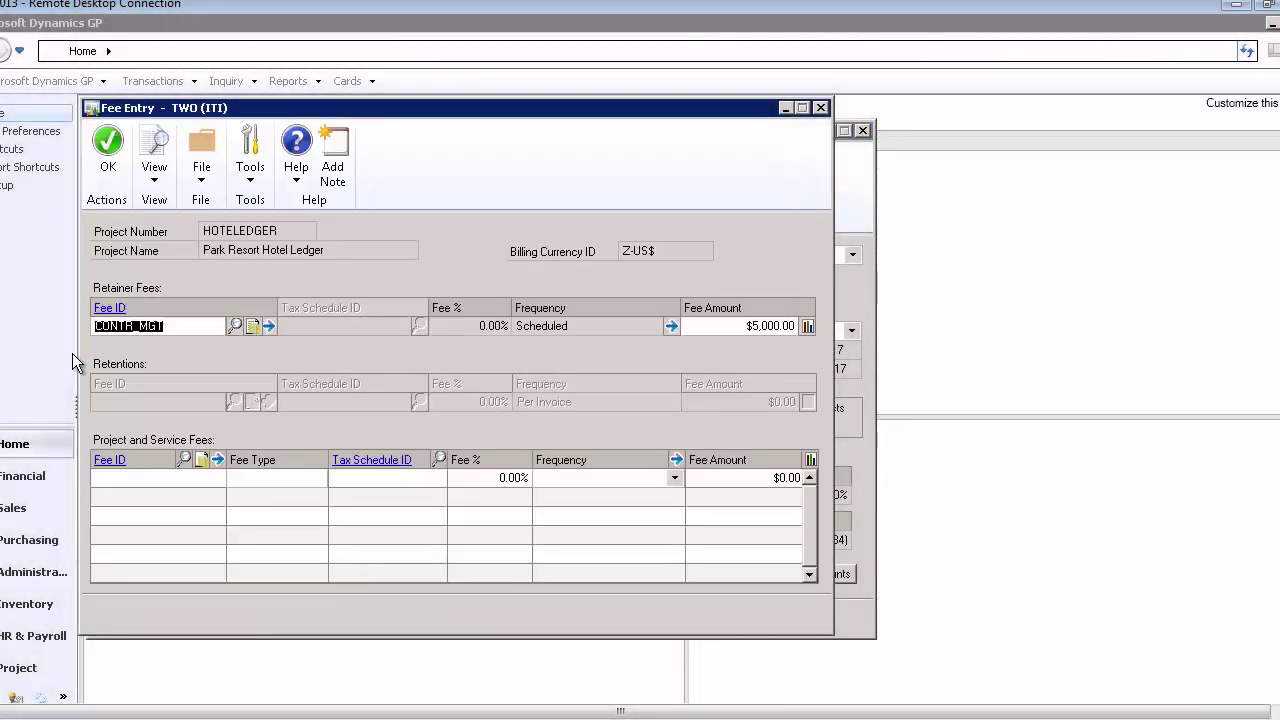
pyautogui.moveTo(164, 292)
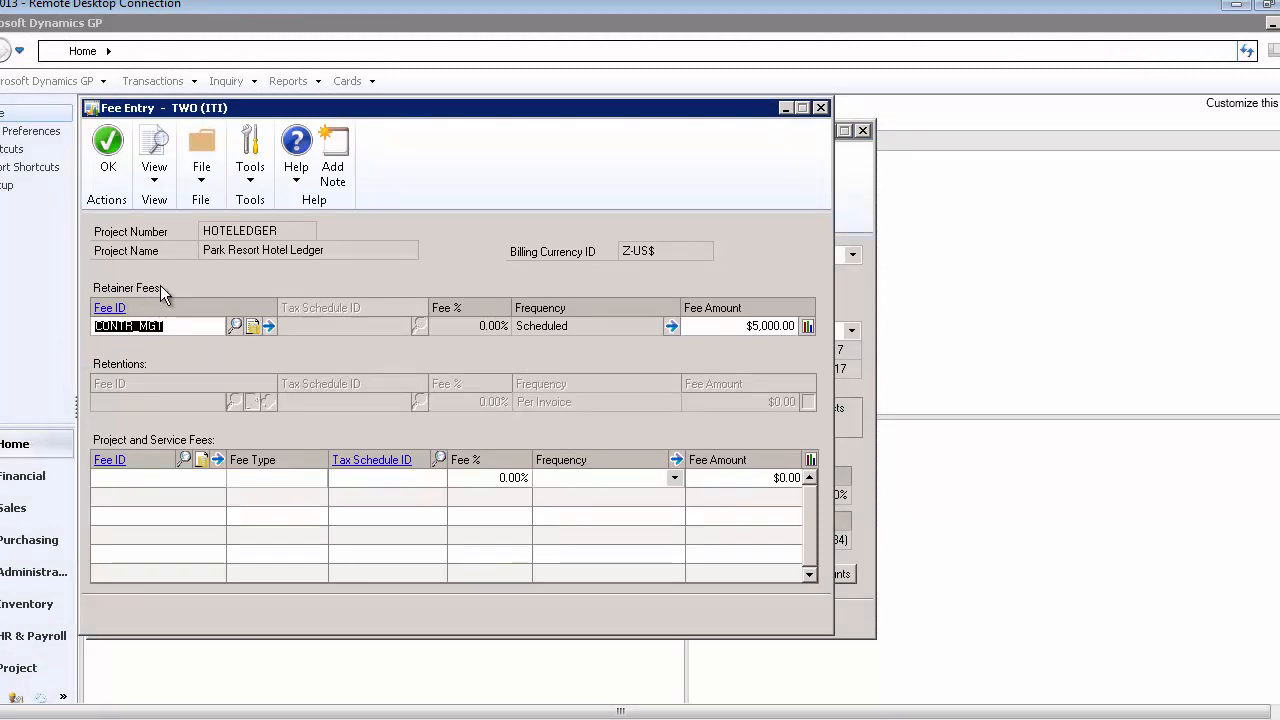
pyautogui.moveTo(172, 348)
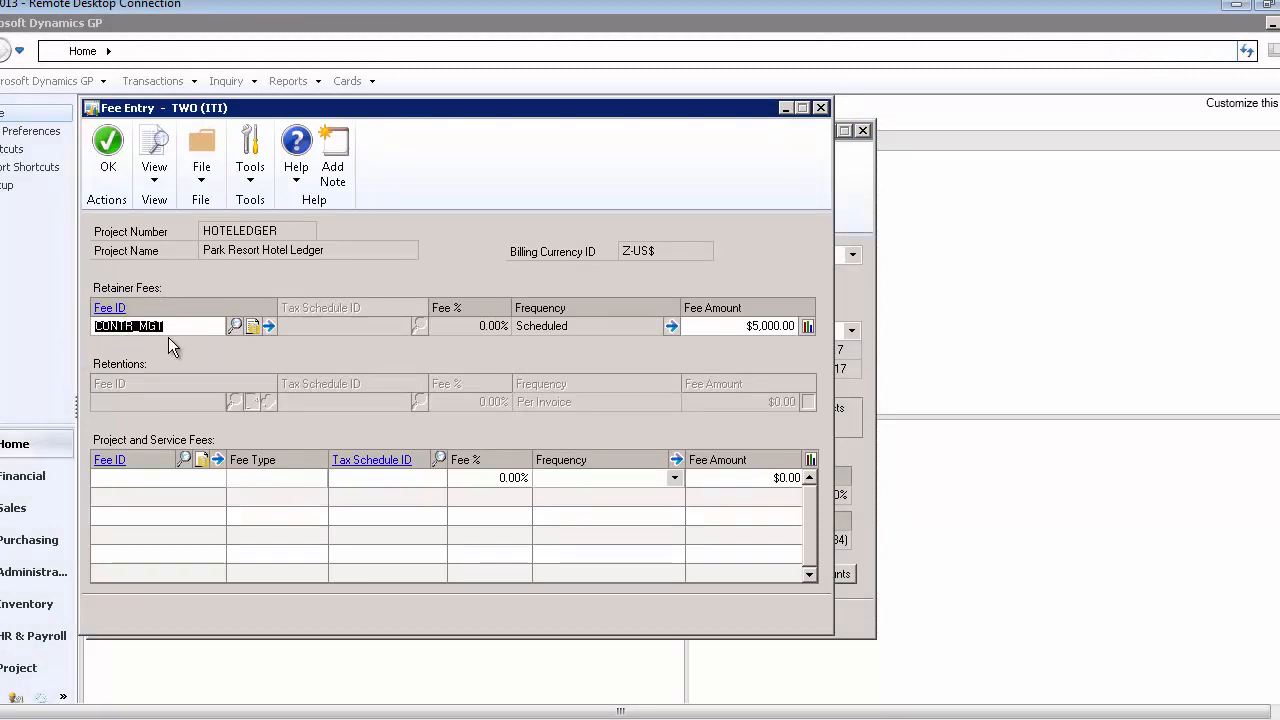
pyautogui.moveTo(278, 338)
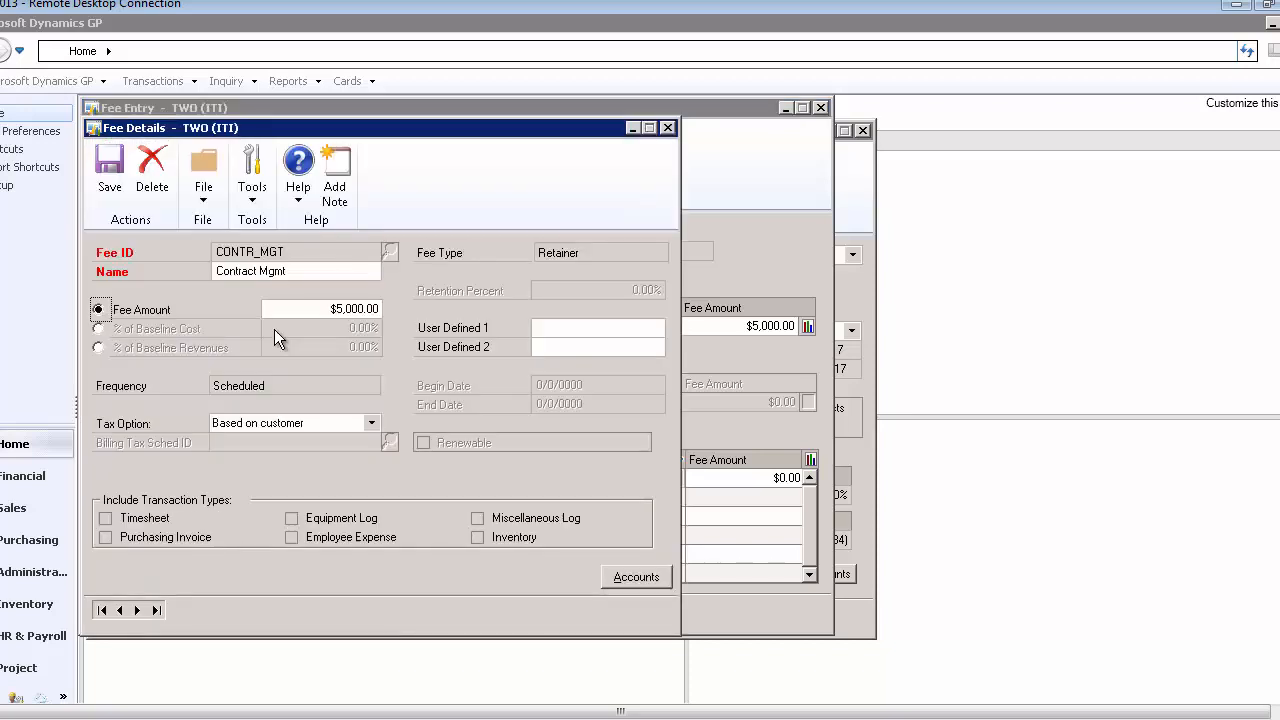
pyautogui.moveTo(264, 310)
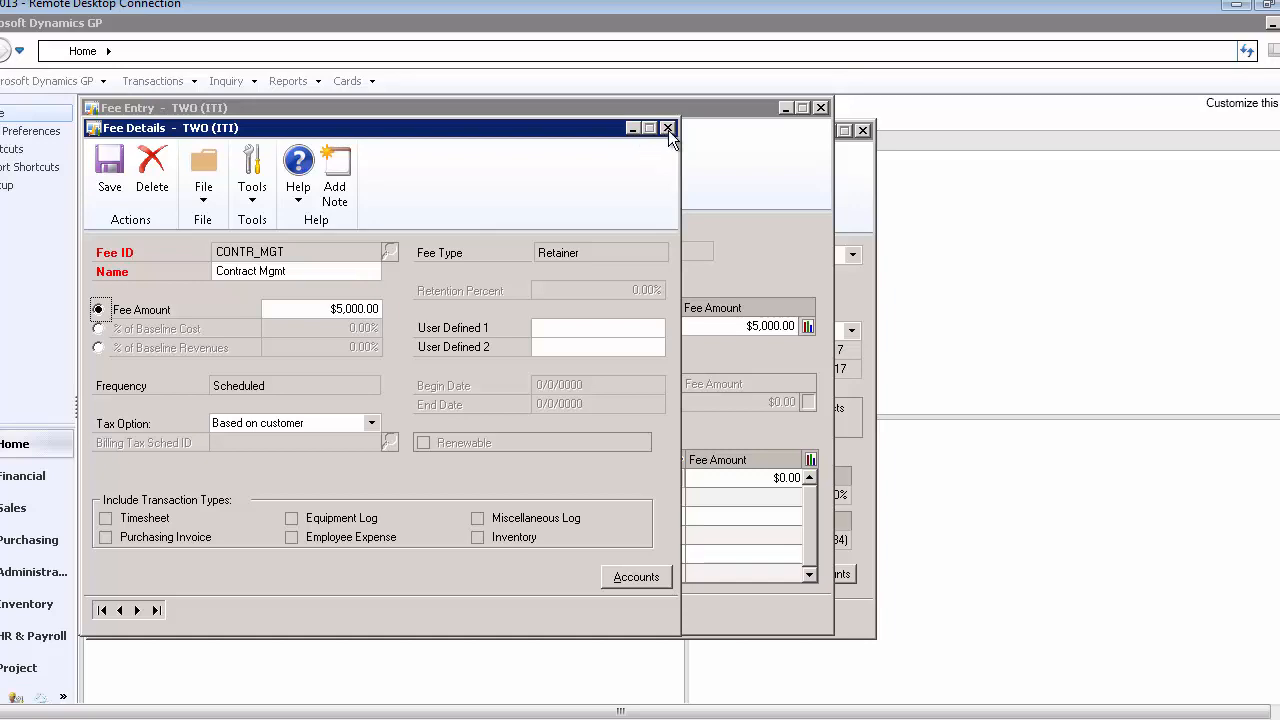
pyautogui.click(668, 128)
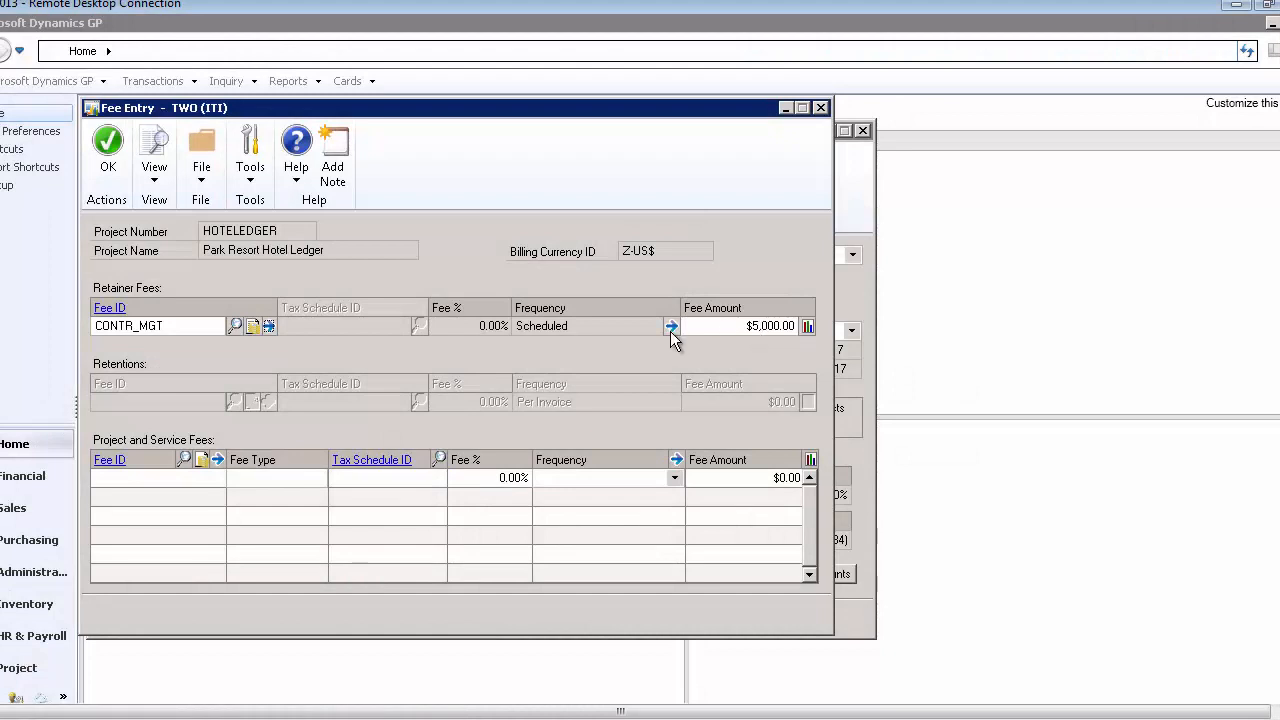
# Step: Expand the Contract Mgmt retainer fee amount to show its $5,000.00 schedule dated 3/1/2017
pyautogui.click(672, 326)
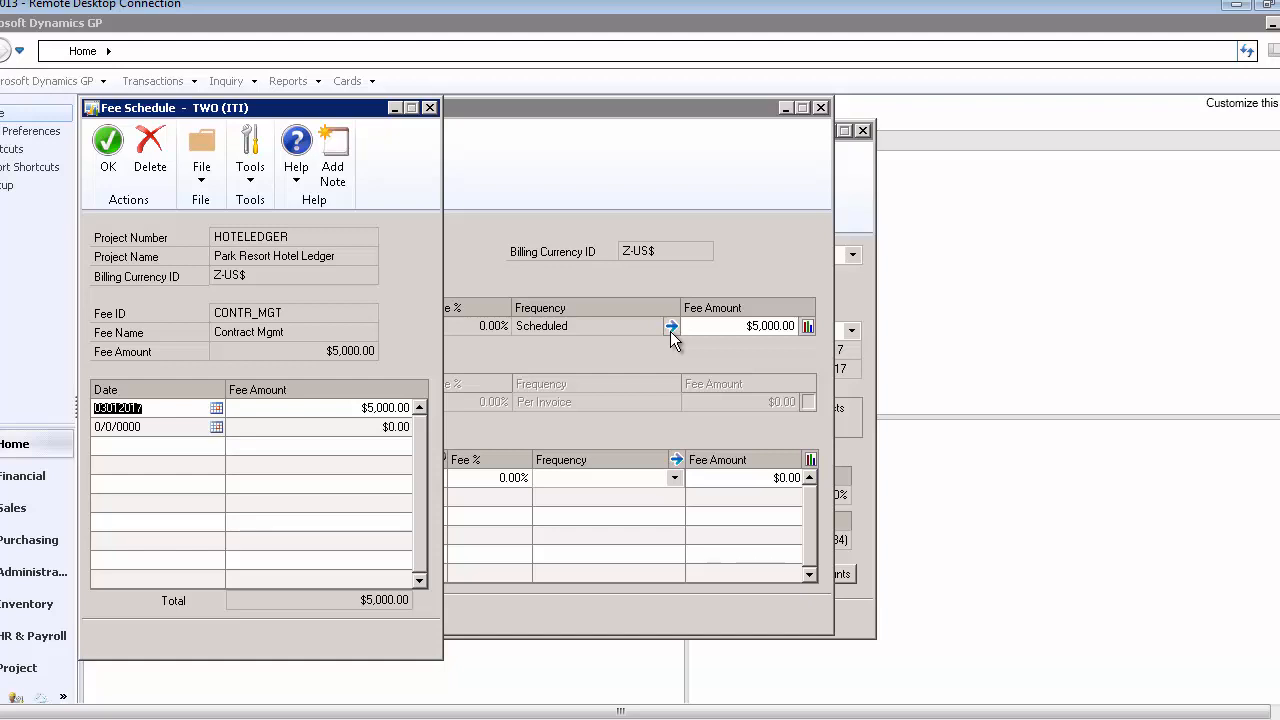
pyautogui.moveTo(620, 200)
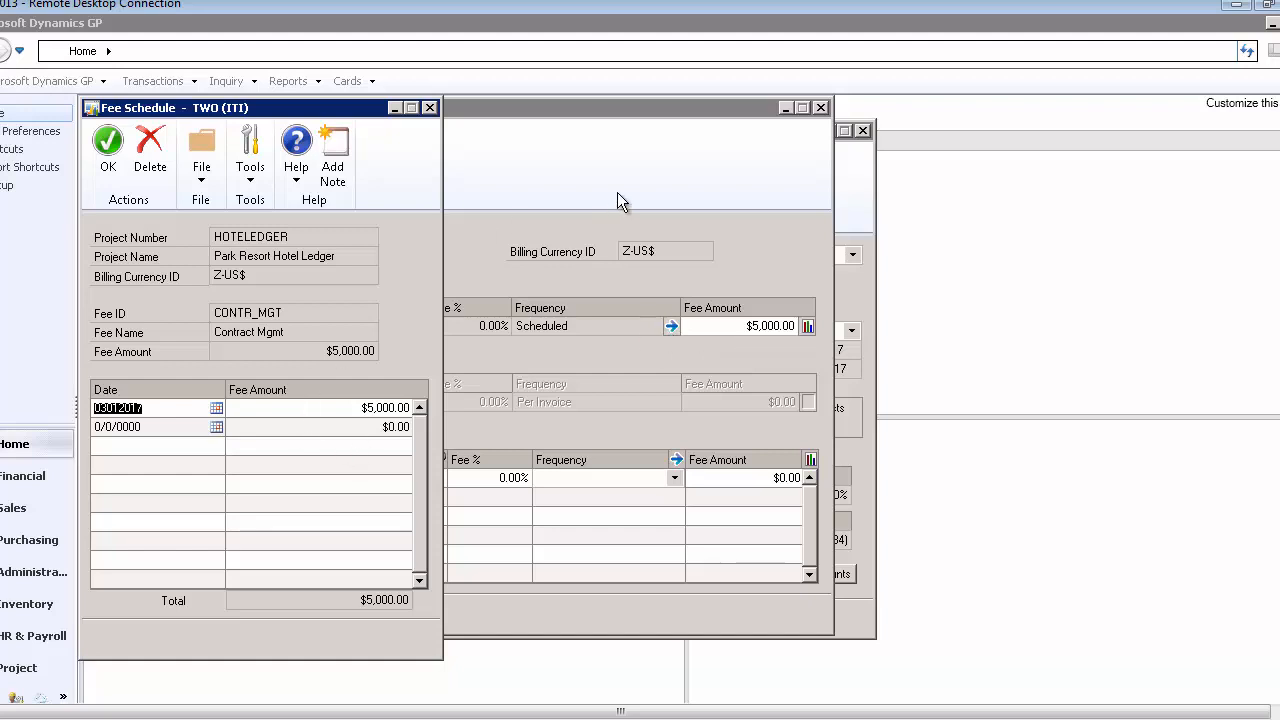
pyautogui.moveTo(296, 414)
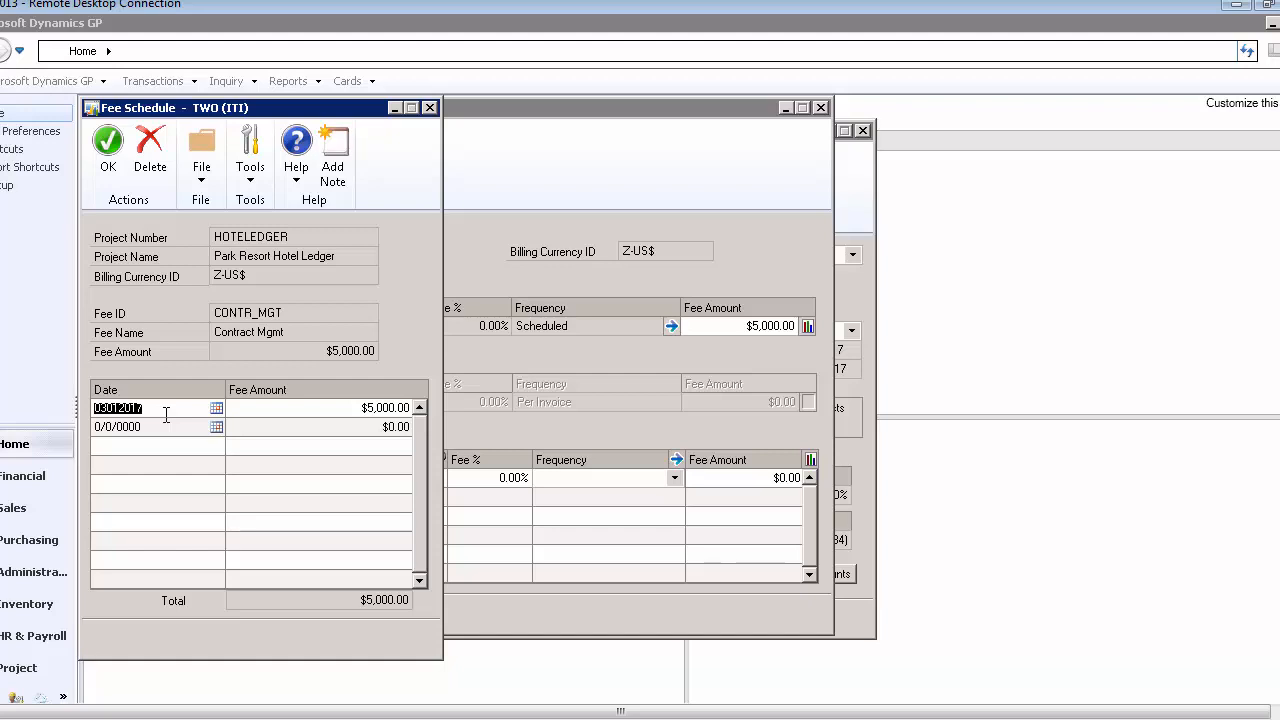
pyautogui.moveTo(372, 408)
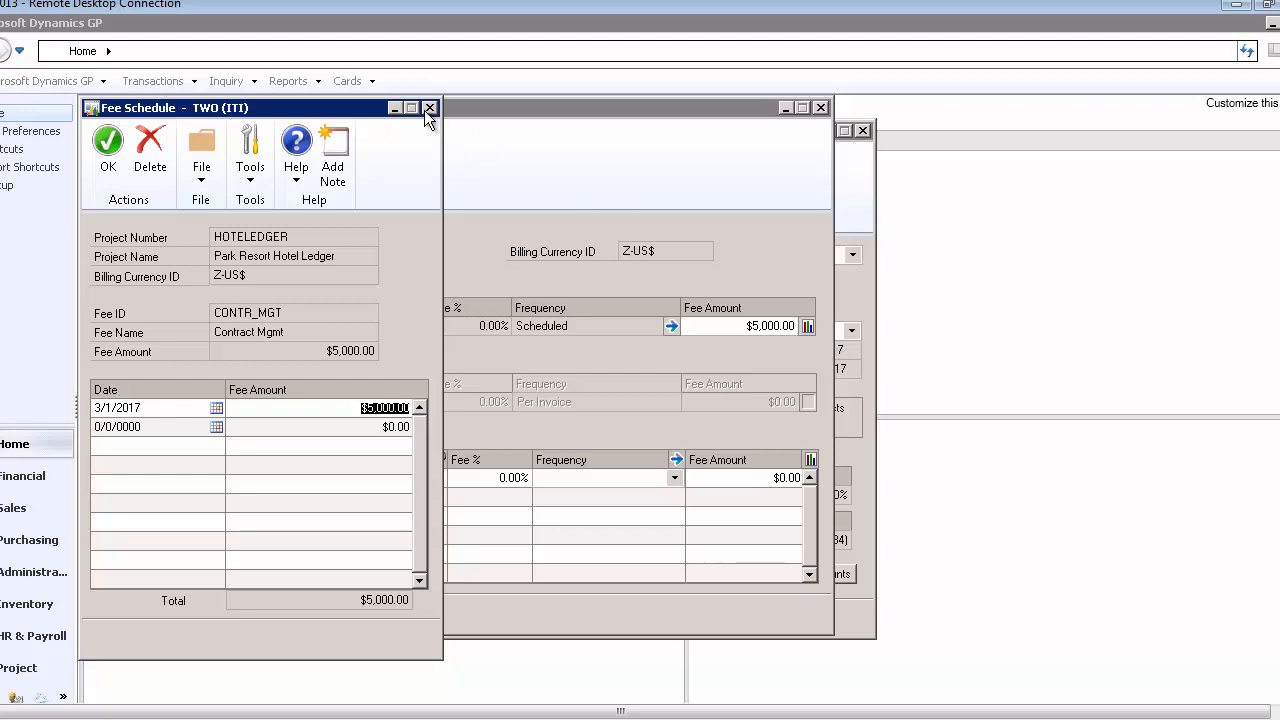
# Step: Close the Fee Schedule and Fee Entry windows to return to the HOTELEDGER project
pyautogui.click(428, 108)
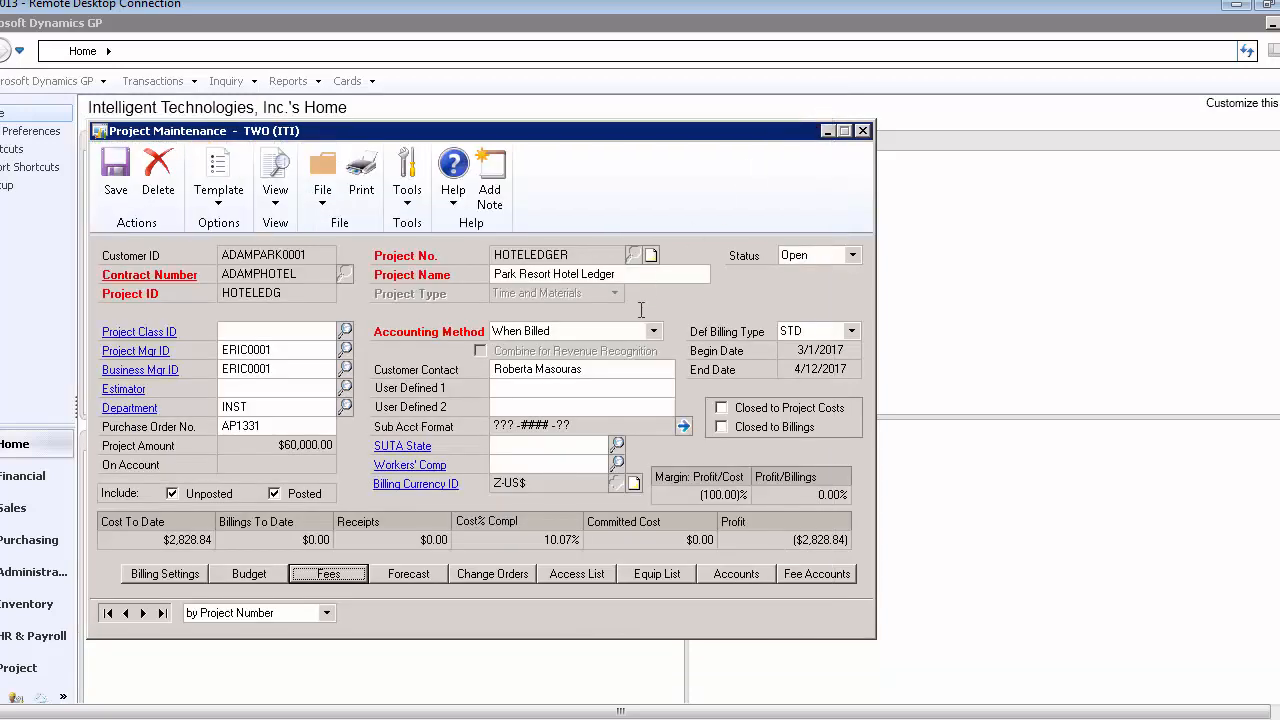
pyautogui.moveTo(642, 318)
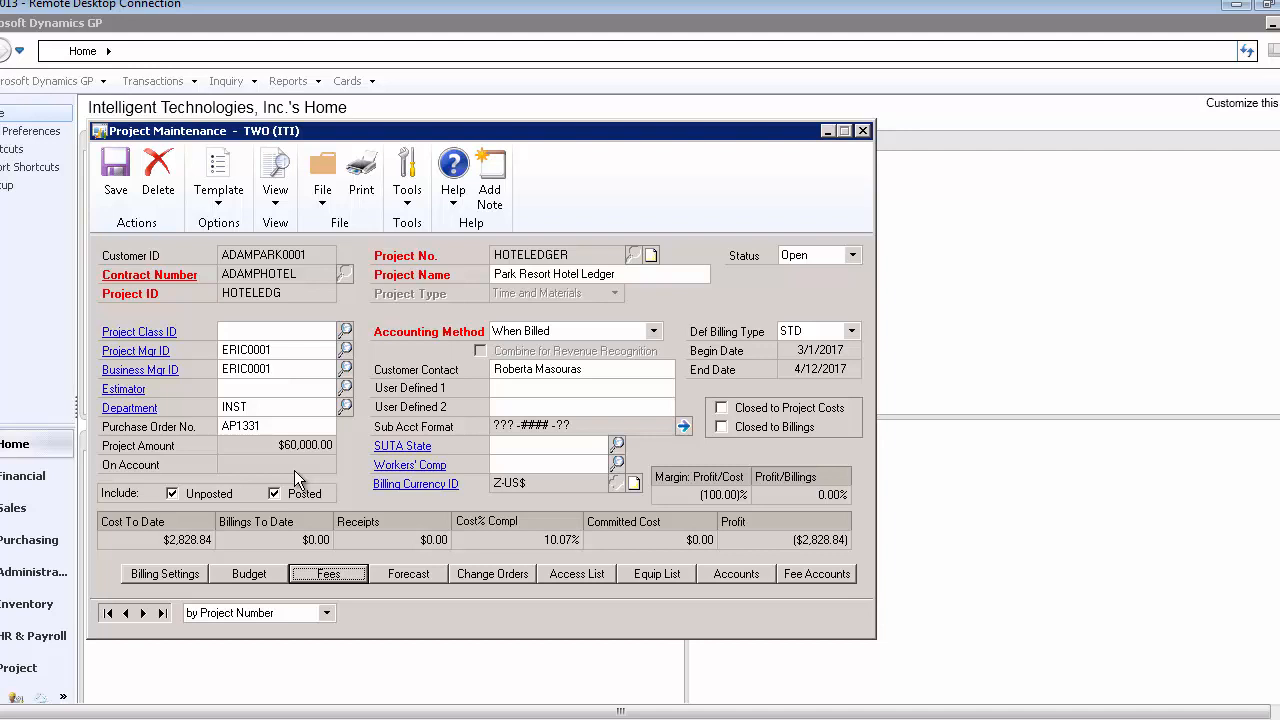
pyautogui.moveTo(304, 362)
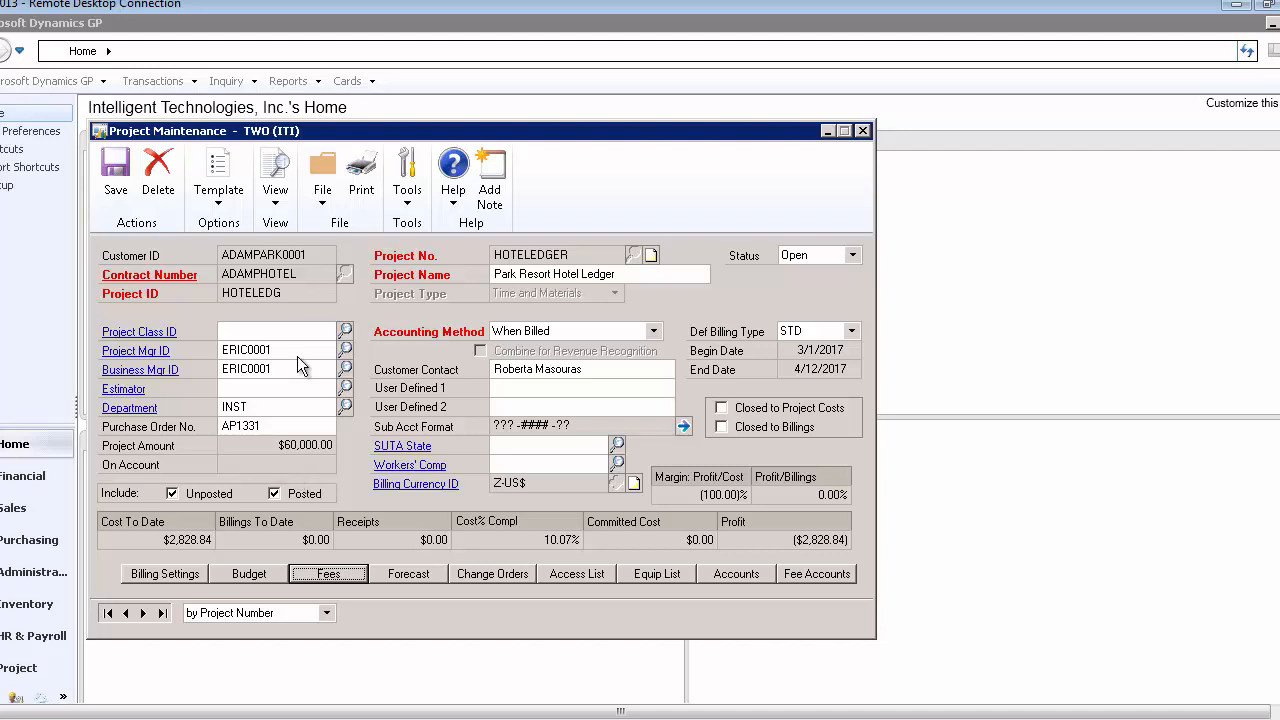
pyautogui.moveTo(388, 370)
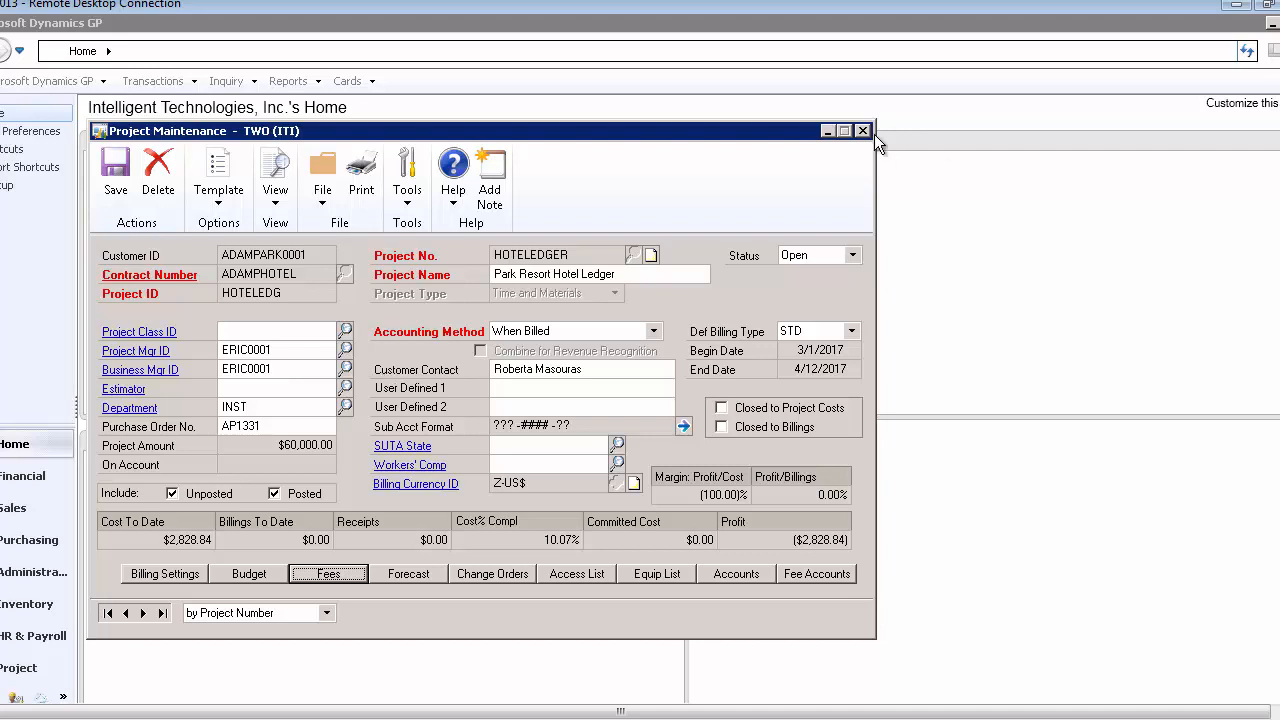
# Step: Close Project Maintenance and start Billing Entry from the Project area, creating invoice BILL000004
pyautogui.click(862, 130)
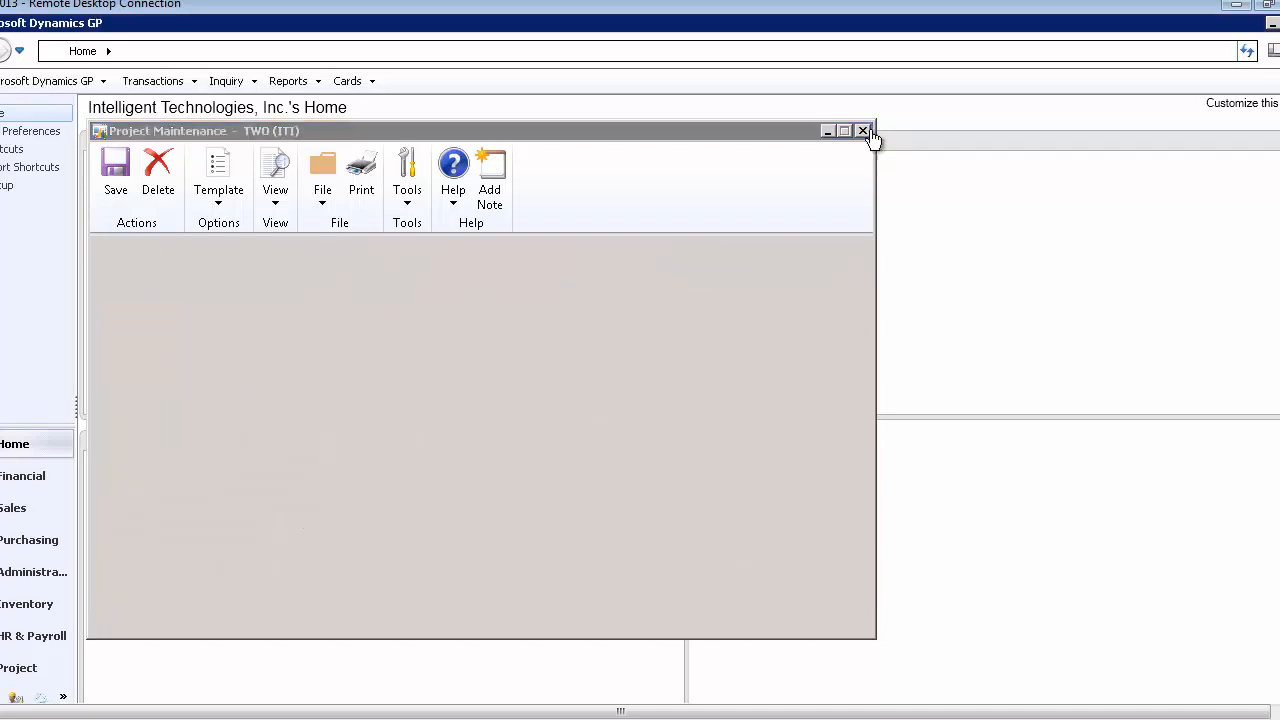
pyautogui.click(862, 130)
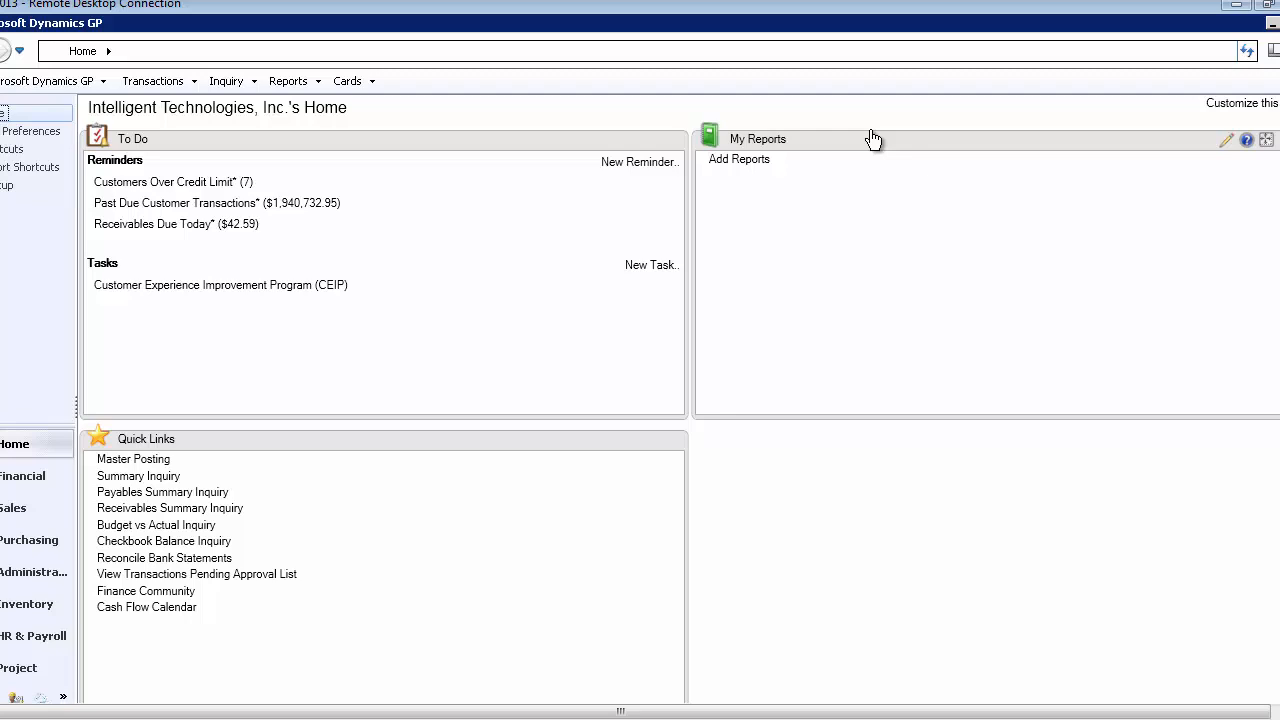
pyautogui.moveTo(528, 94)
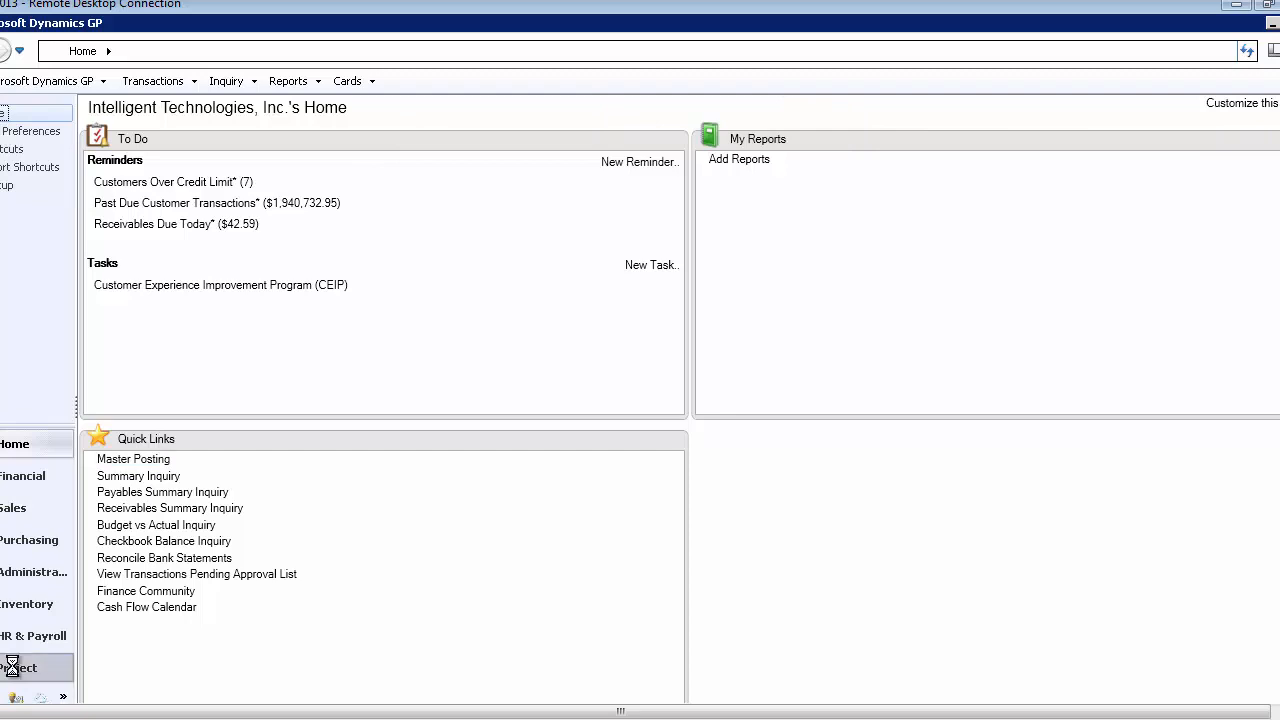
pyautogui.click(20, 668)
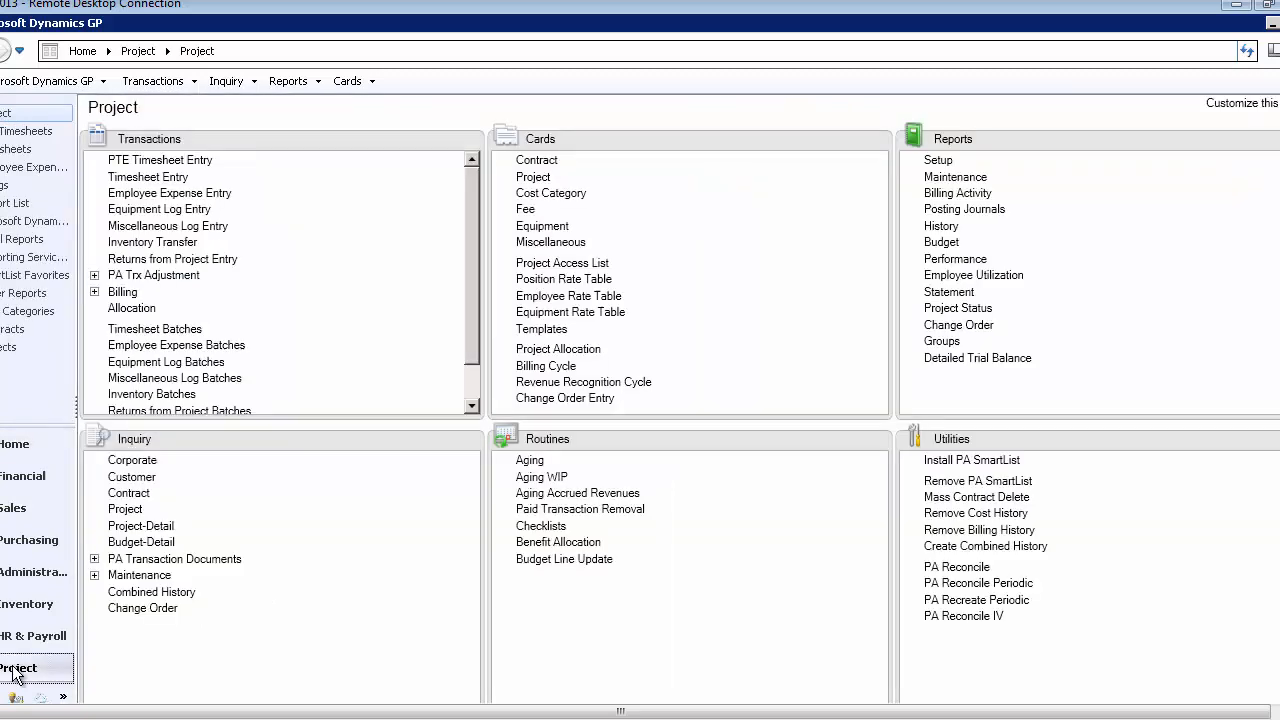
pyautogui.click(94, 292)
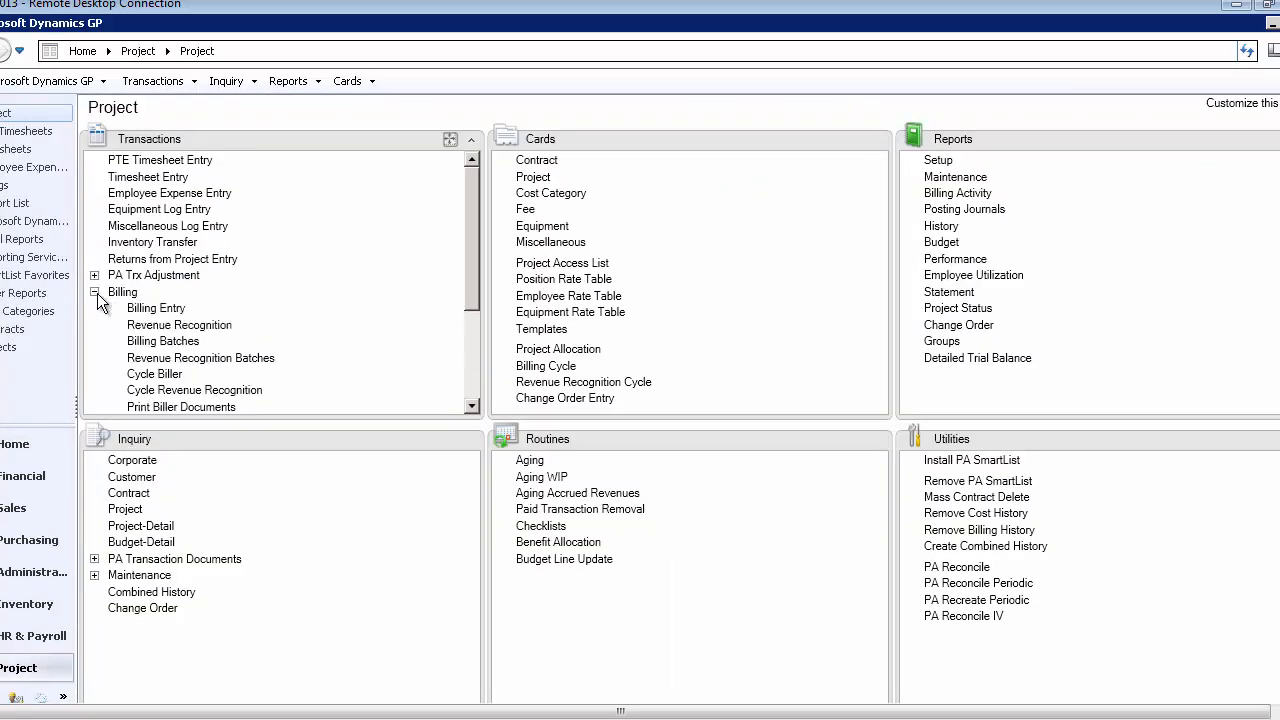
pyautogui.click(156, 308)
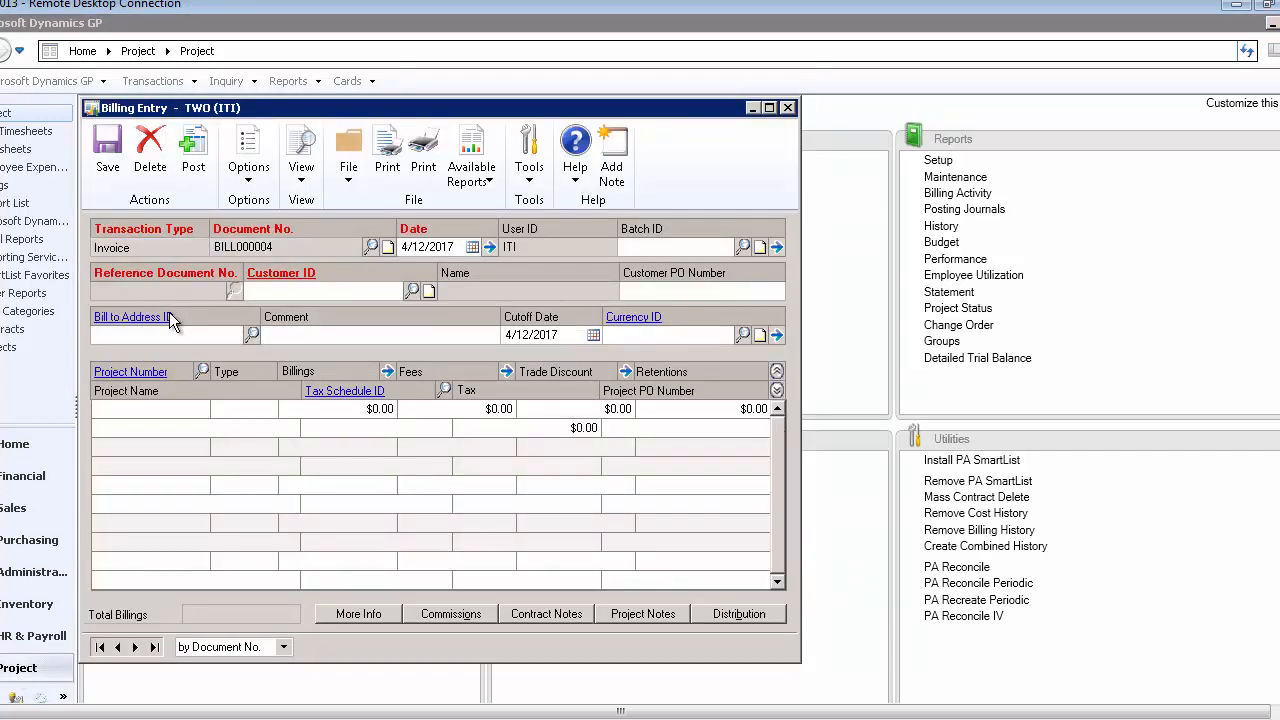
# Step: Date the invoice 3/5/2017 in batch RETAINER for customer ADAMPARK0001 with project HOTELEDGER
pyautogui.tripleClick(428, 246)
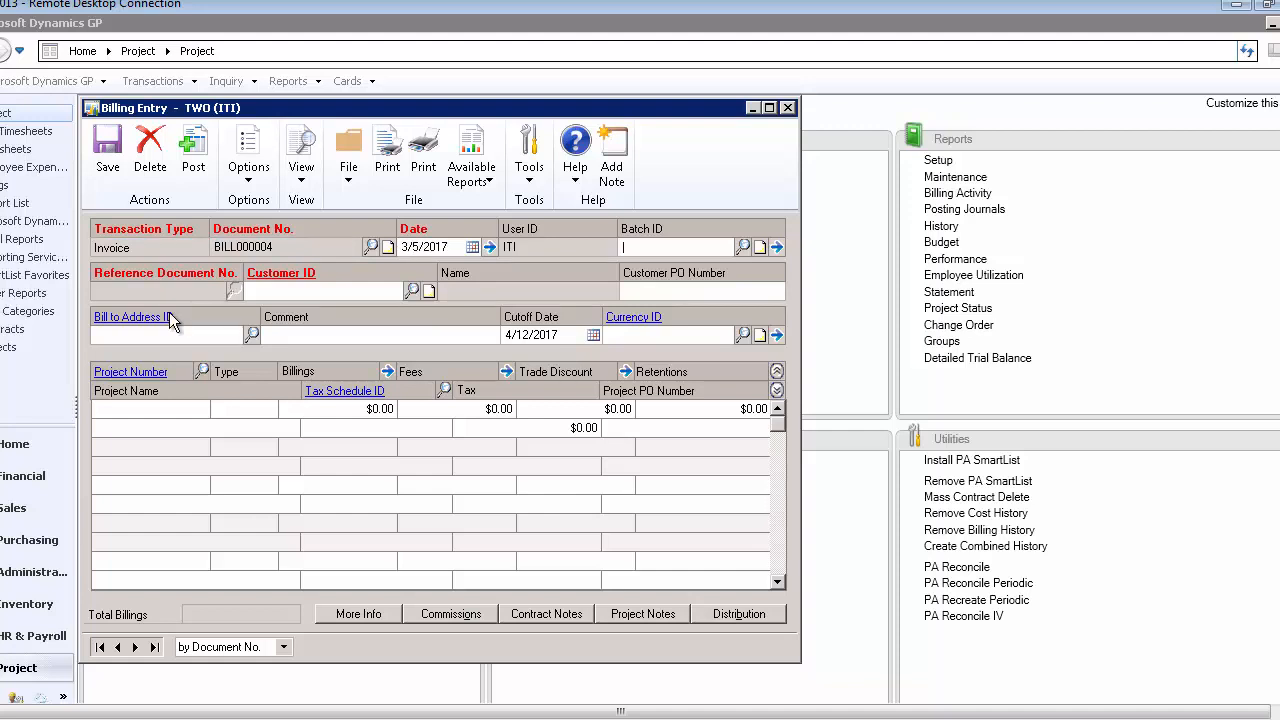
pyautogui.write('RETAINER')
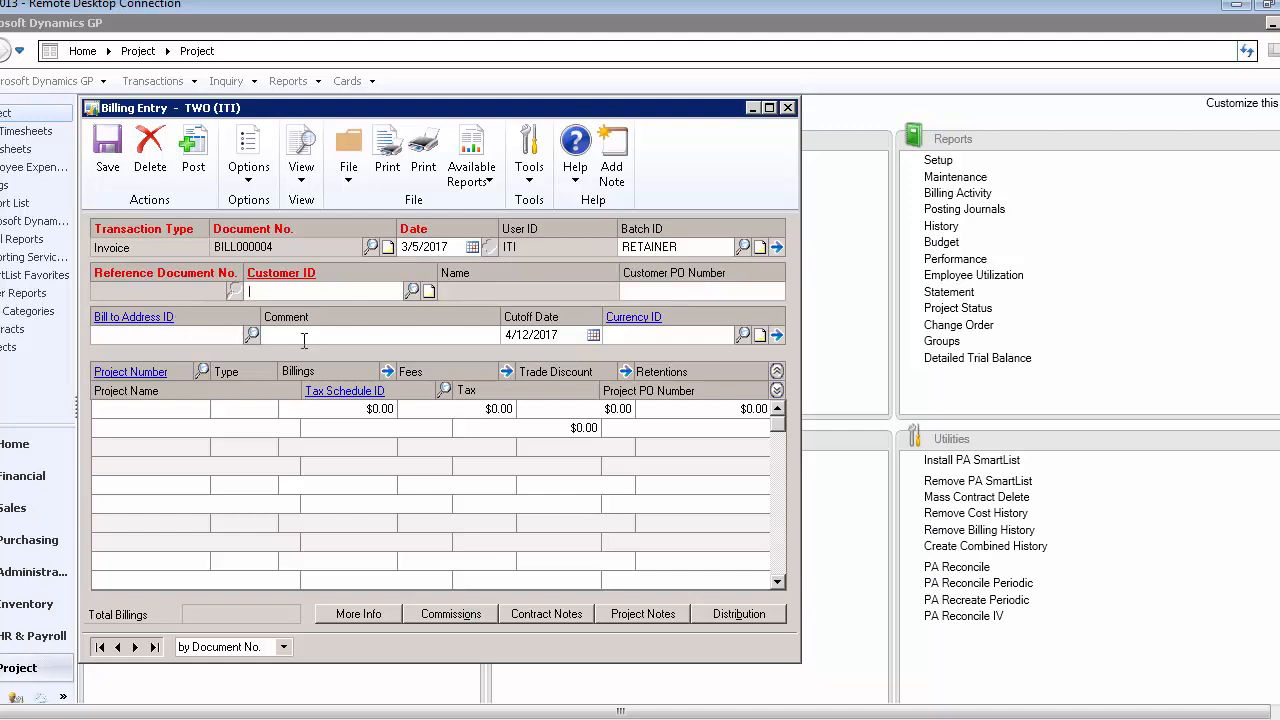
pyautogui.write('ADAMPARK0001')
pyautogui.click(550, 334)
pyautogui.write('03')
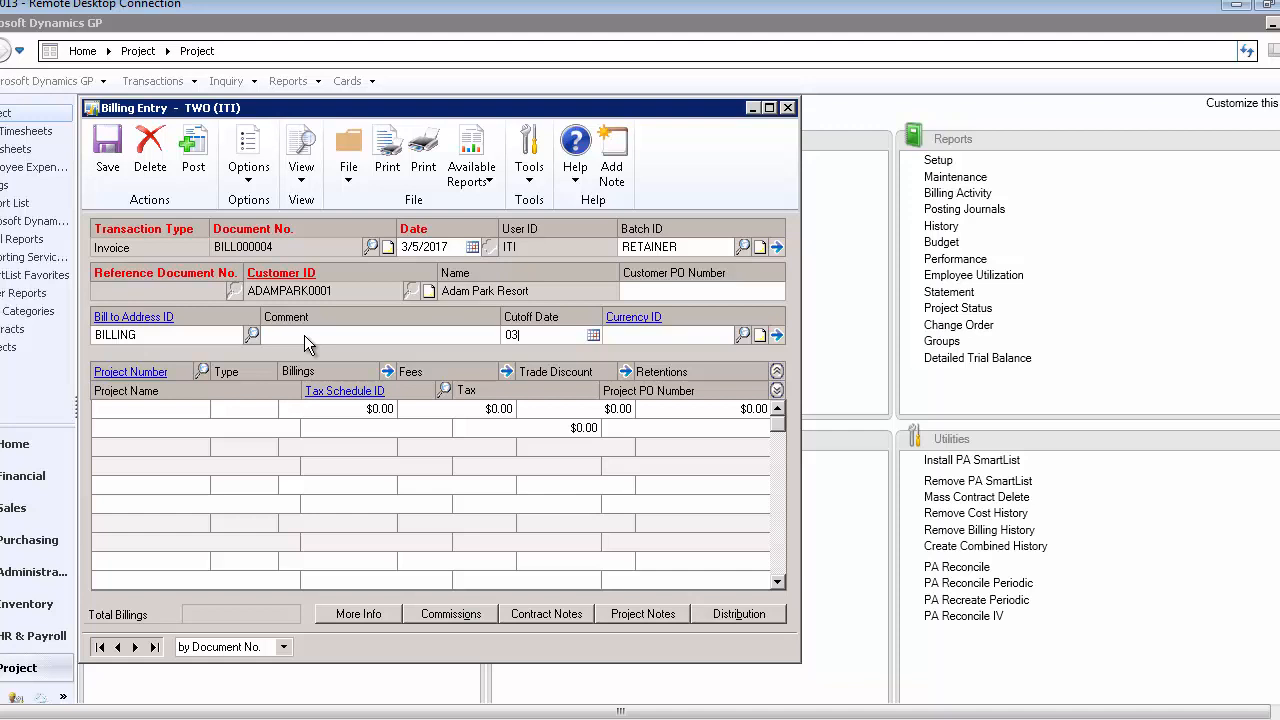
pyautogui.write('017')
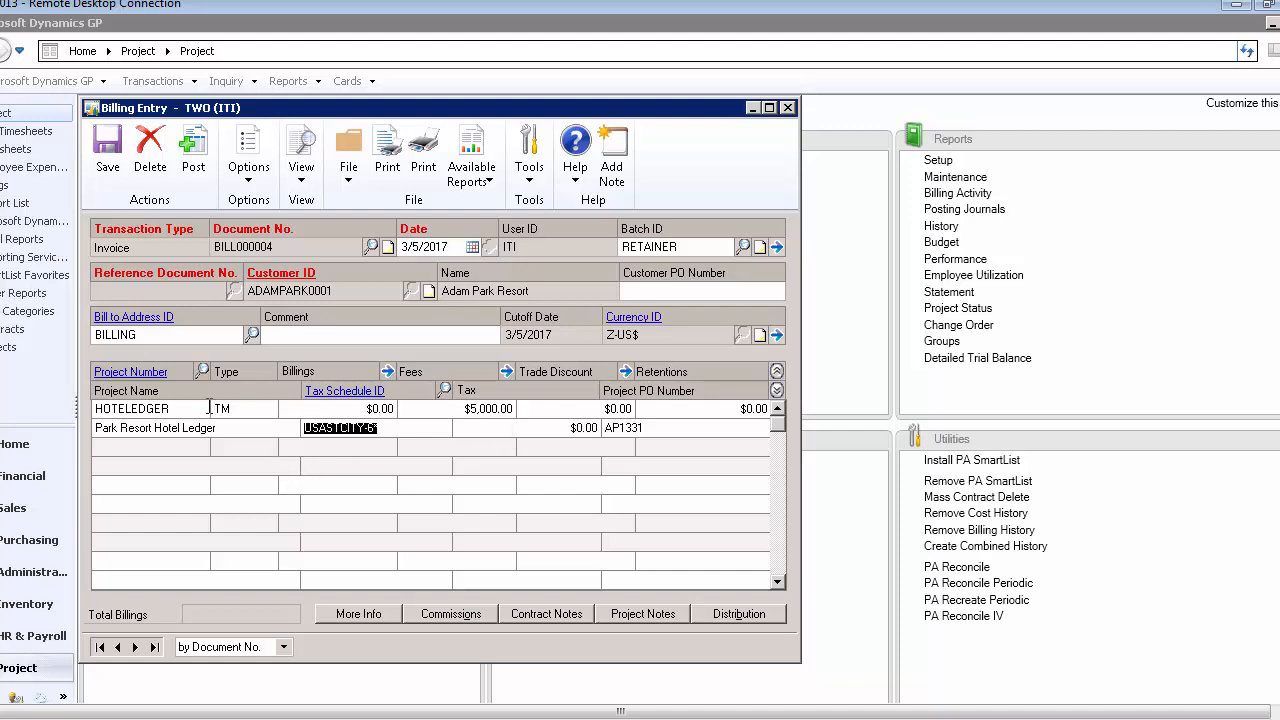
pyautogui.moveTo(476, 384)
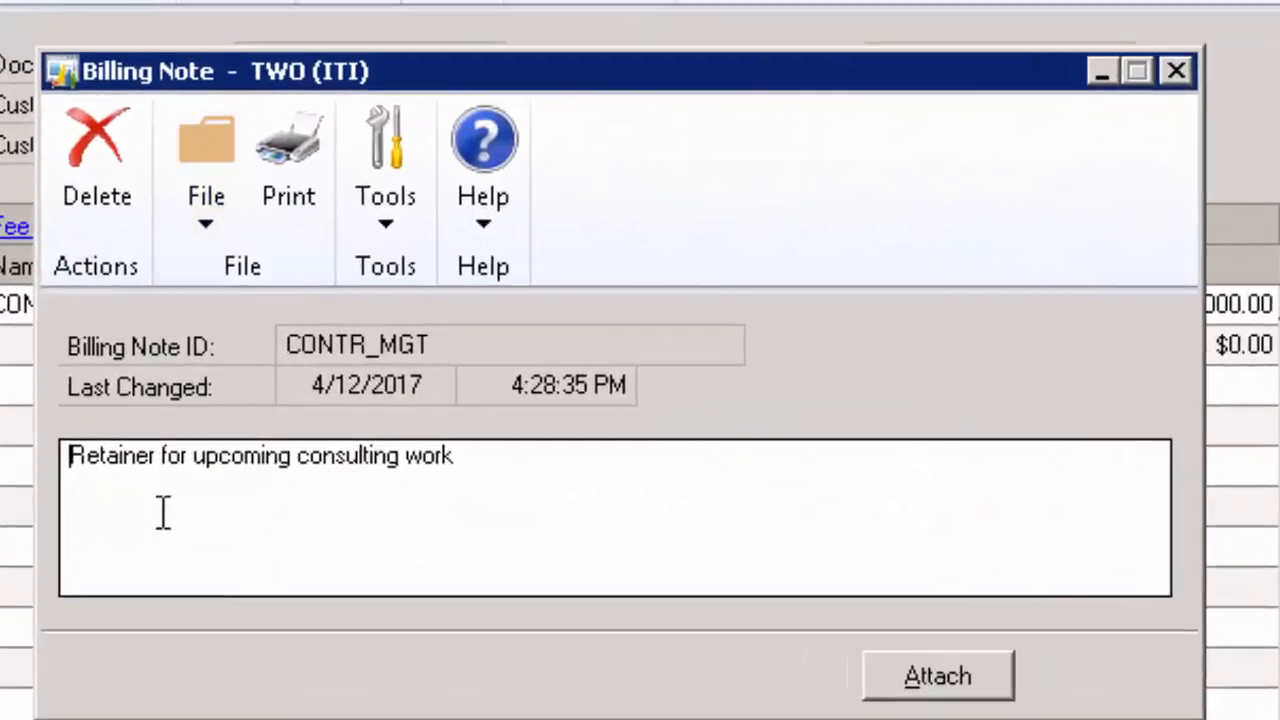
pyautogui.moveTo(500, 470)
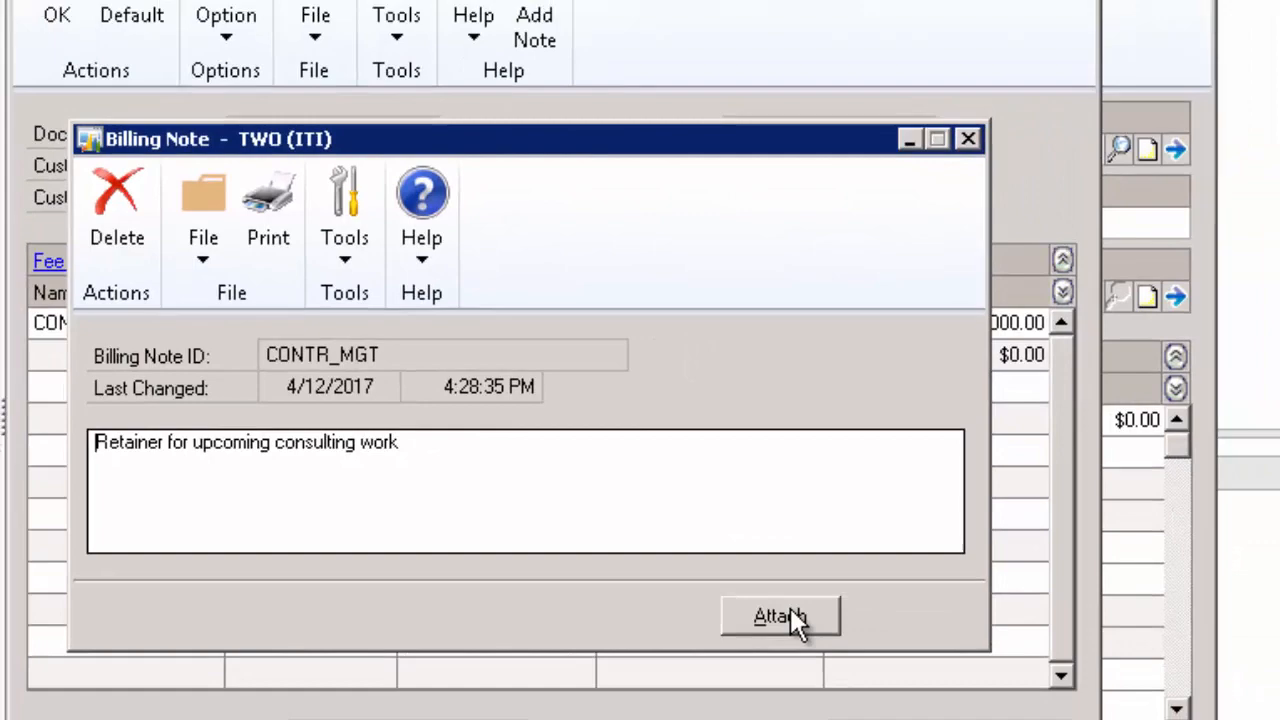
# Step: Attach the billing note "Retainer for upcoming consulting work" to the $5,000 CONTR_MGT fee line
pyautogui.click(780, 616)
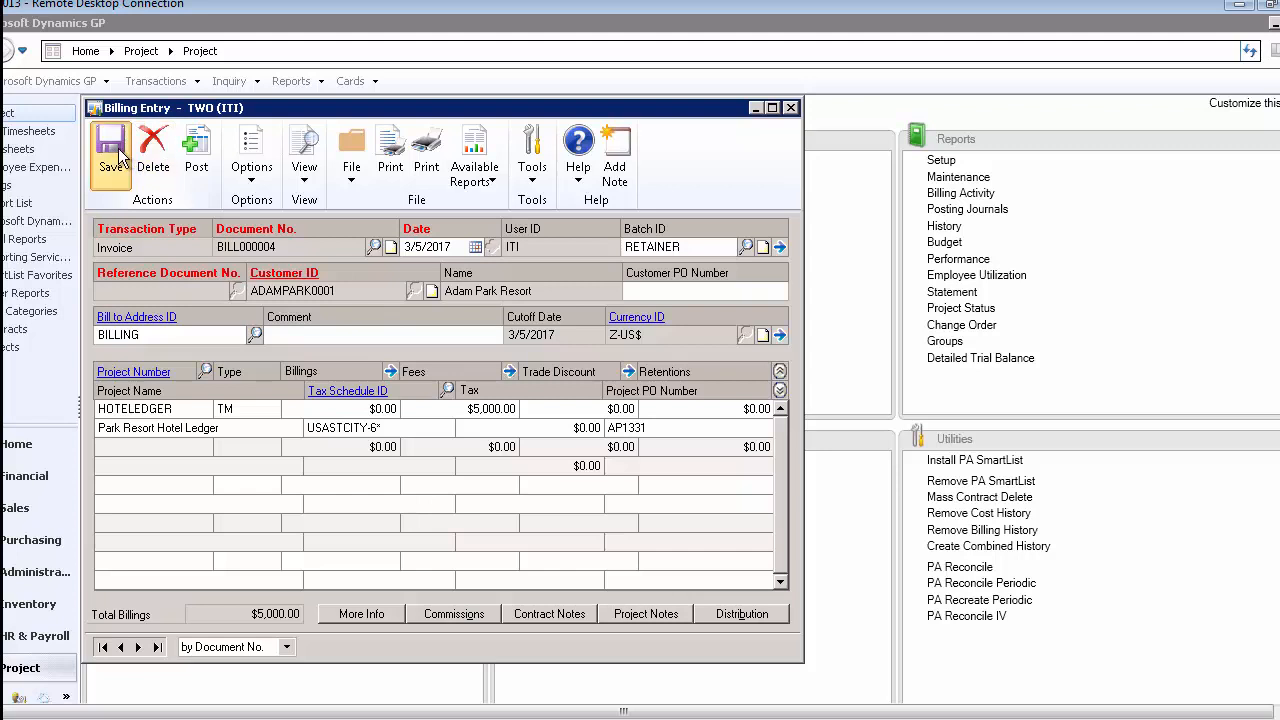
# Step: Save invoice BILL000004, leaving a blank Billing Entry form in batch RETAINER
pyautogui.click(112, 144)
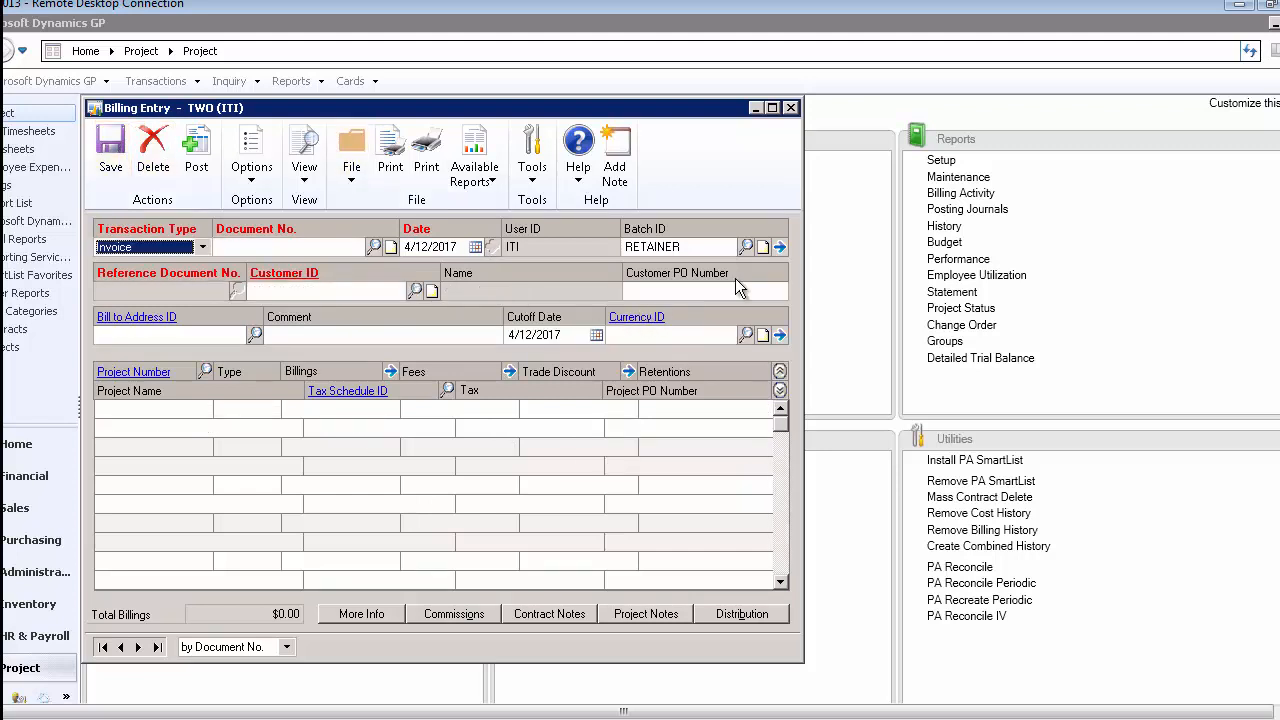
pyautogui.moveTo(790, 252)
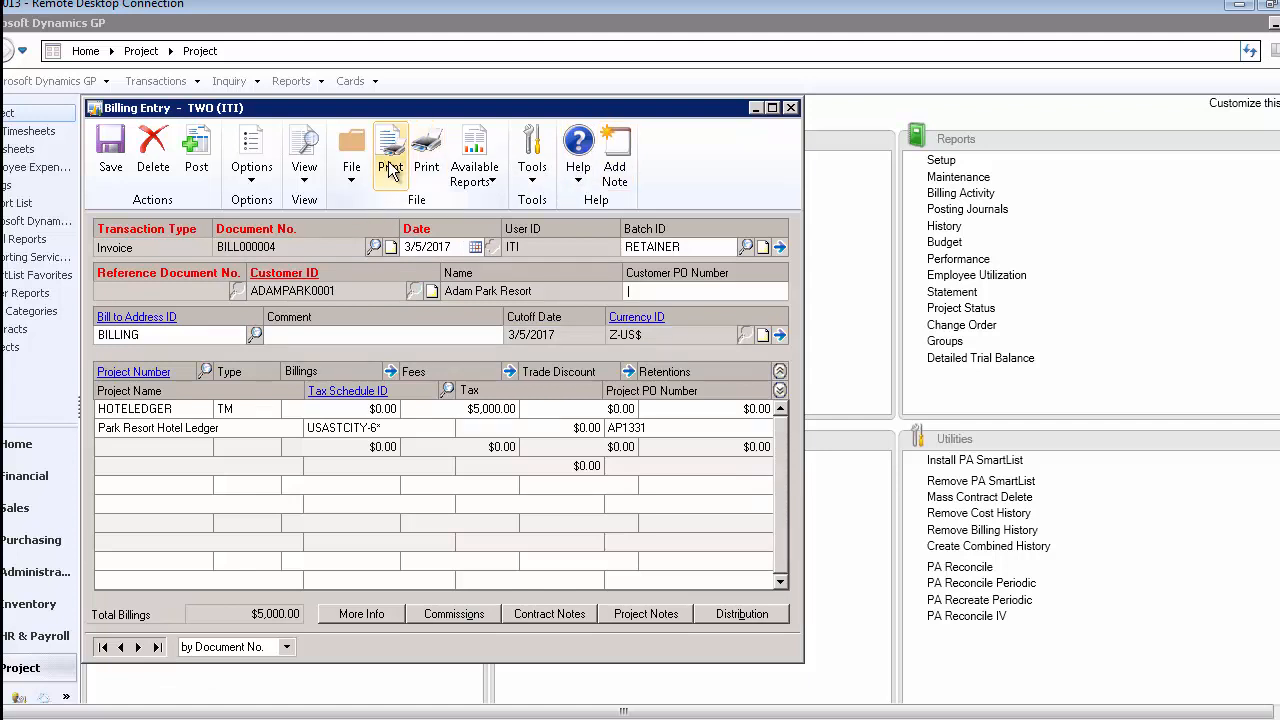
pyautogui.click(426, 150)
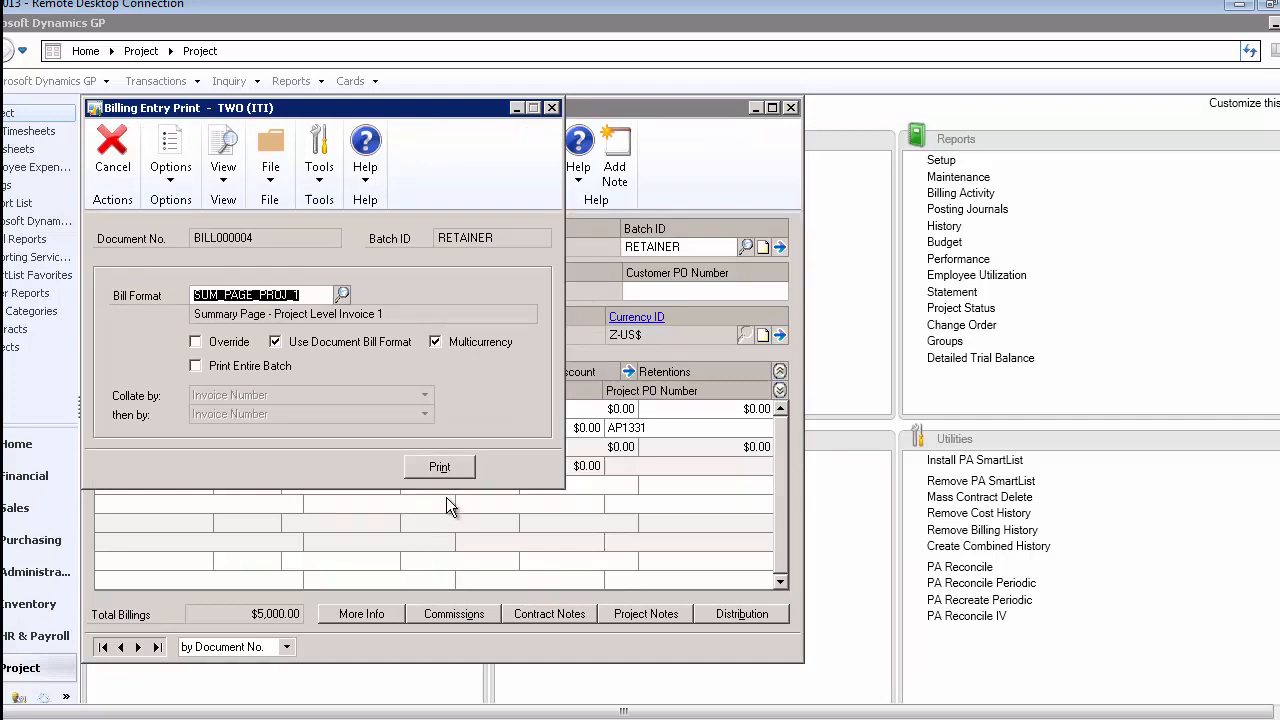
pyautogui.moveTo(456, 476)
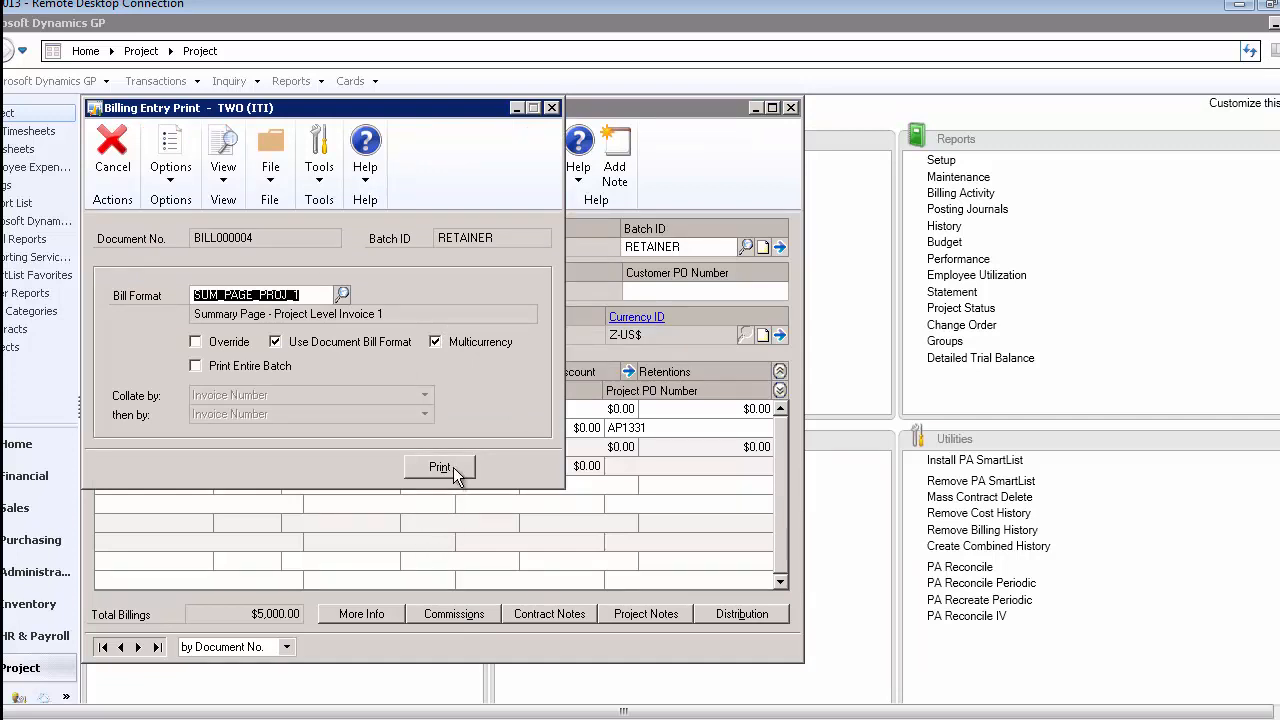
pyautogui.click(440, 468)
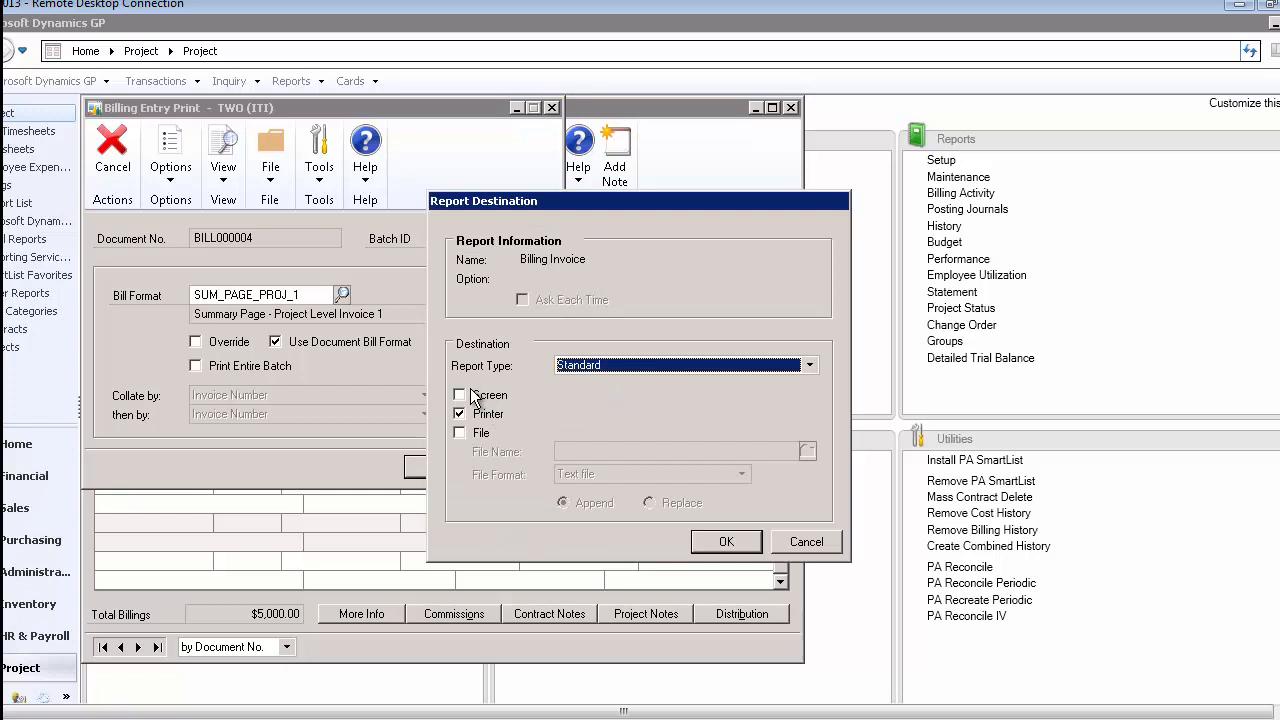
pyautogui.click(460, 394)
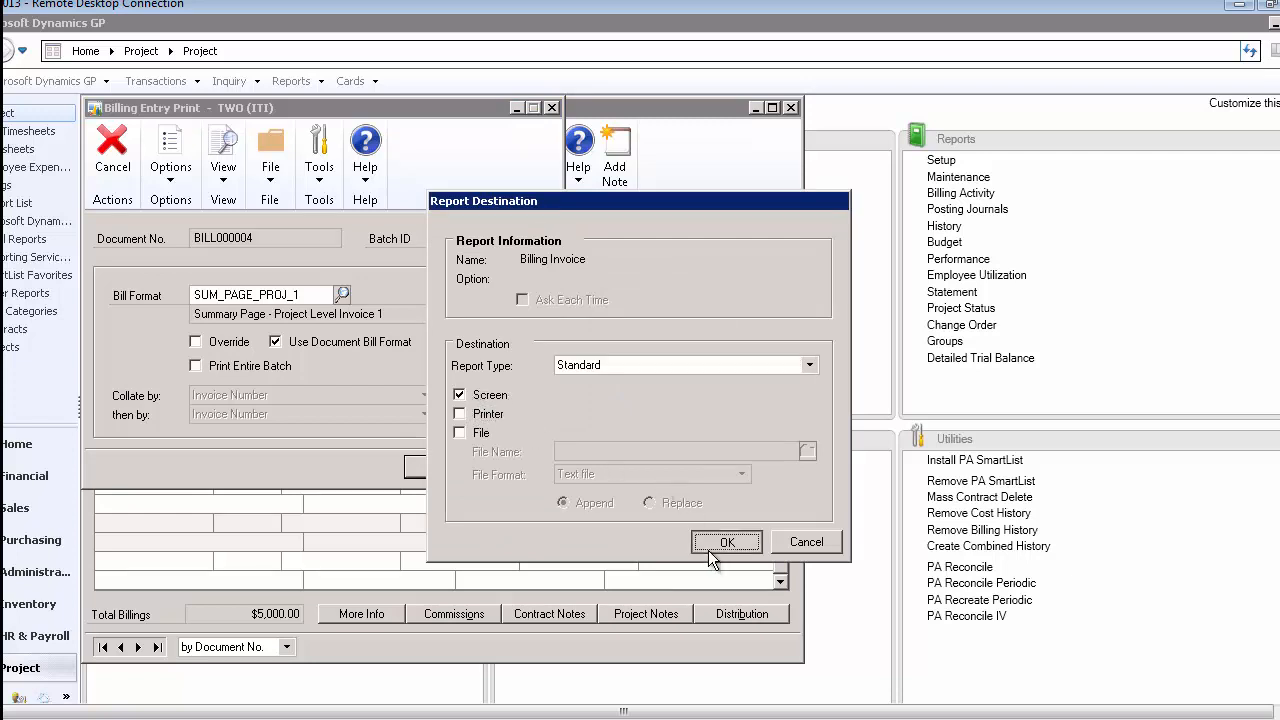
pyautogui.click(728, 540)
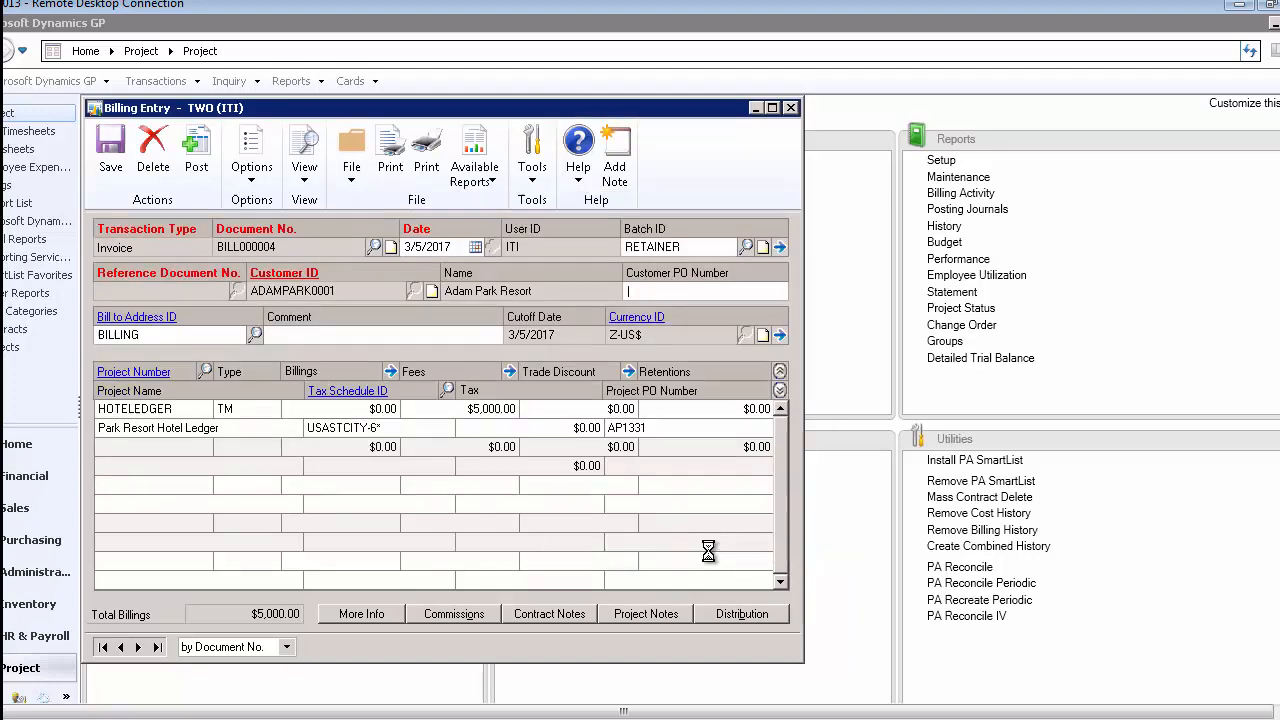
pyautogui.click(426, 144)
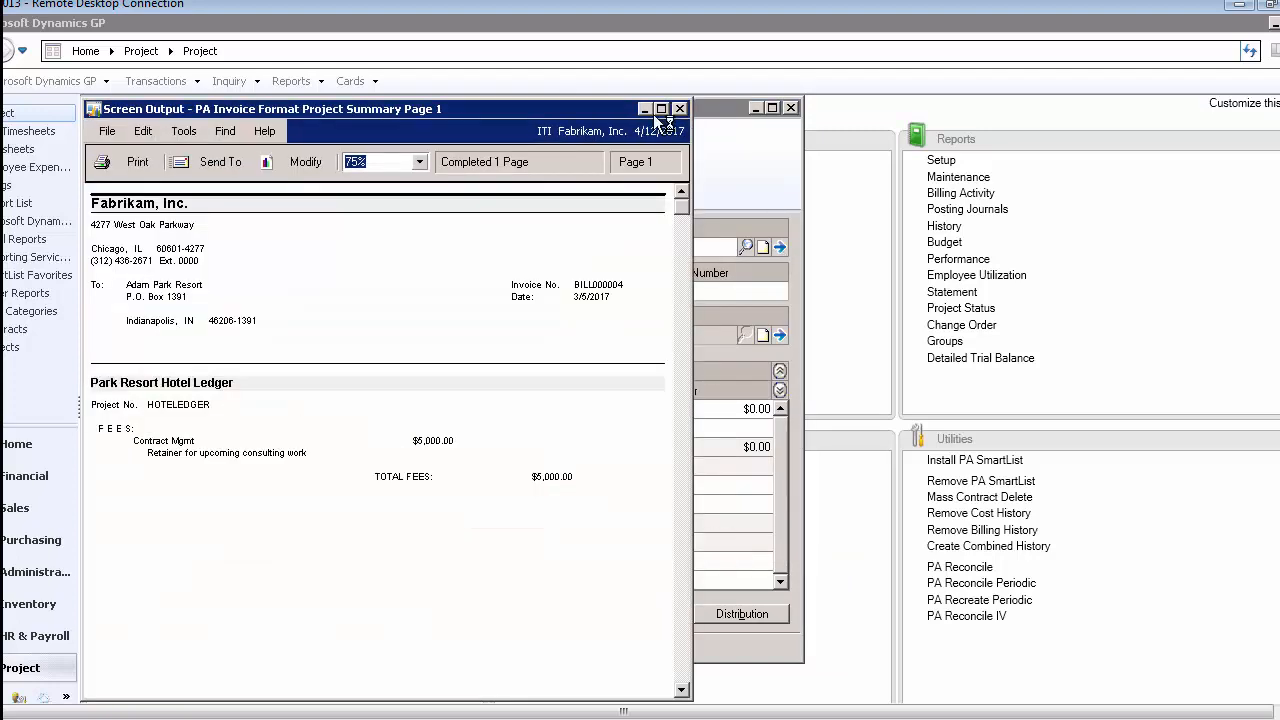
pyautogui.click(660, 108)
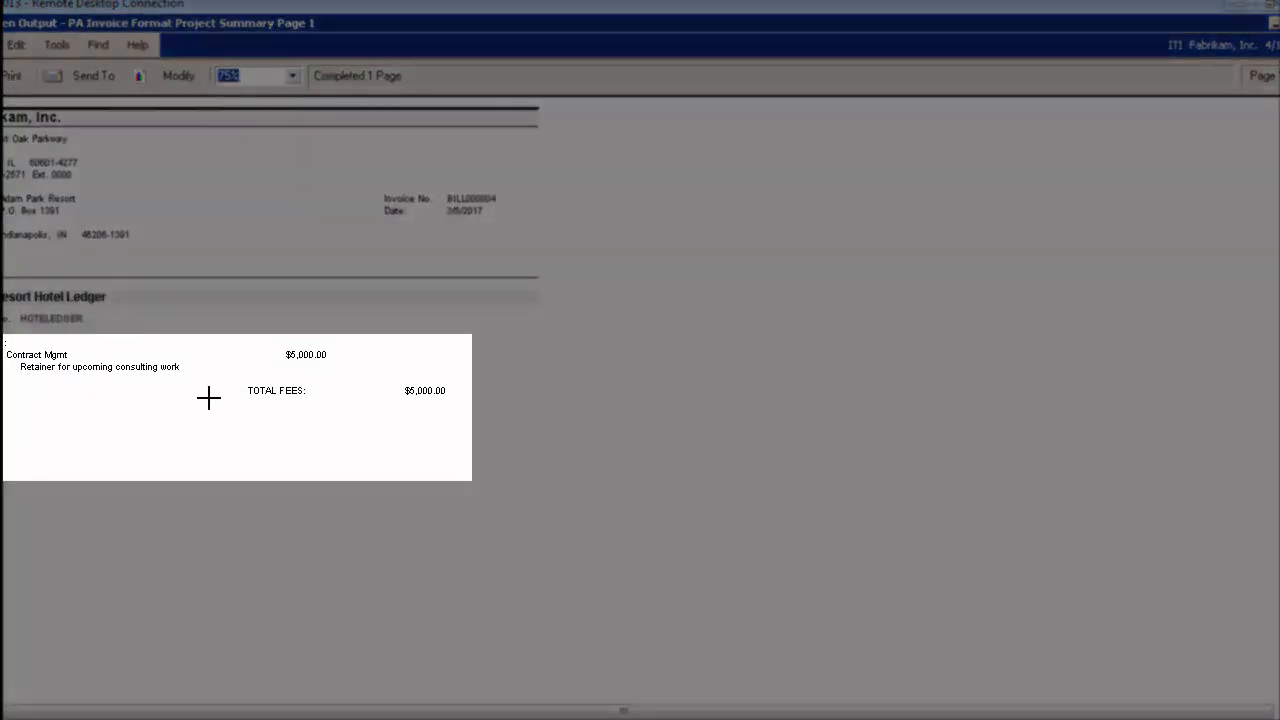
pyautogui.moveTo(236, 454)
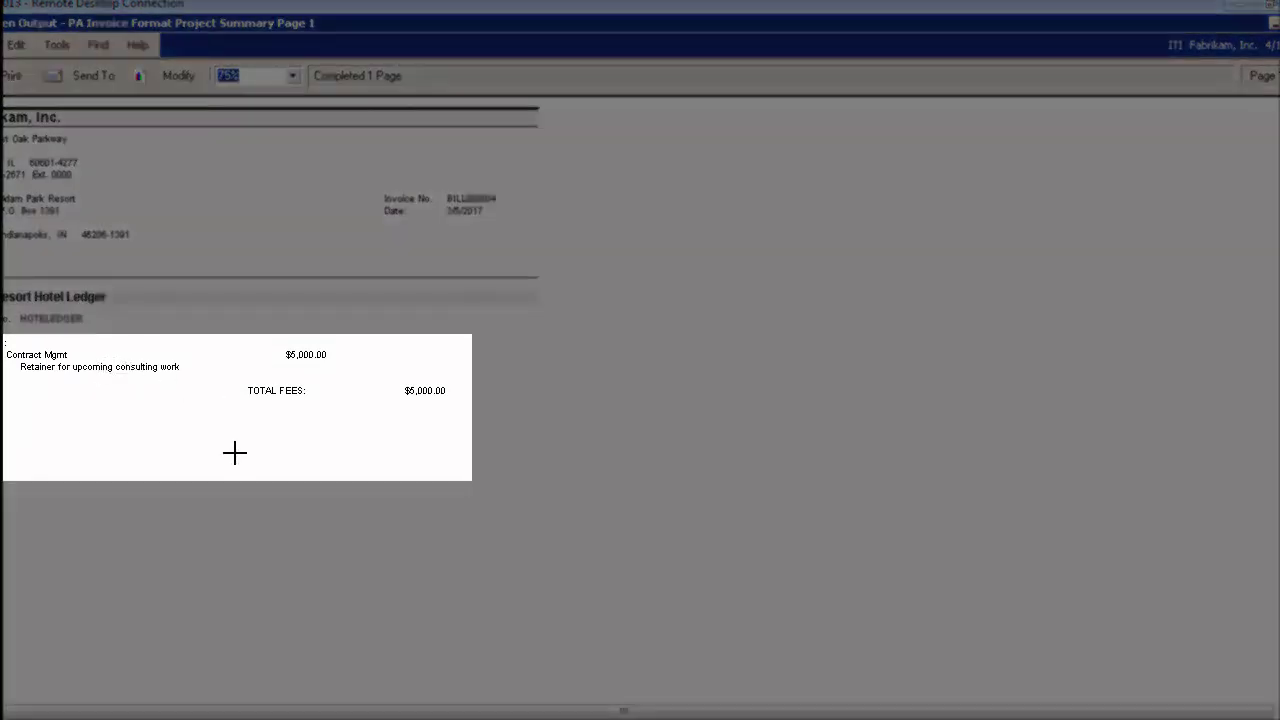
pyautogui.moveTo(432, 408)
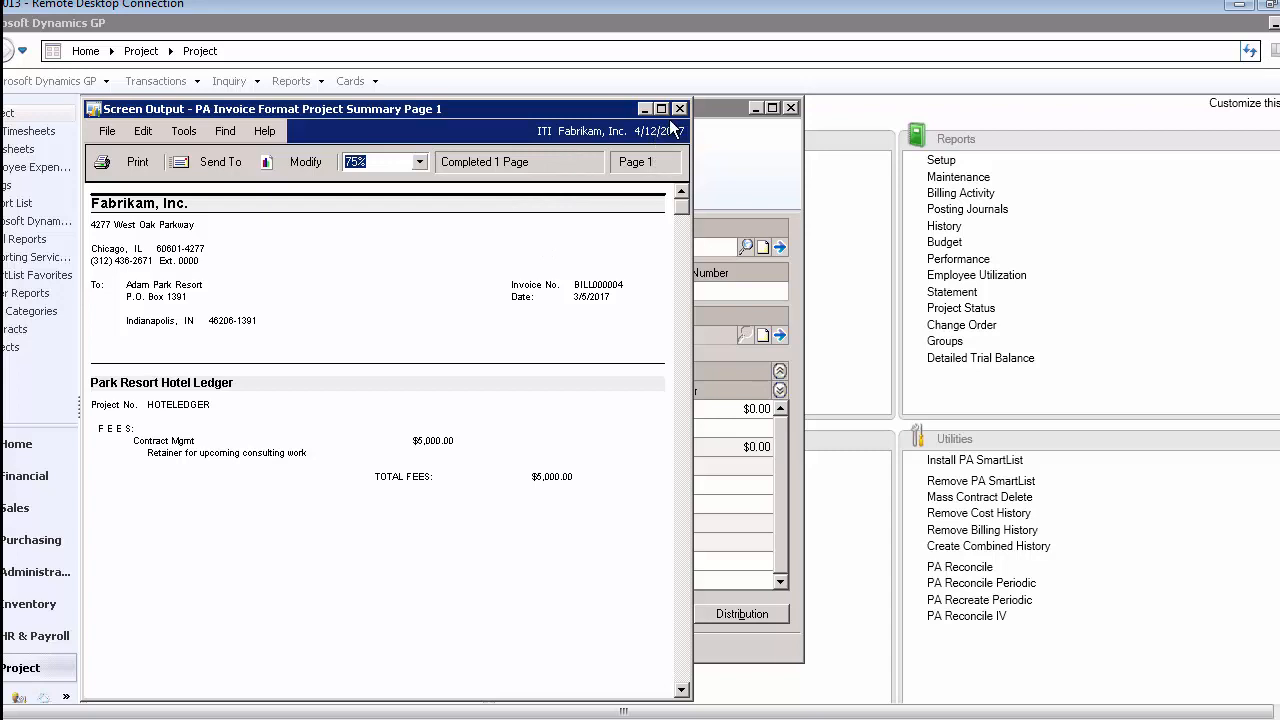
pyautogui.click(680, 108)
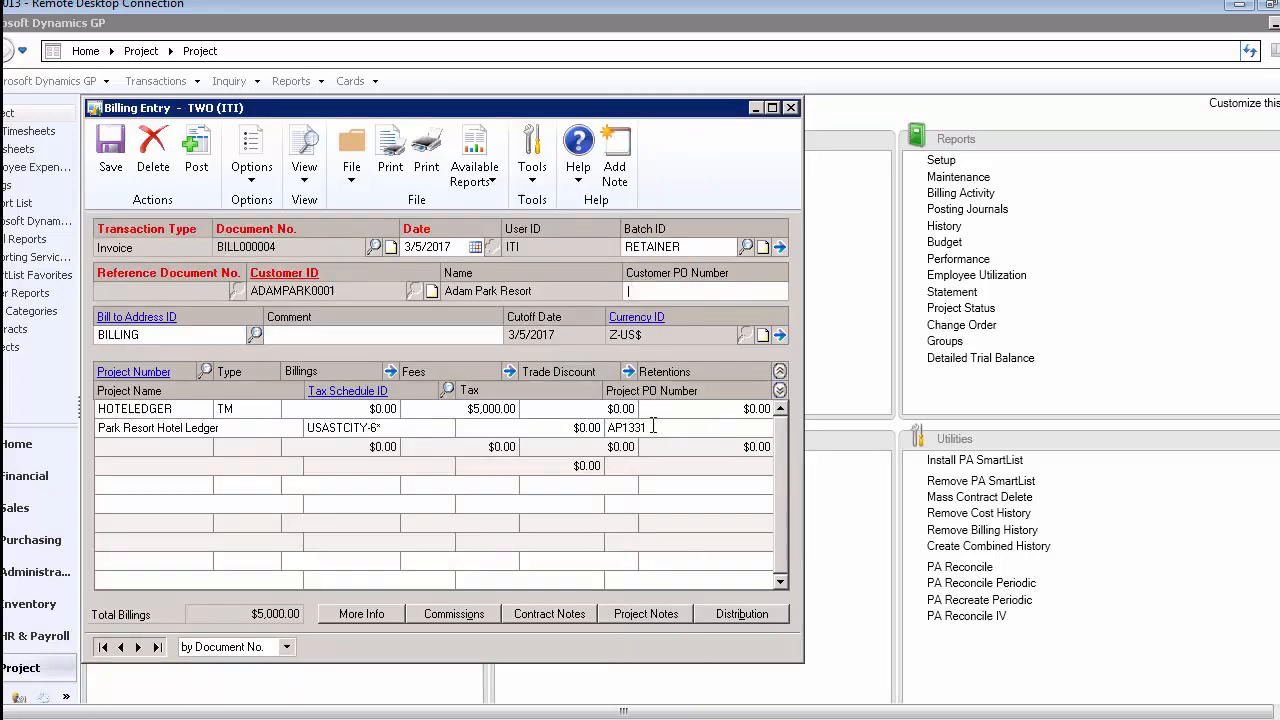
# Step: Save the $5,000 invoice and bring up the RETAINER billing batch
pyautogui.doubleClick(630, 428)
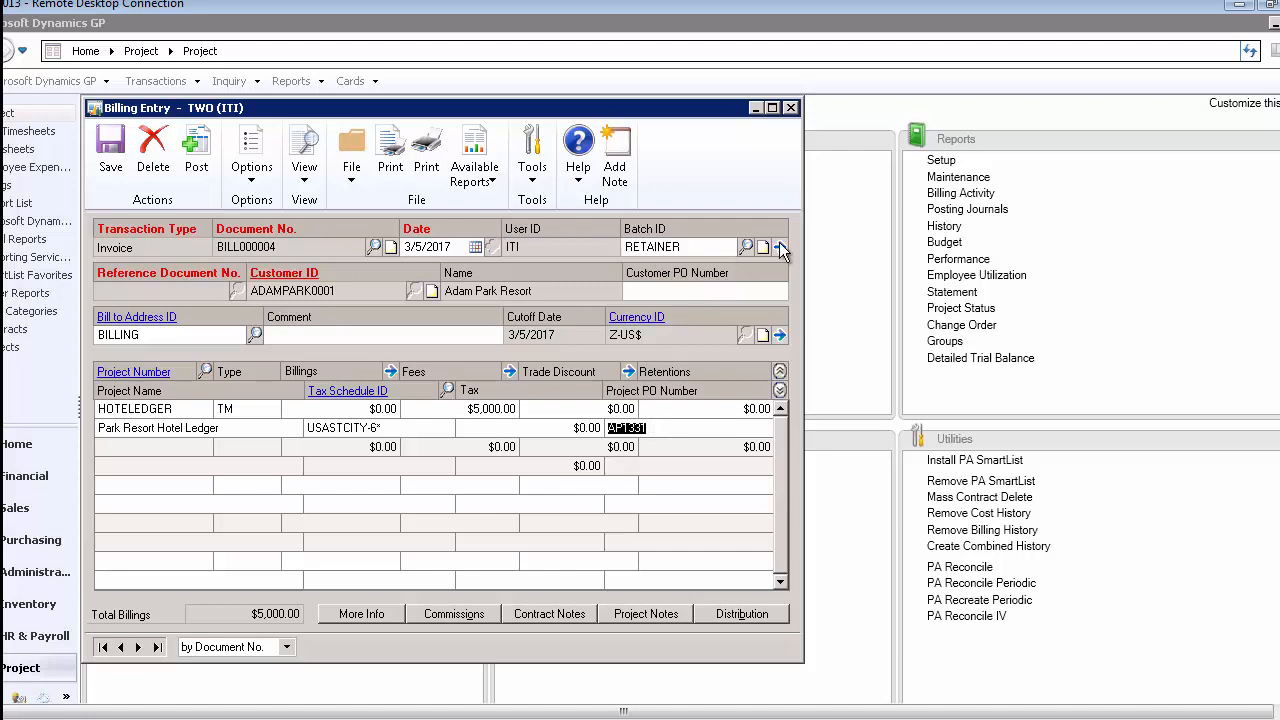
pyautogui.click(110, 144)
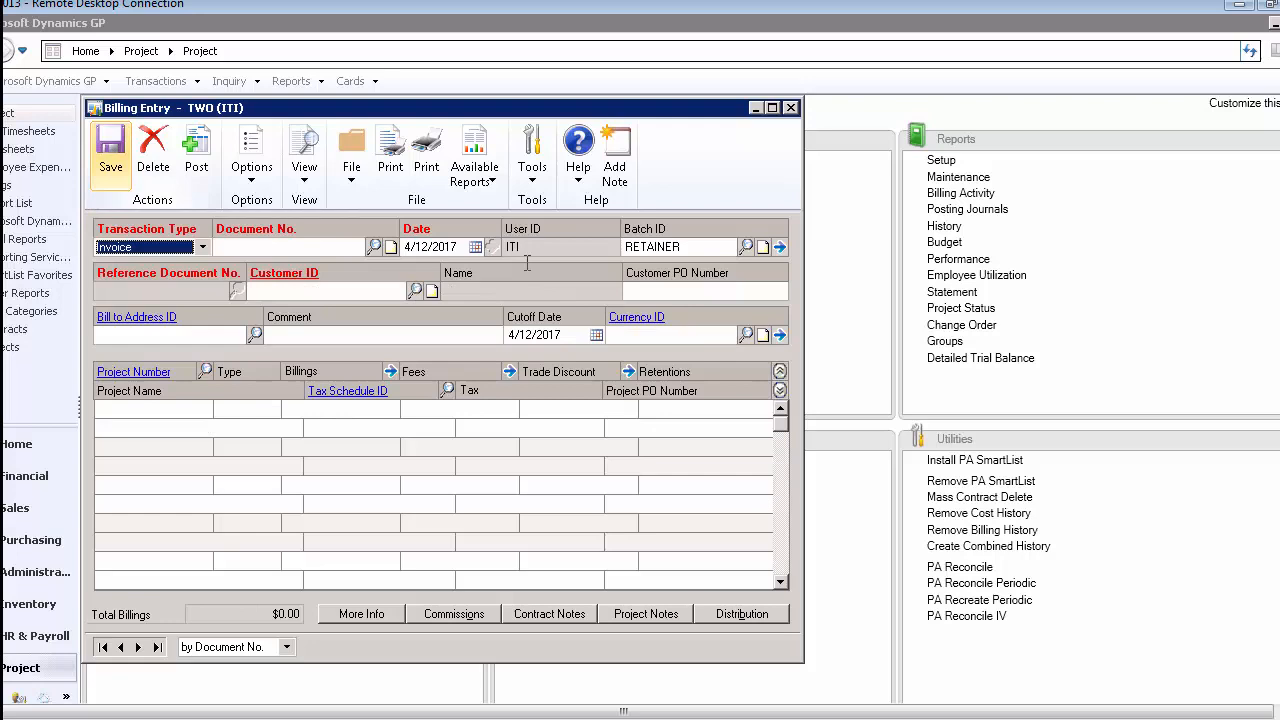
pyautogui.click(746, 248)
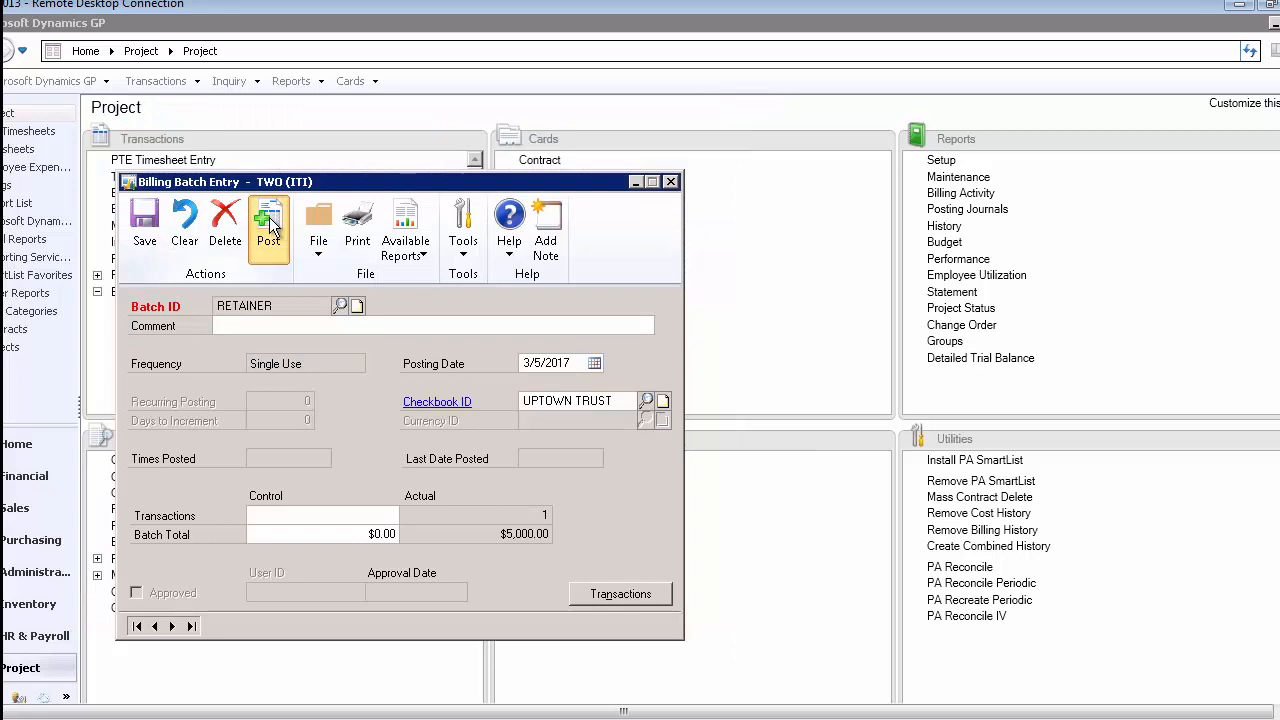
# Step: Post the RETAINER batch without printing the posting journal and close Billing Batch Entry
pyautogui.click(268, 224)
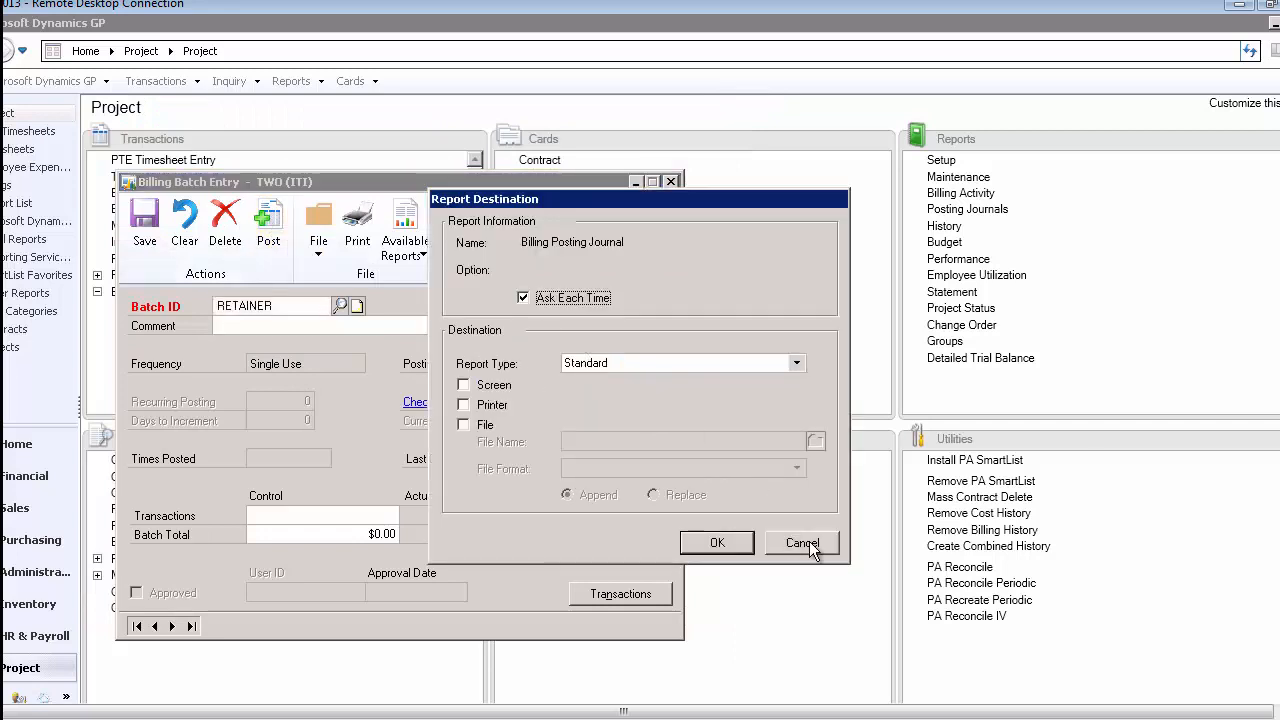
pyautogui.click(716, 542)
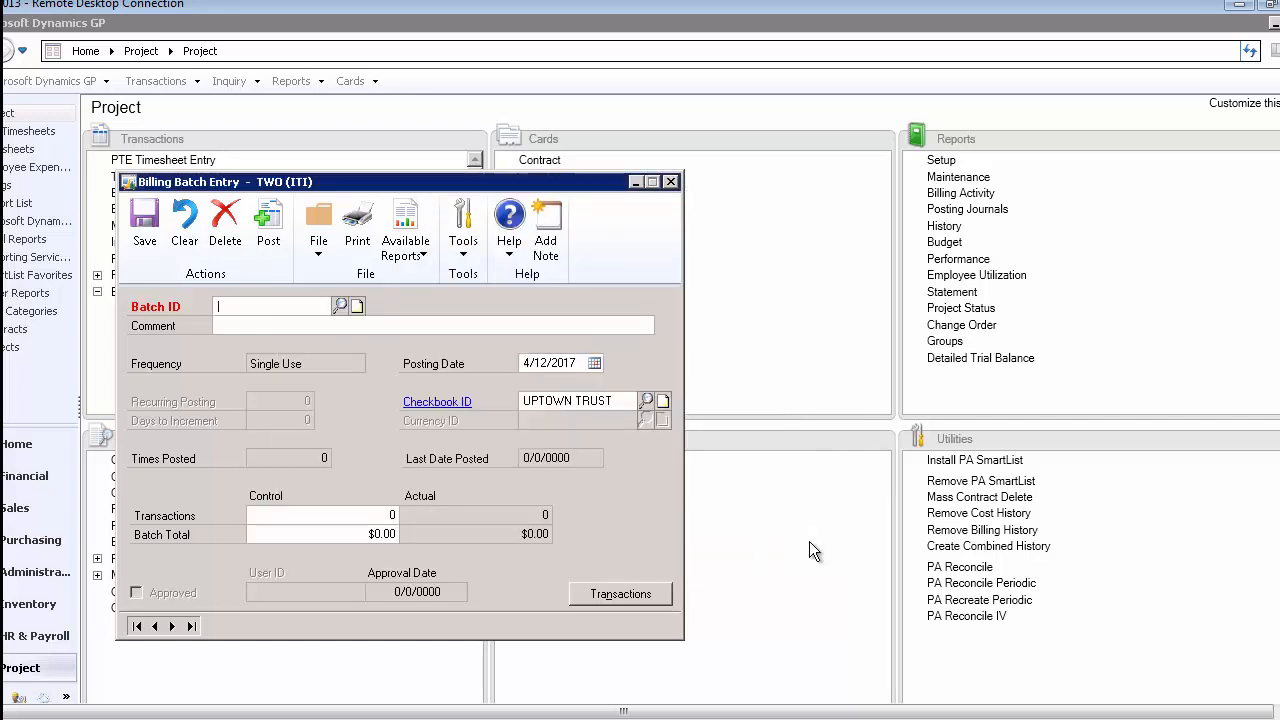
pyautogui.click(268, 220)
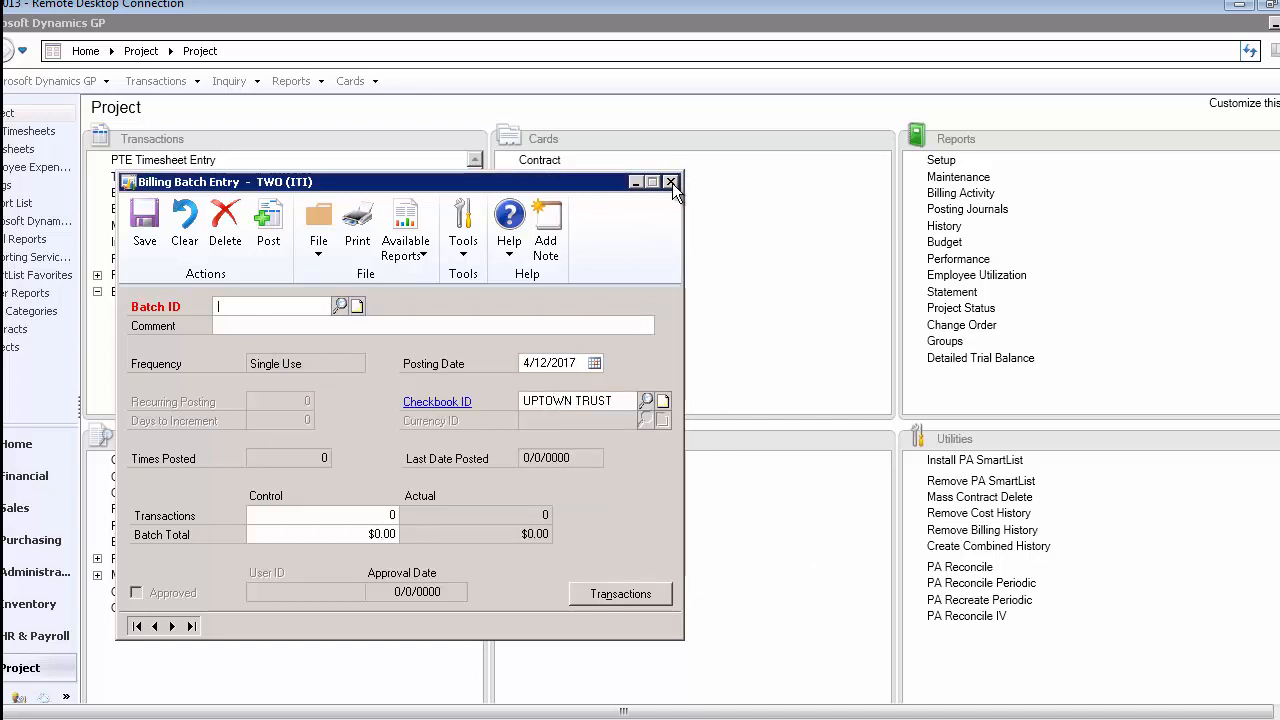
pyautogui.click(672, 180)
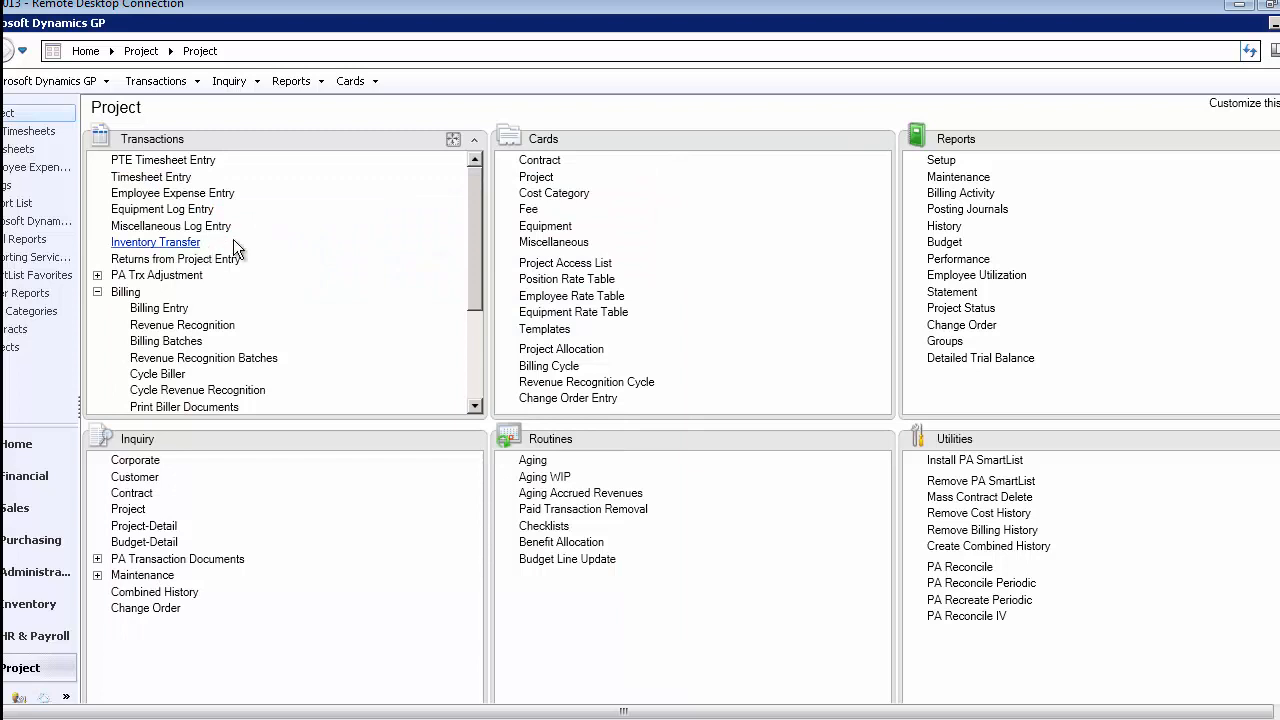
pyautogui.moveTo(484, 344)
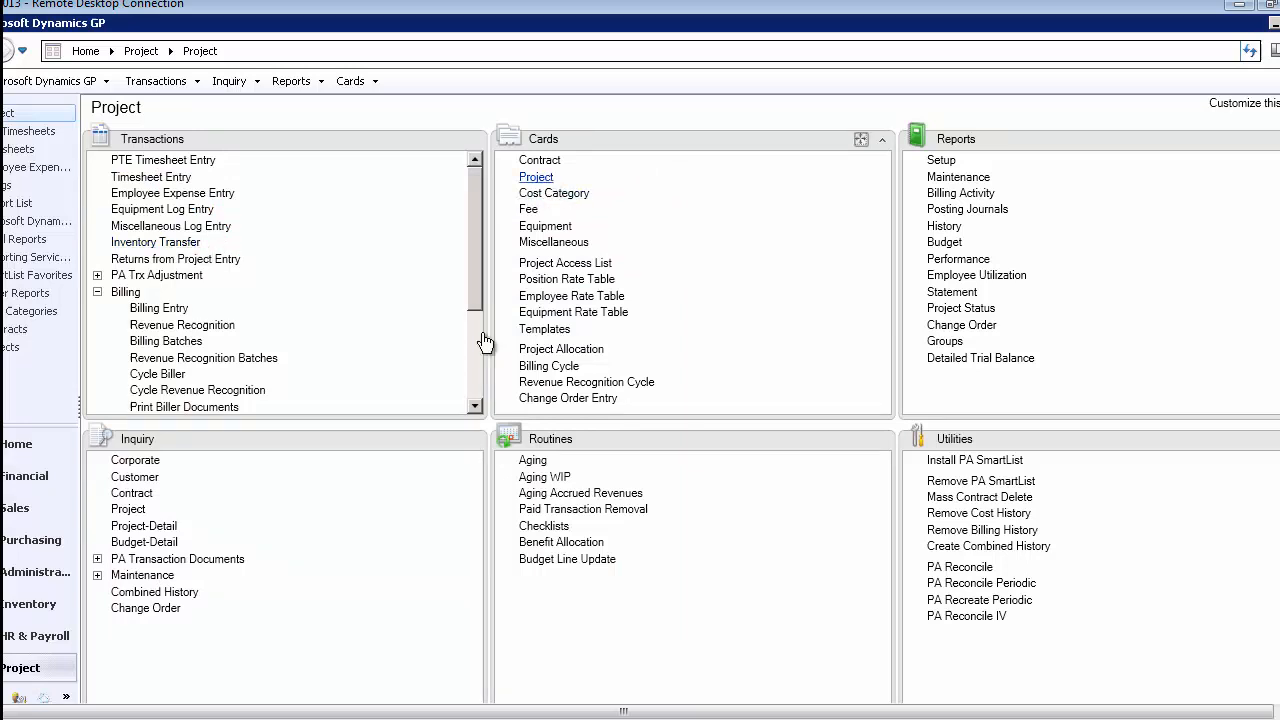
pyautogui.click(536, 176)
pyautogui.write('HOTELEDGER')
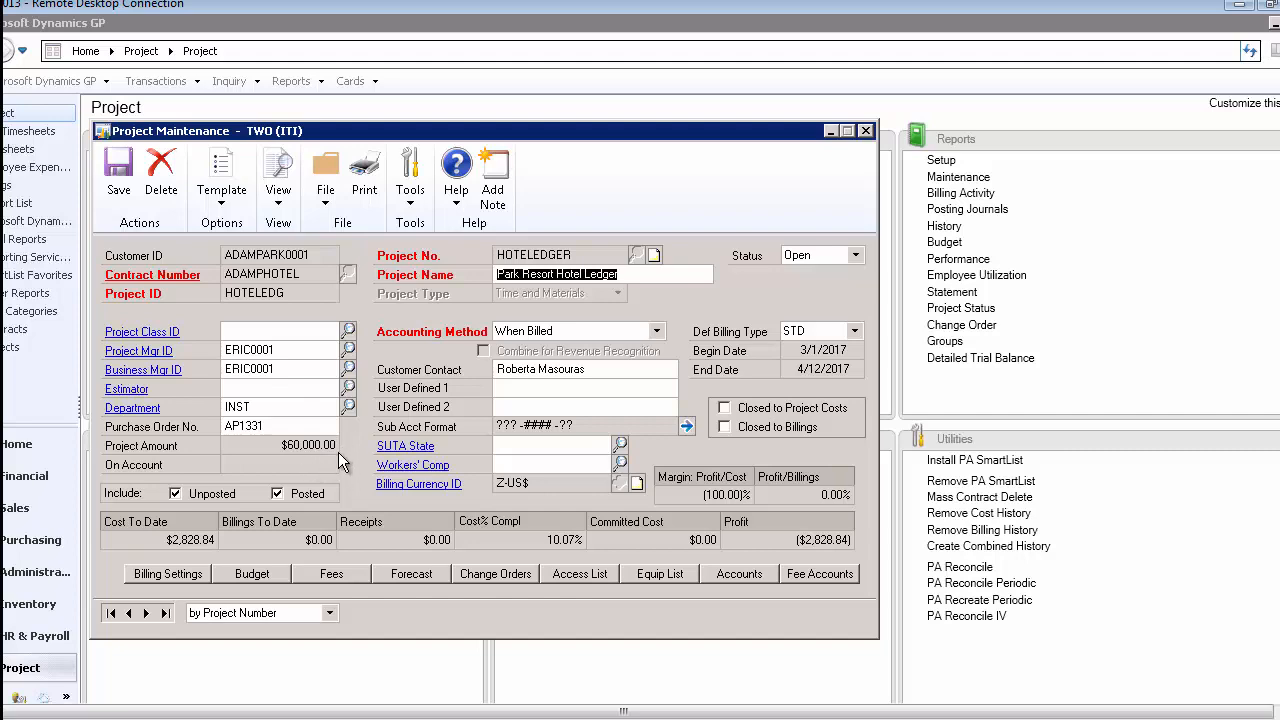
pyautogui.moveTo(878, 144)
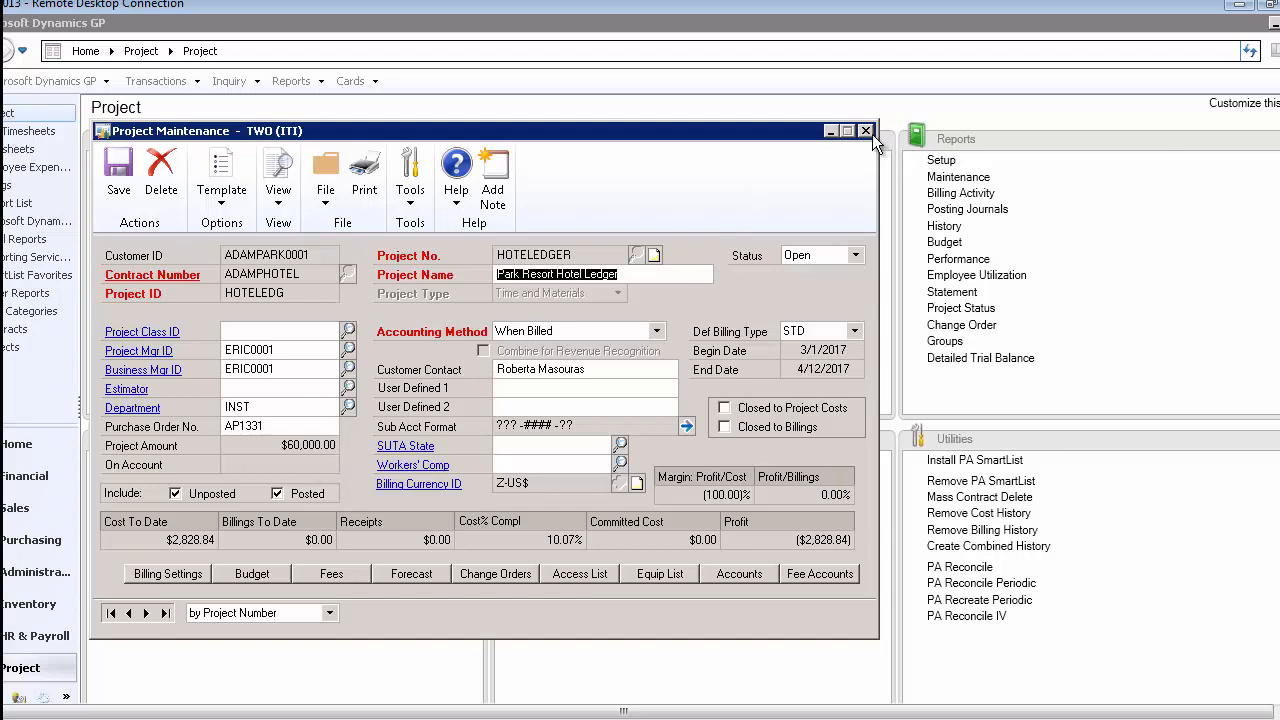
pyautogui.click(866, 132)
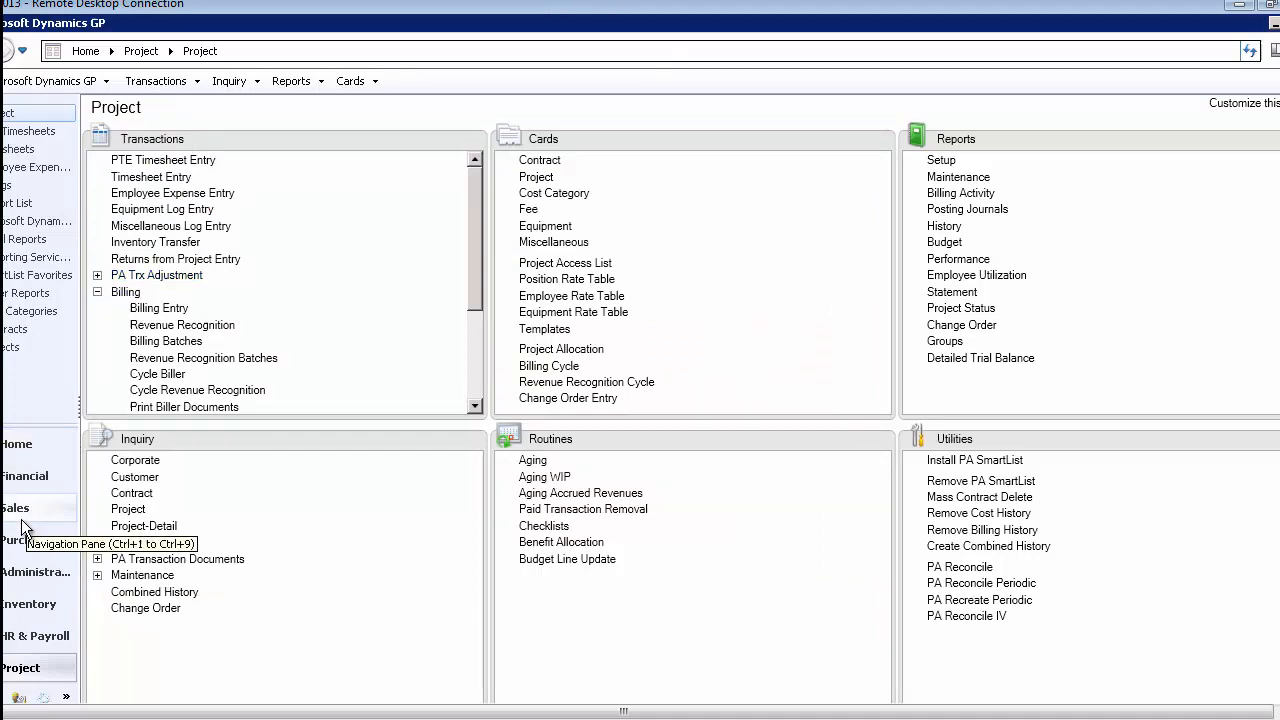
# Step: Start Cash Receipts Entry in the Sales area with a new RETAINER receivables batch
pyautogui.click(16, 508)
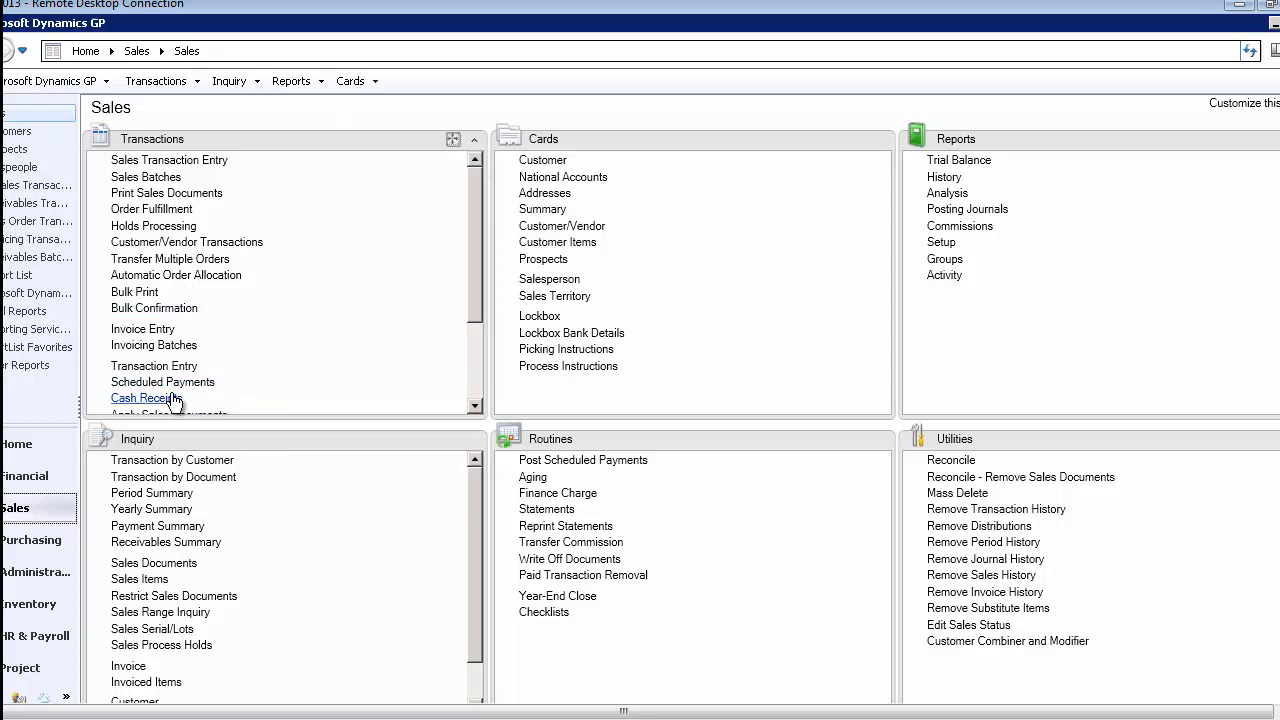
pyautogui.click(148, 398)
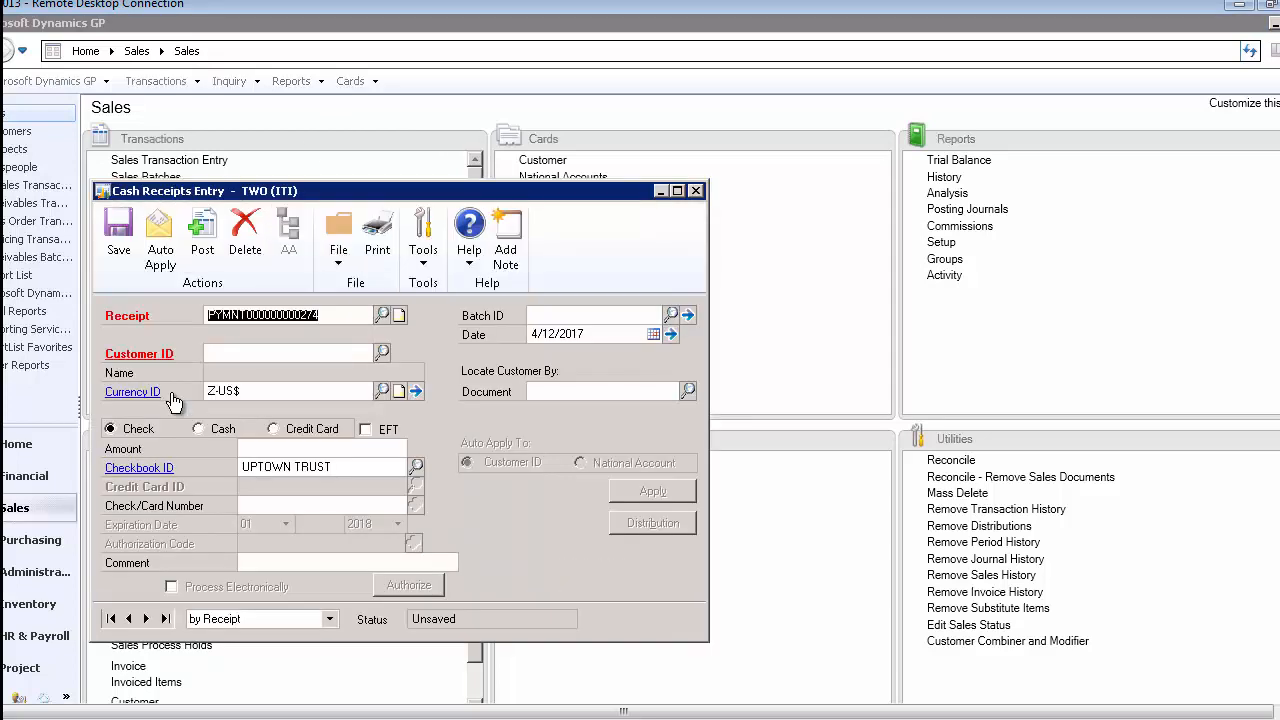
pyautogui.write('RE')
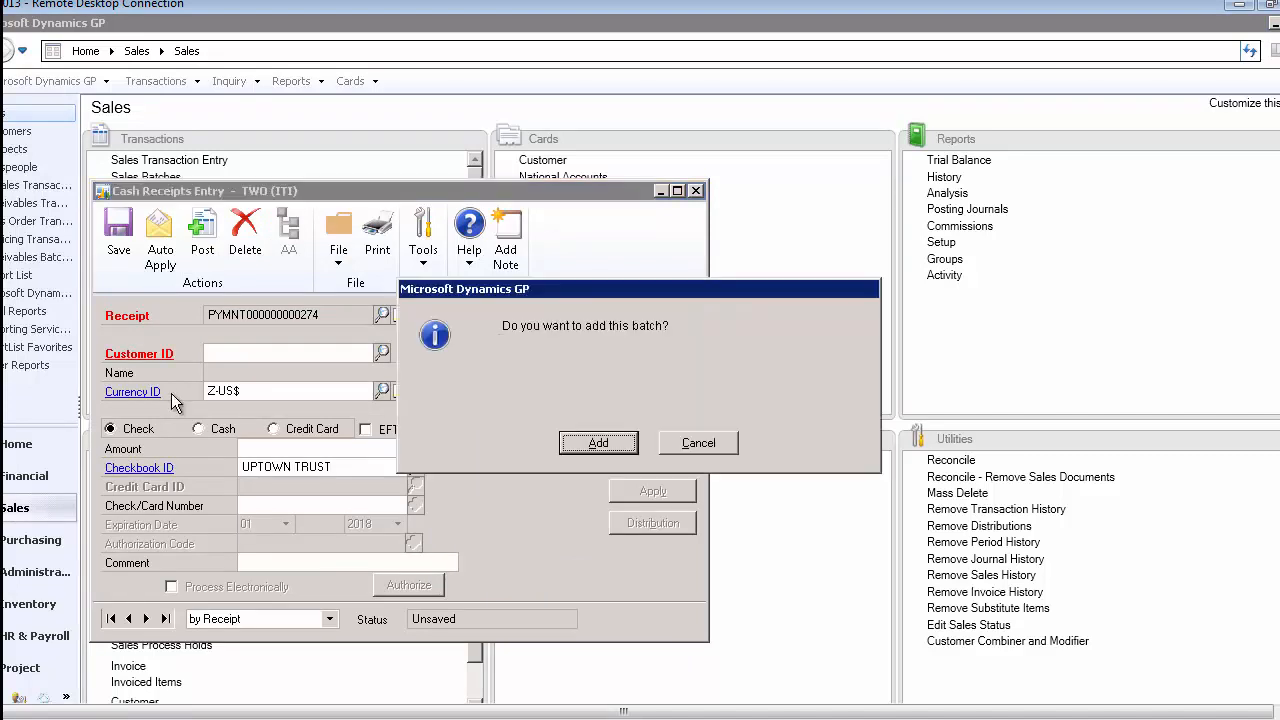
pyautogui.click(598, 444)
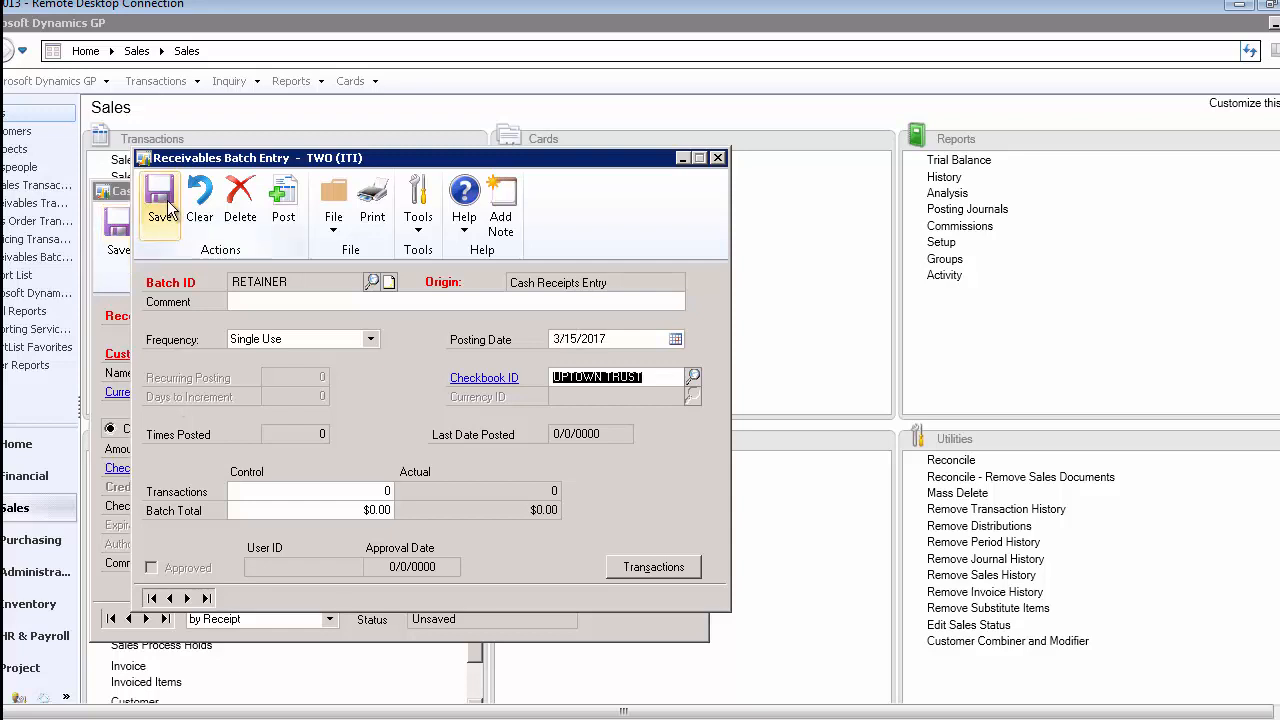
# Step: Record a $5,000.00 check 1234 from ADAMPARK0001 and begin applying it
pyautogui.click(652, 568)
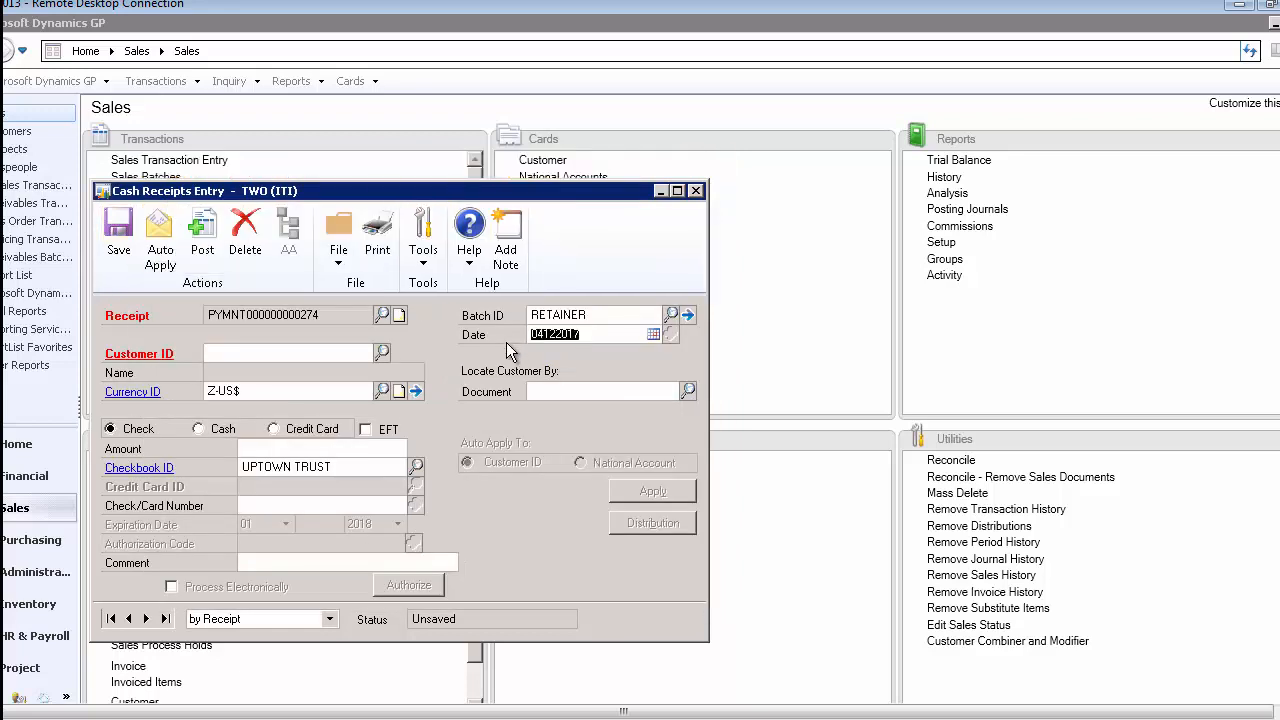
pyautogui.write('A')
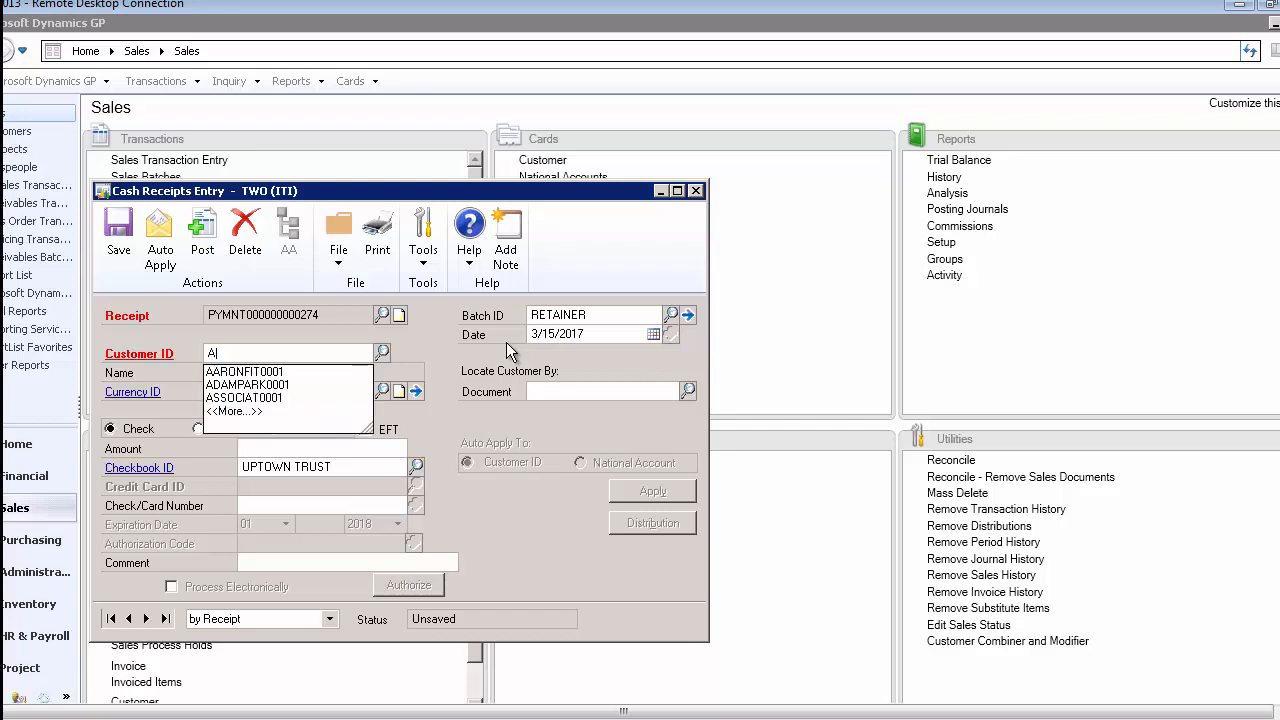
pyautogui.click(248, 384)
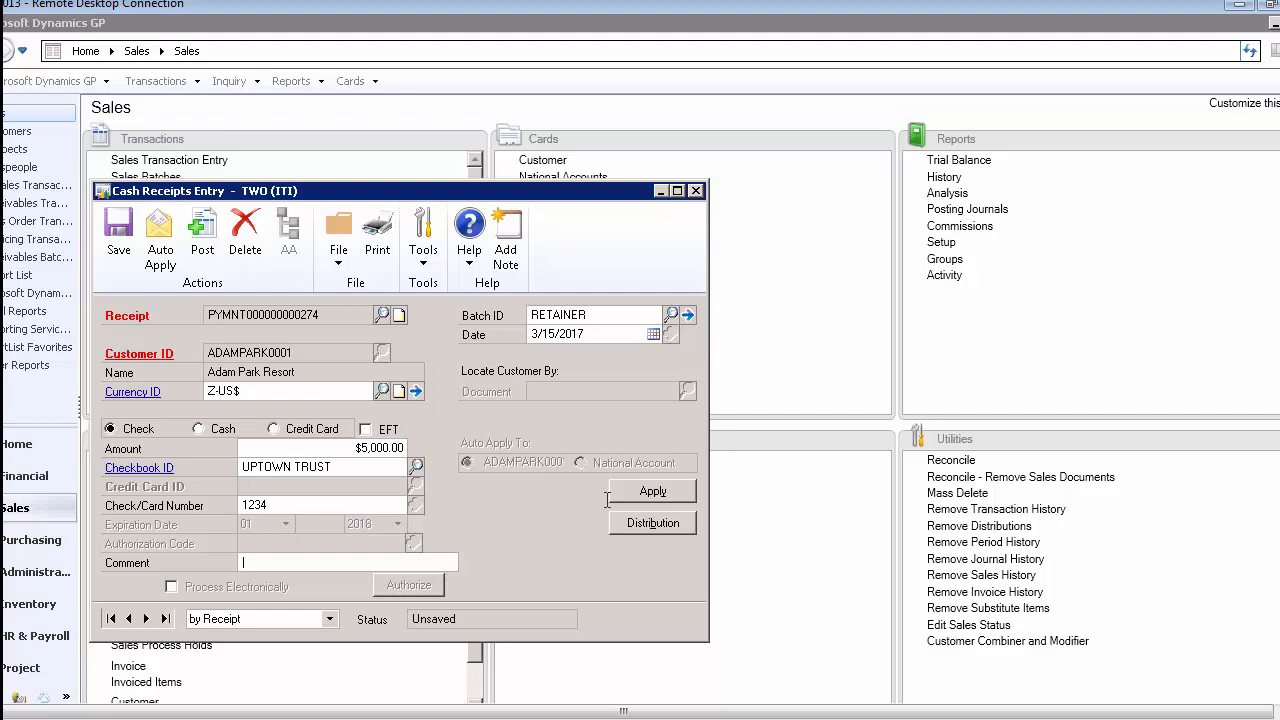
pyautogui.click(652, 490)
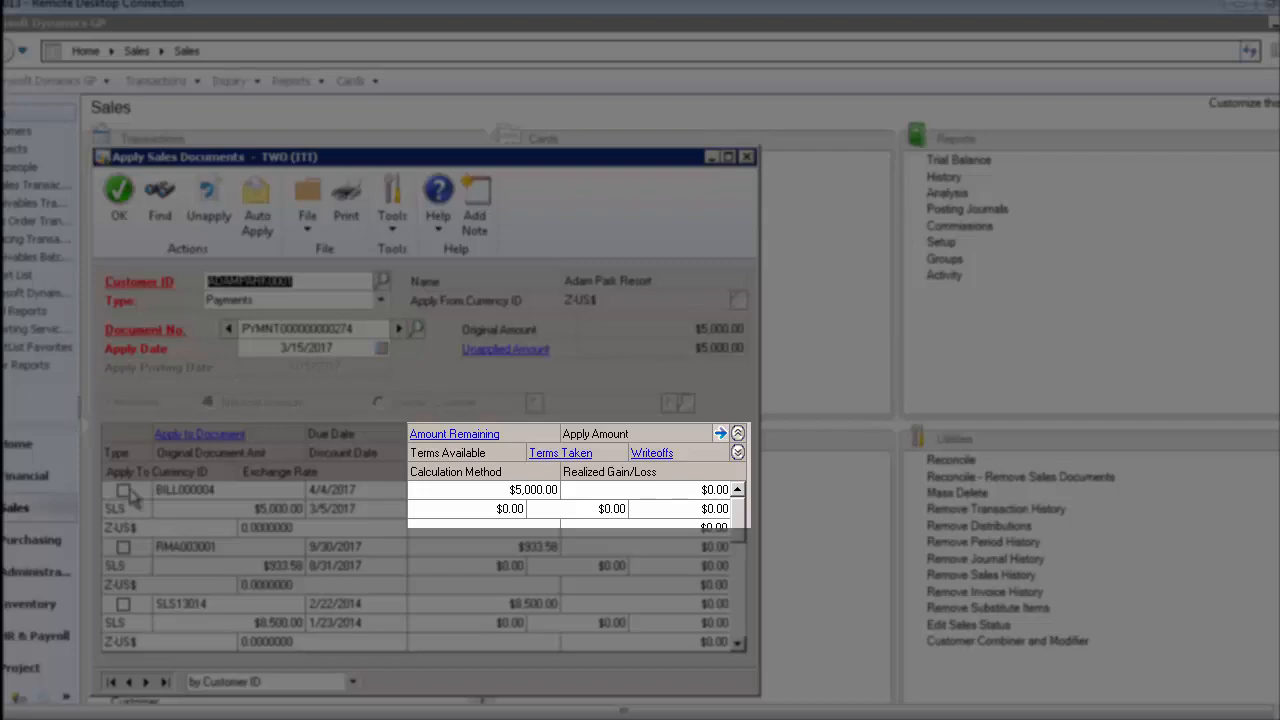
# Step: Apply the $5,000.00 receipt as a retainer on HOTELEDGER via Apply Projects and return to the receipt
pyautogui.click(124, 490)
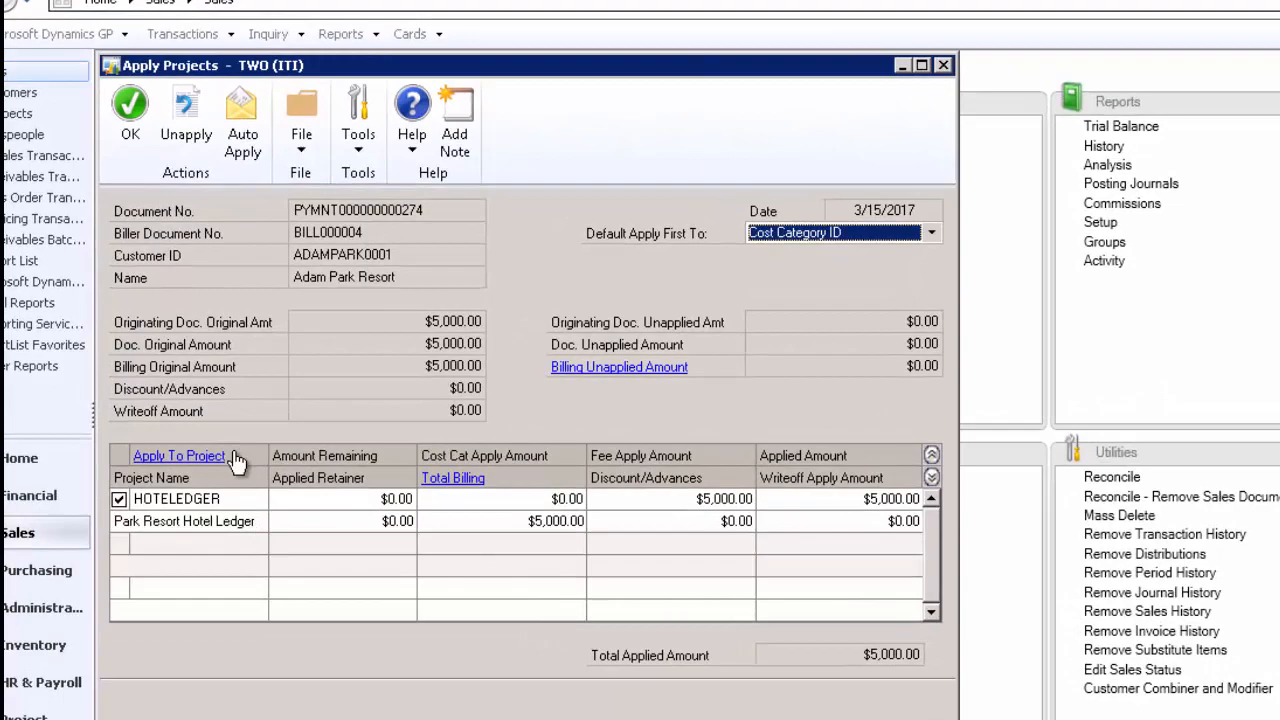
pyautogui.moveTo(390, 562)
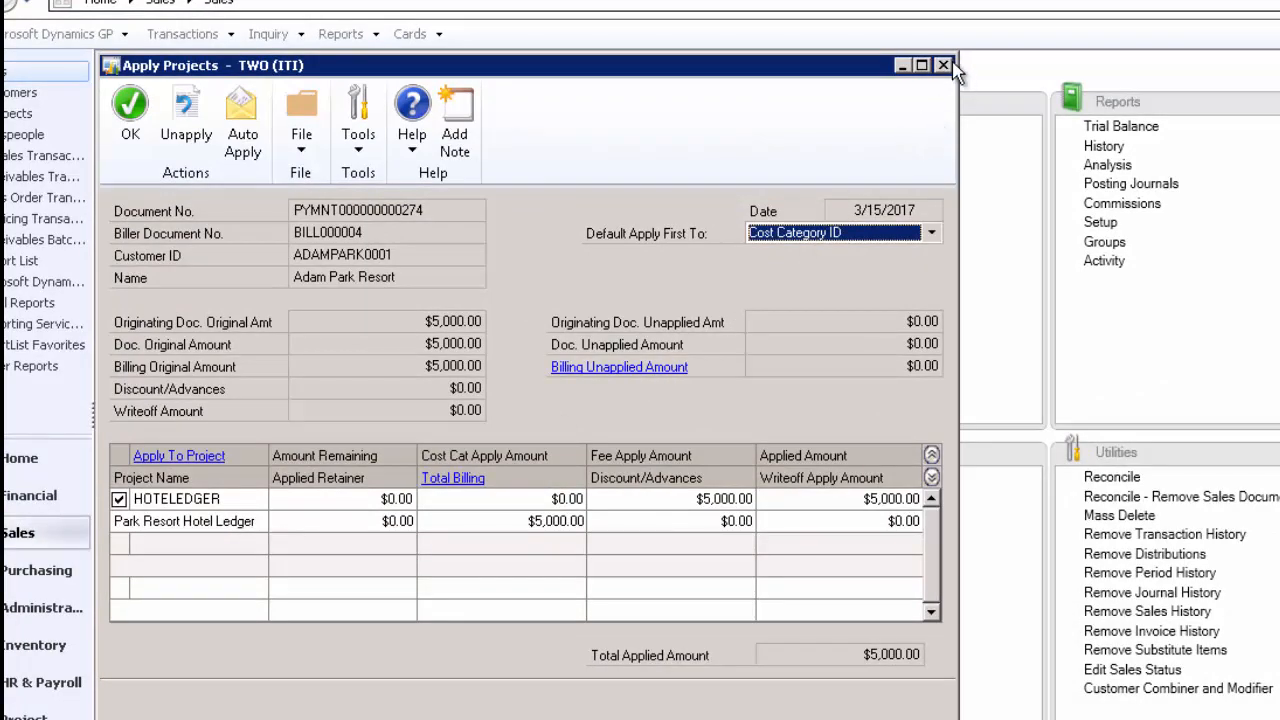
pyautogui.click(942, 64)
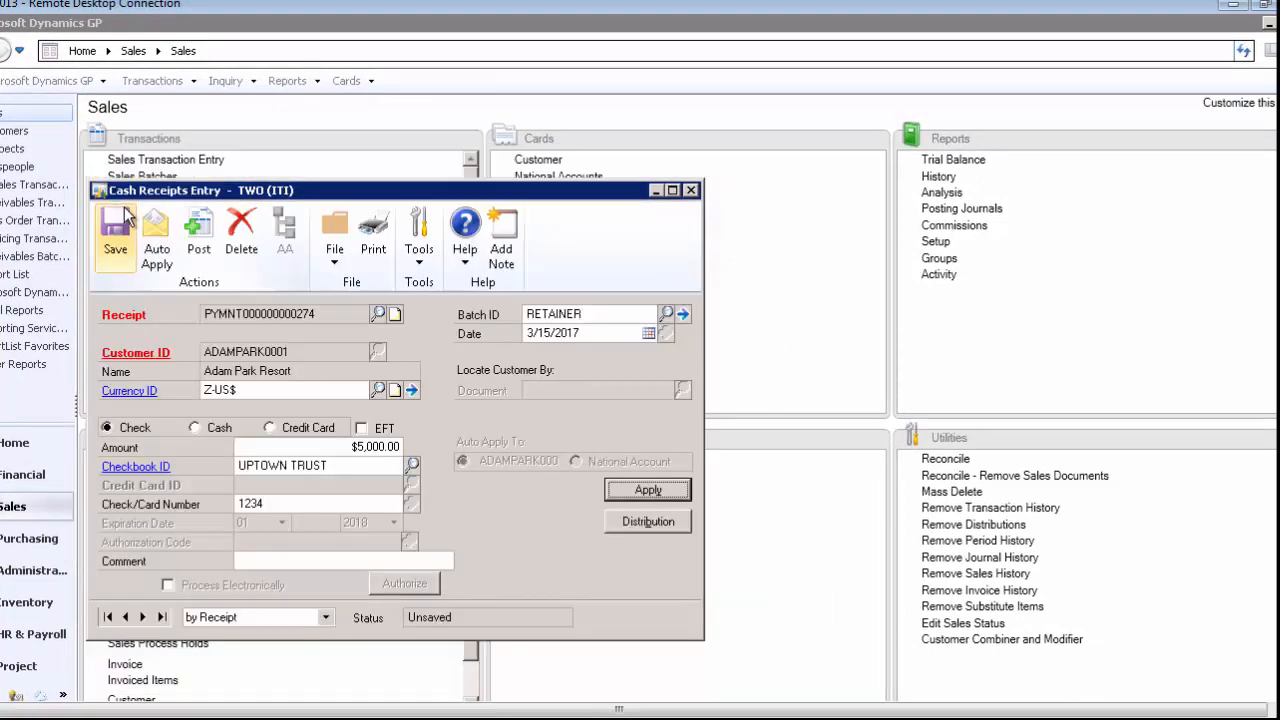
# Step: Save the $5,000.00 receipt and post the RETAINER batch, skipping the posting report
pyautogui.click(116, 240)
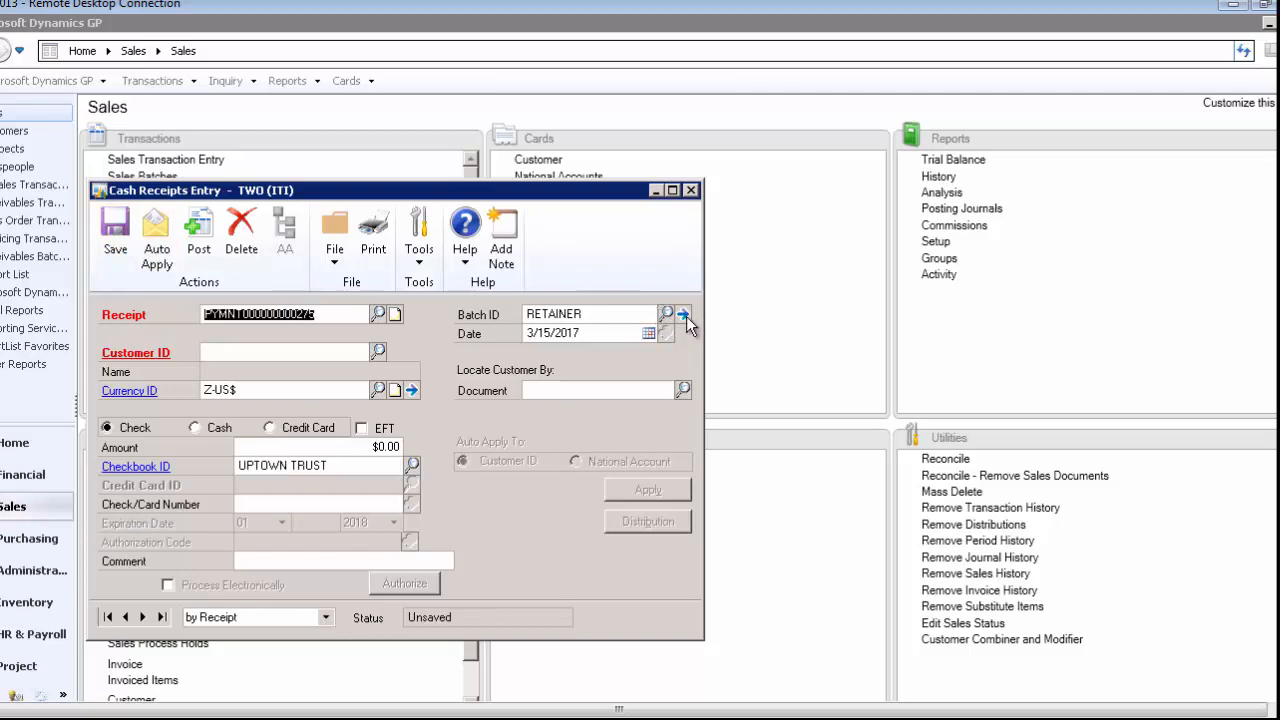
pyautogui.click(684, 314)
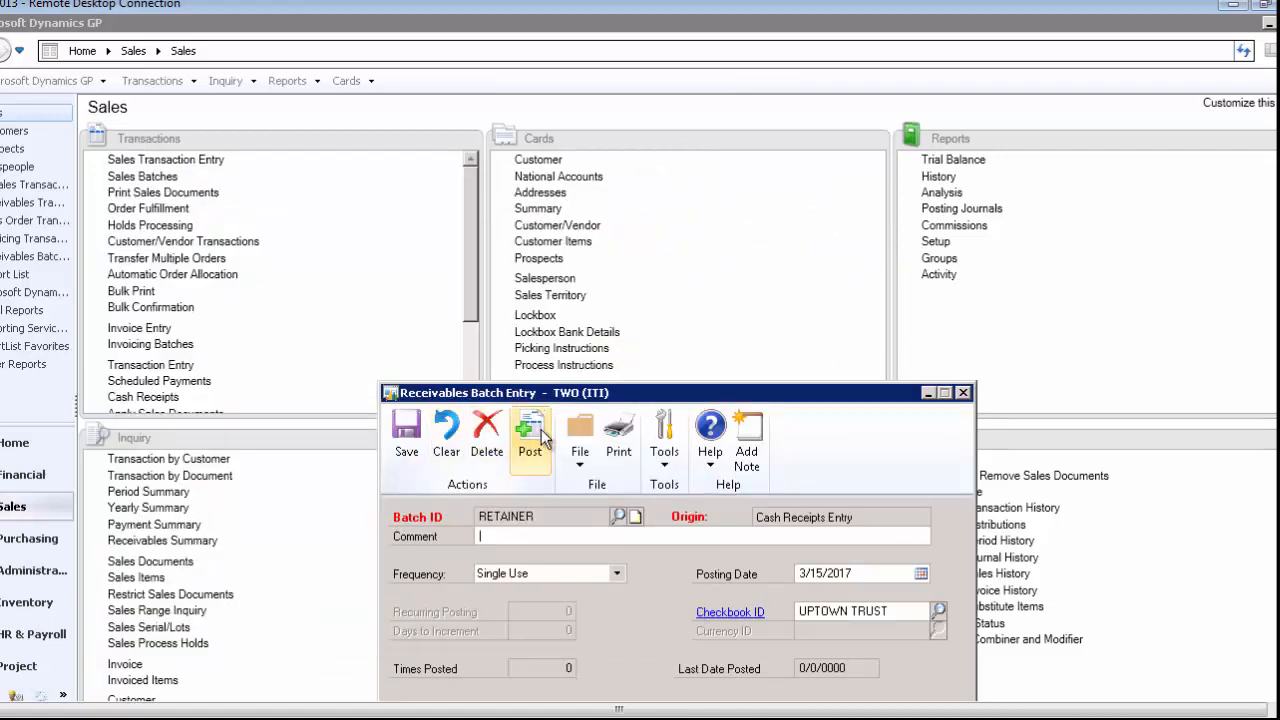
pyautogui.click(530, 436)
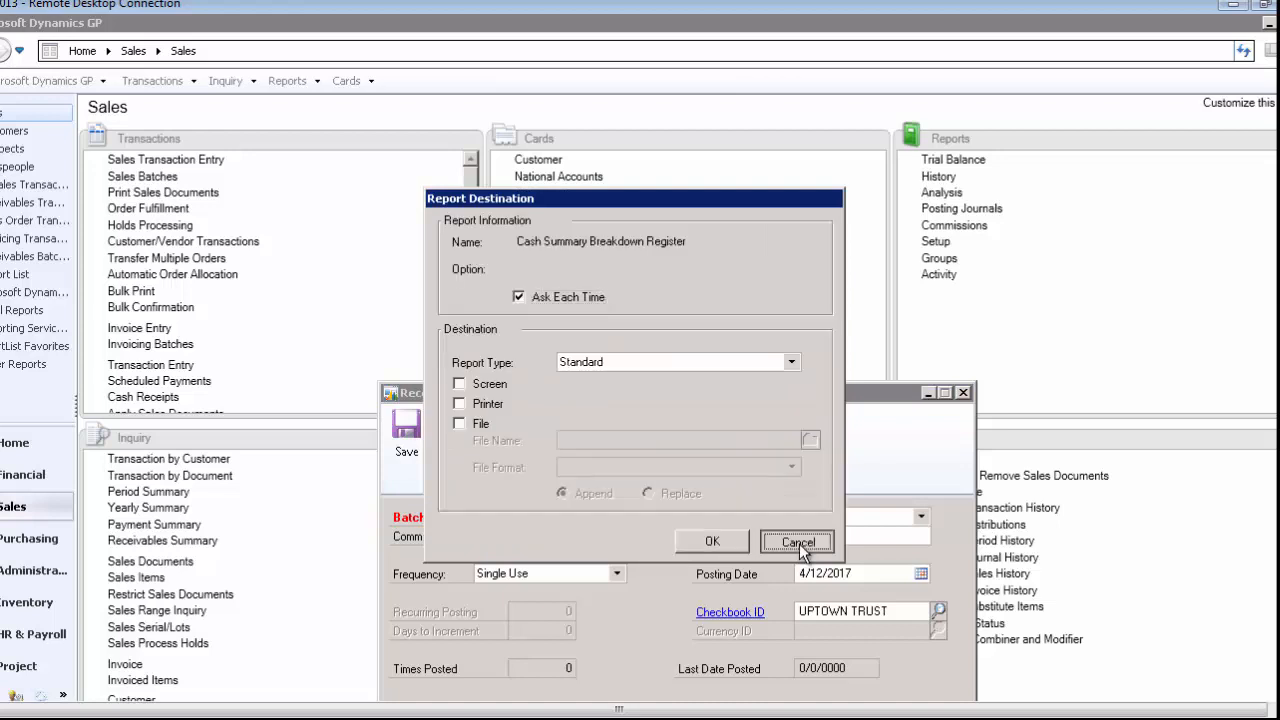
pyautogui.click(796, 540)
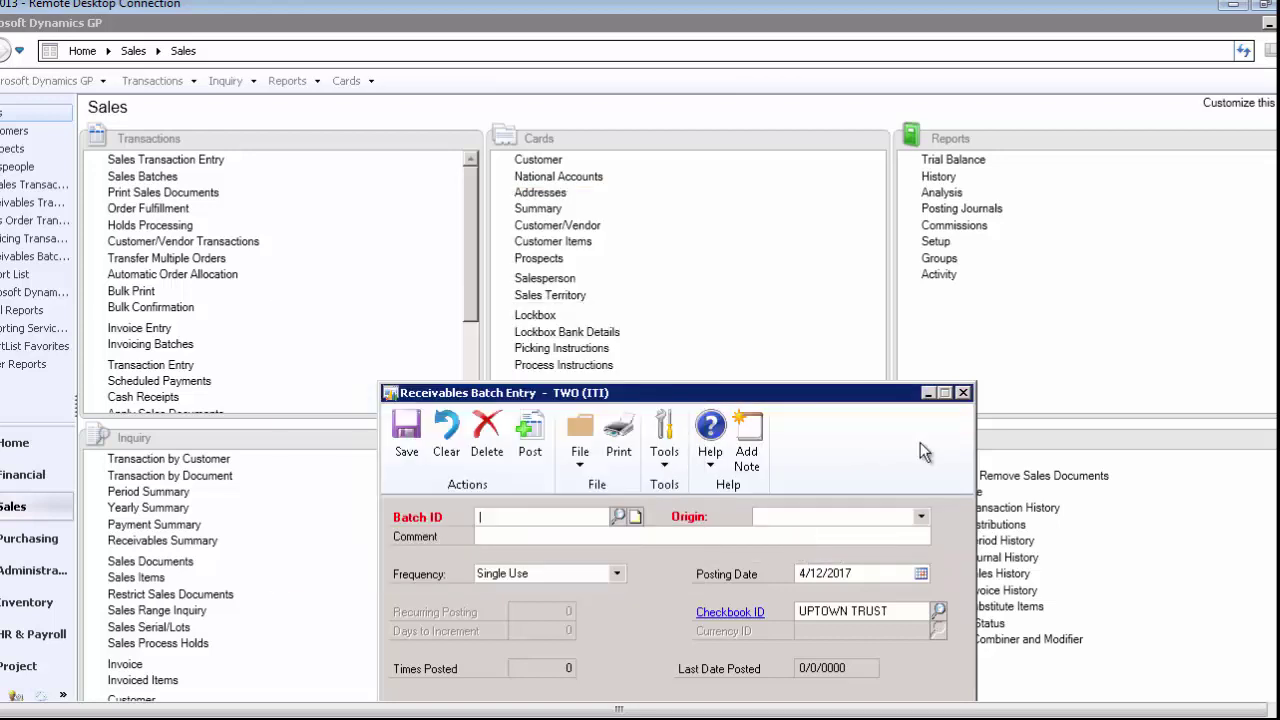
pyautogui.click(964, 392)
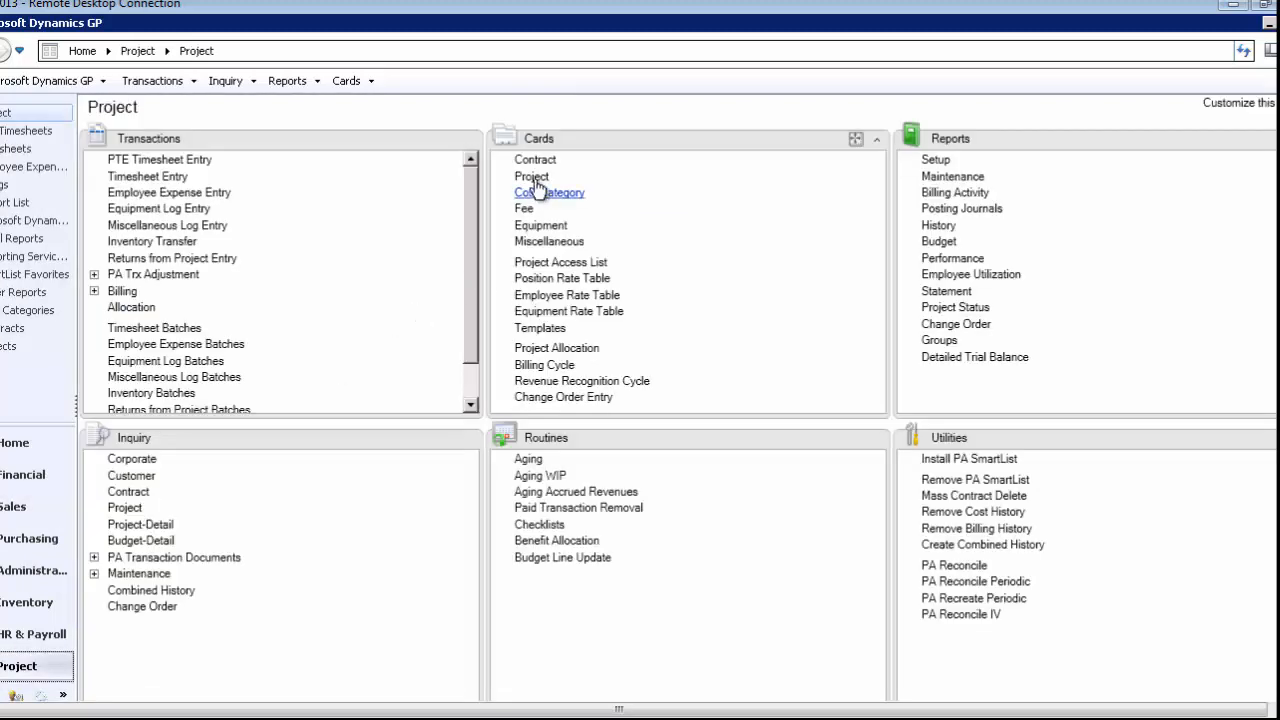
# Step: Look up project HOTELEDGER in Project Maintenance, review its totals, and close it
pyautogui.click(532, 176)
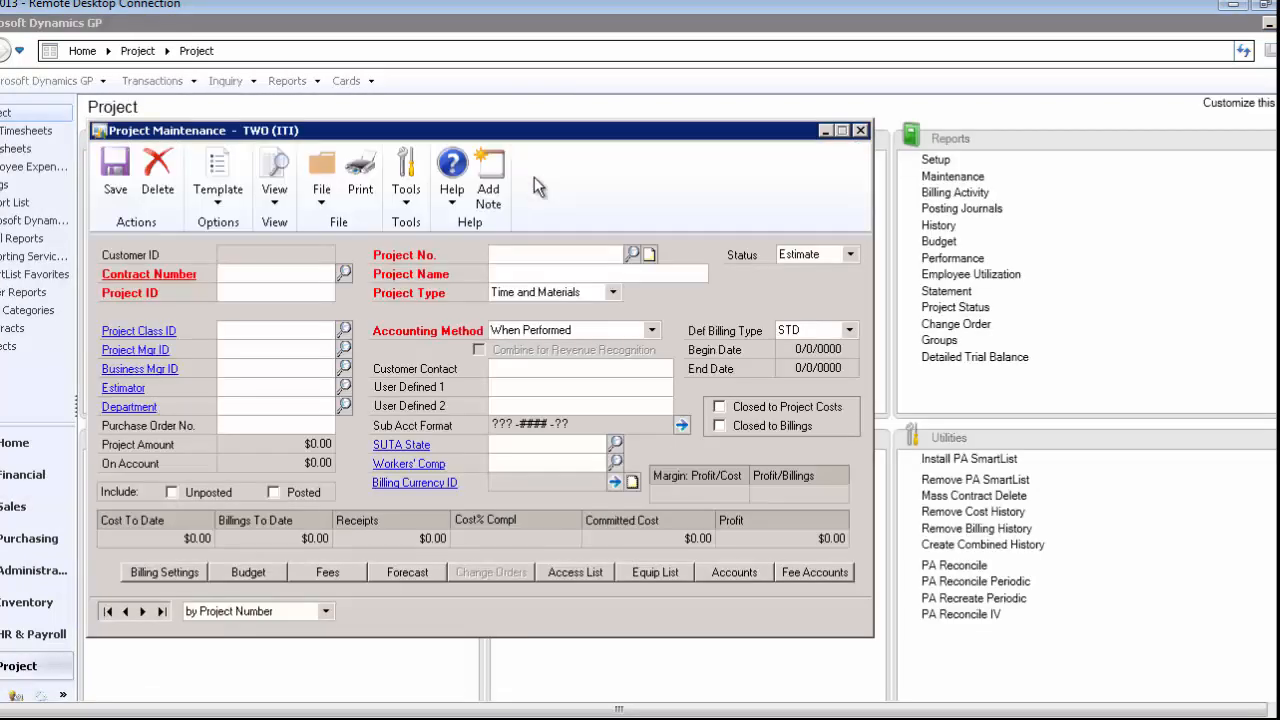
pyautogui.write('HOI')
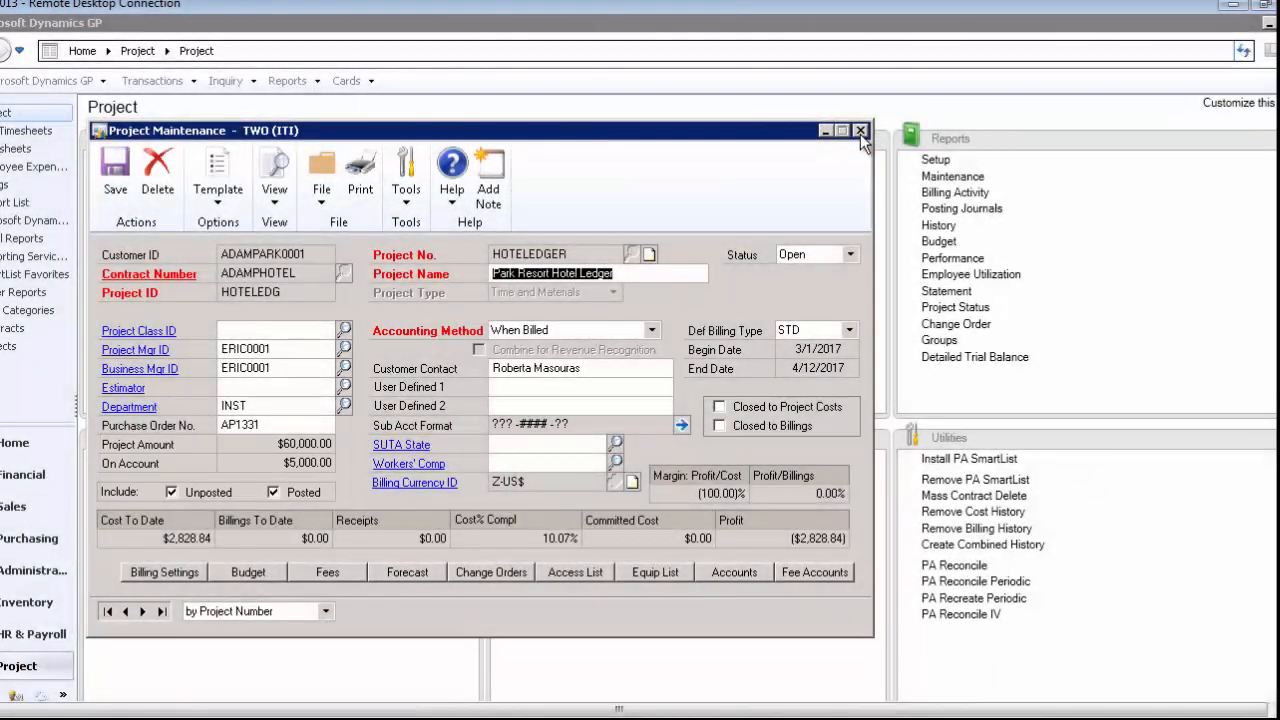
pyautogui.click(860, 130)
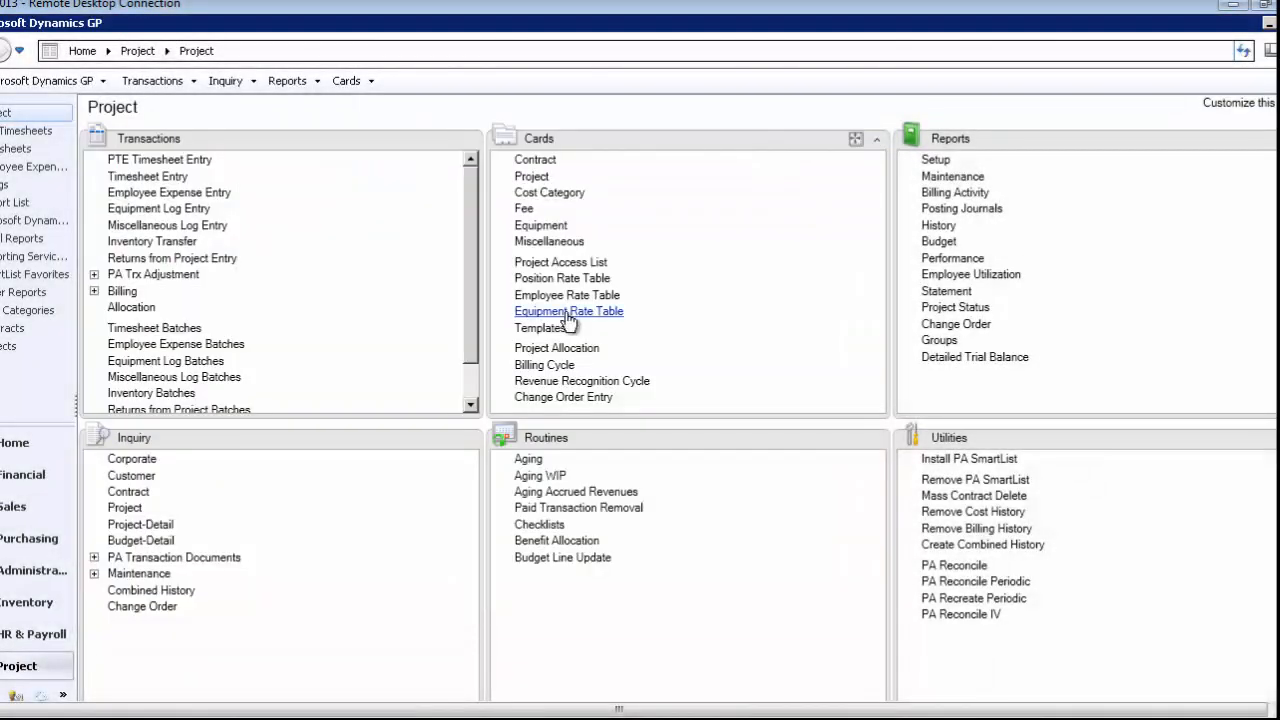
pyautogui.moveTo(568, 312)
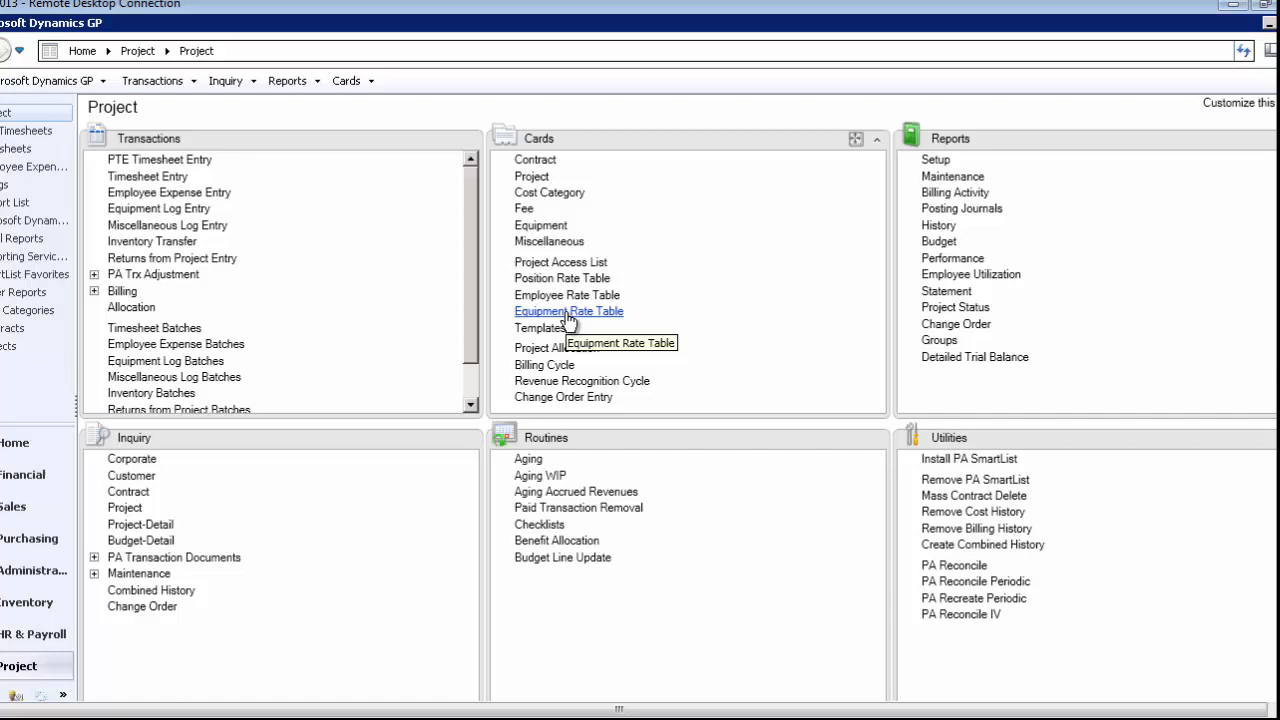
pyautogui.moveTo(132, 458)
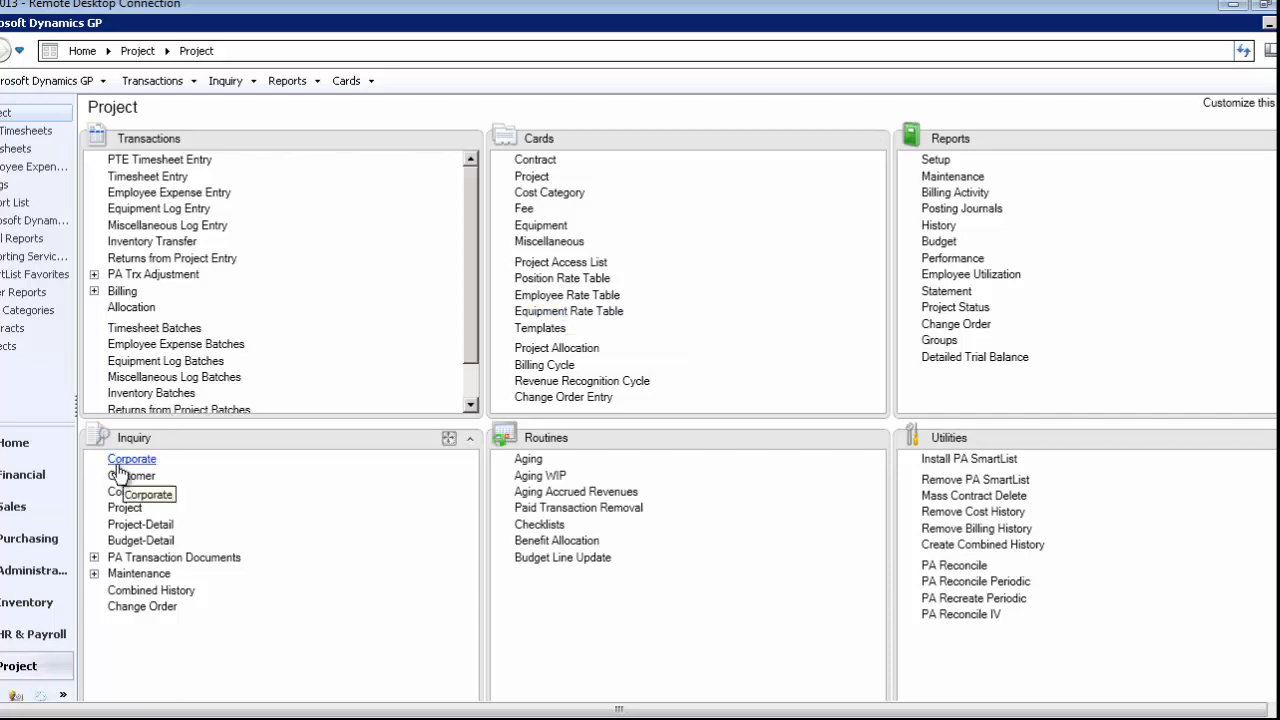
pyautogui.moveTo(304, 528)
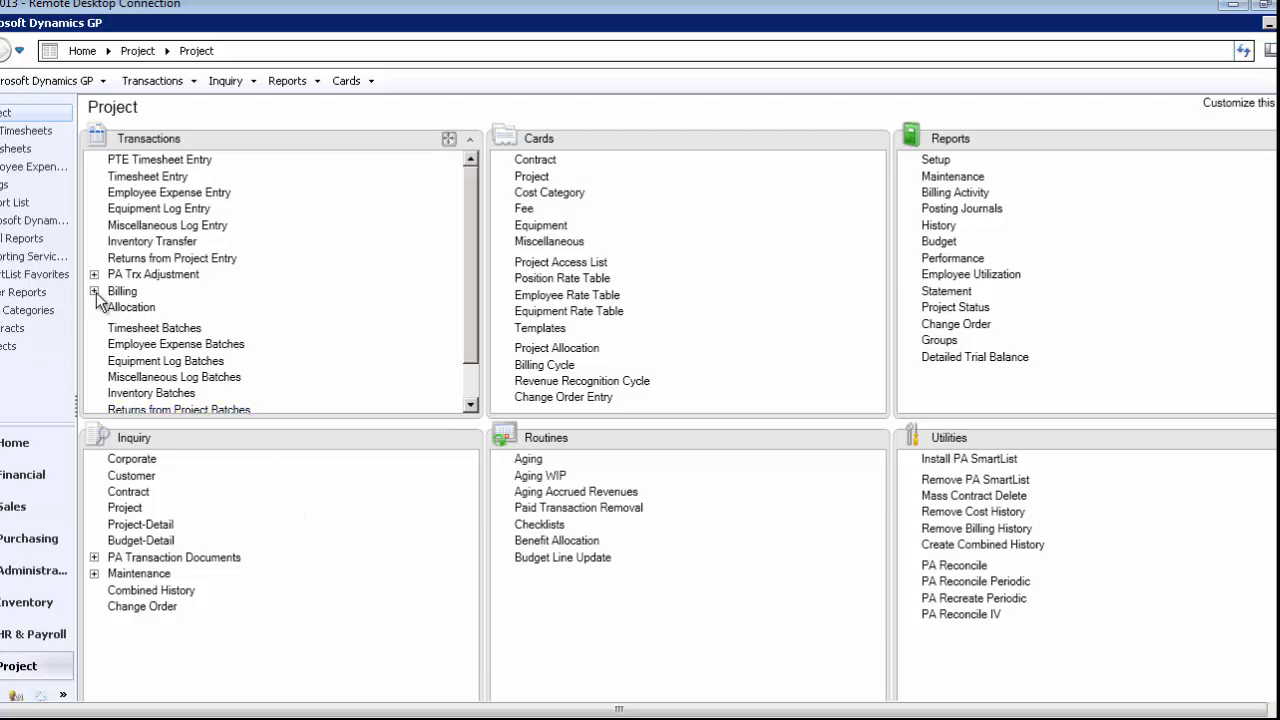
# Step: Create a Billing Entry invoice for customer ADAMPARK0001 with cutoff 3/31/2017
pyautogui.click(94, 292)
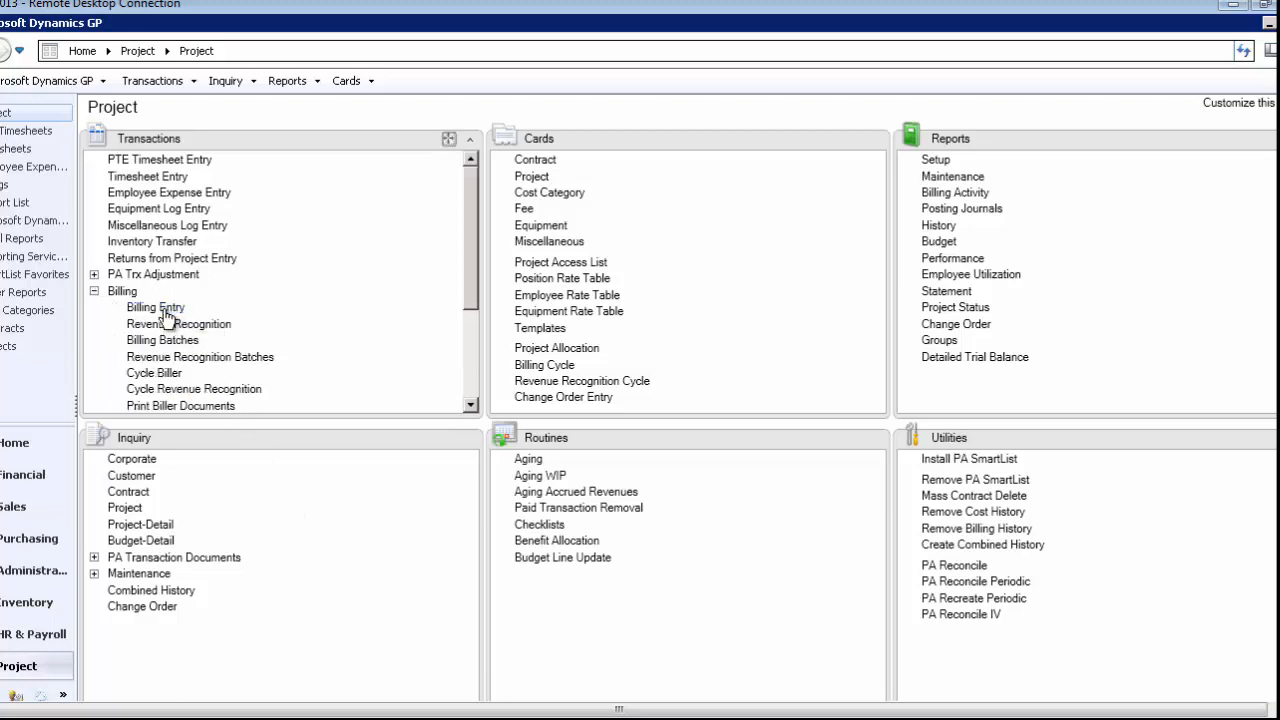
pyautogui.click(156, 308)
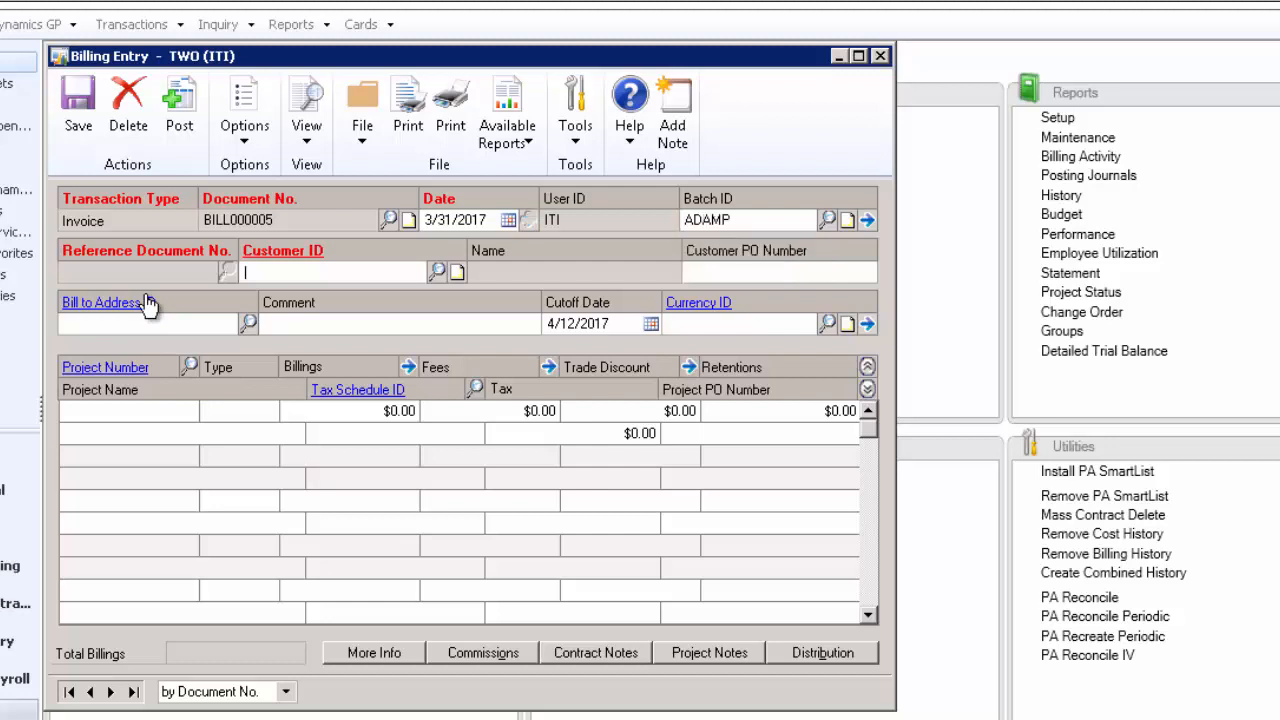
pyautogui.write('ADAMPARK0001')
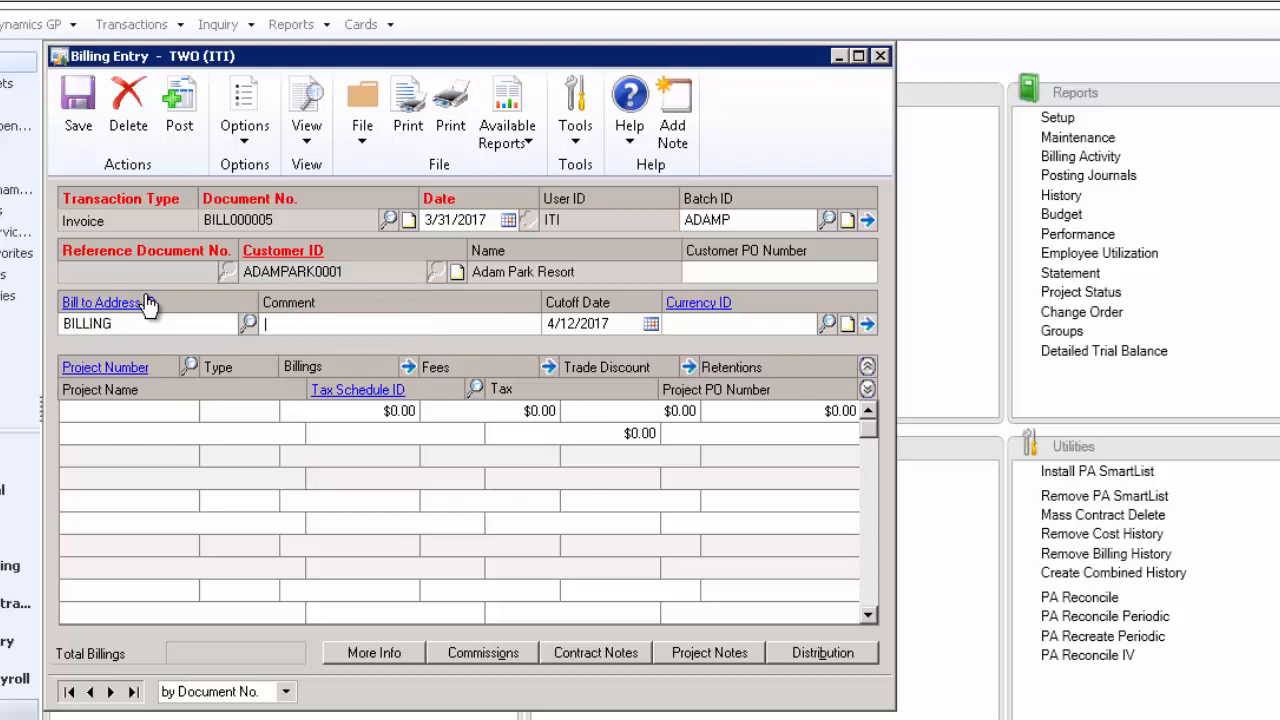
pyautogui.write('0331')
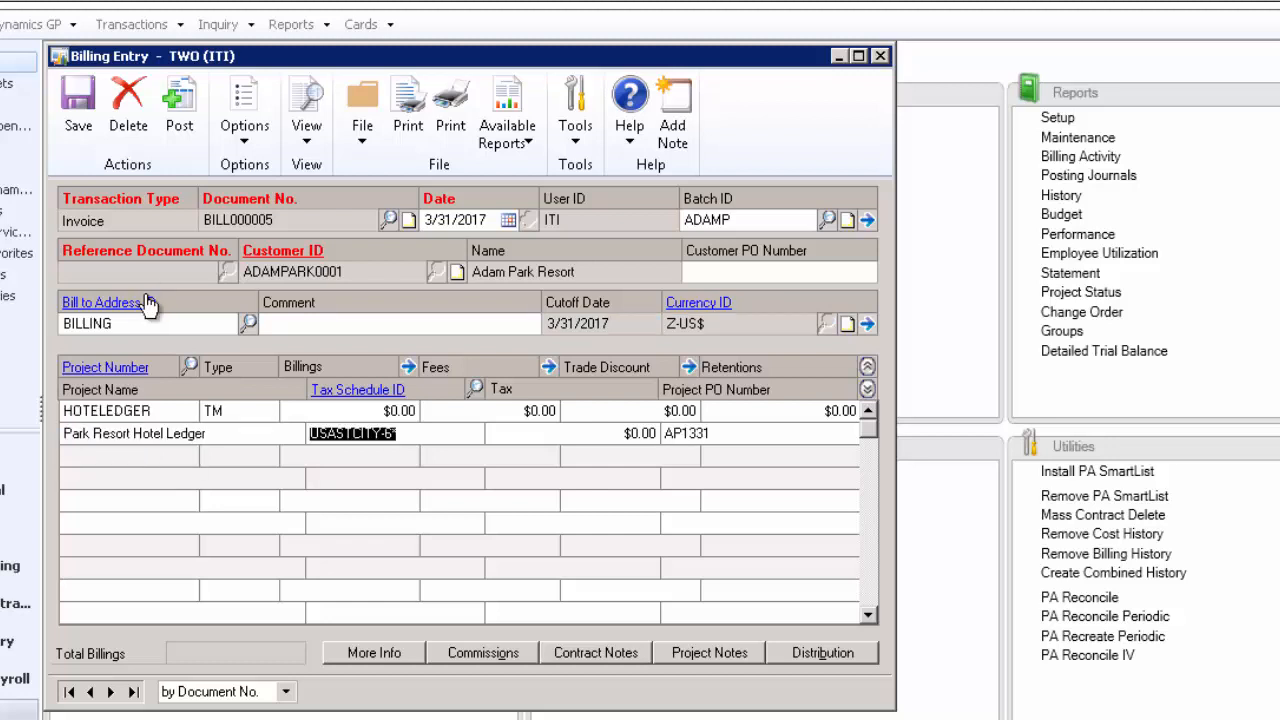
pyautogui.moveTo(420, 376)
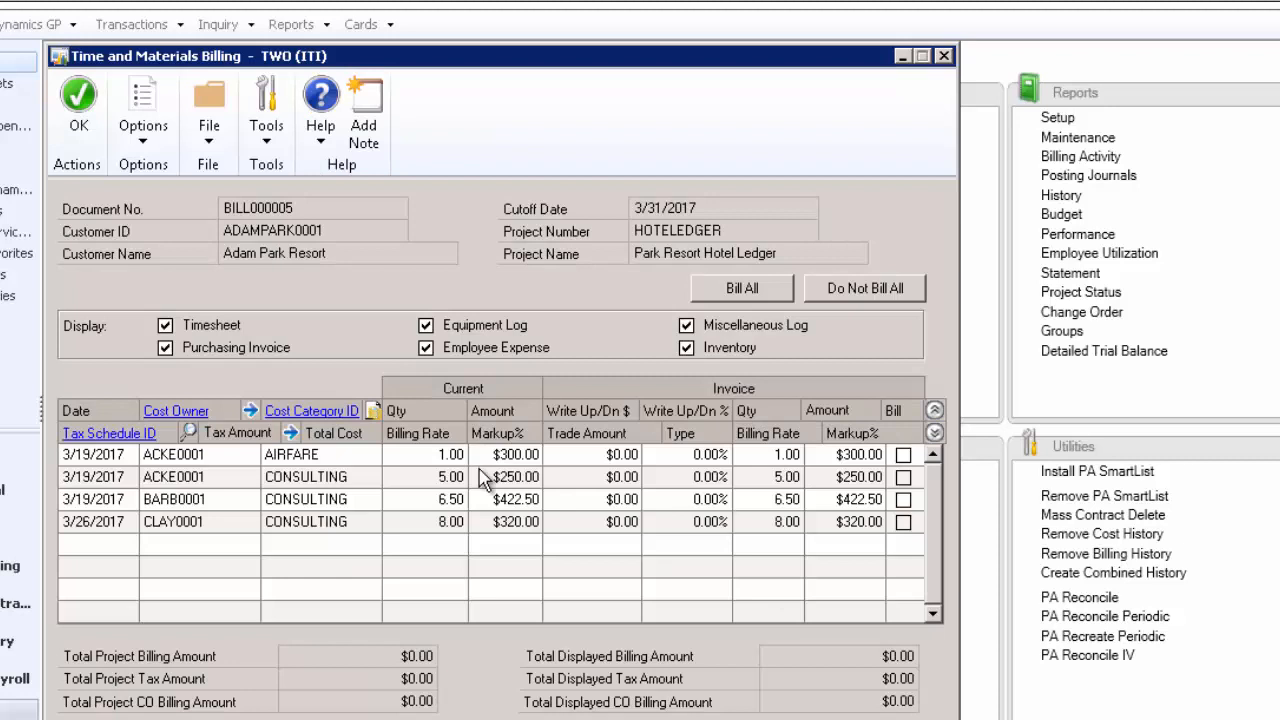
pyautogui.moveTo(352, 462)
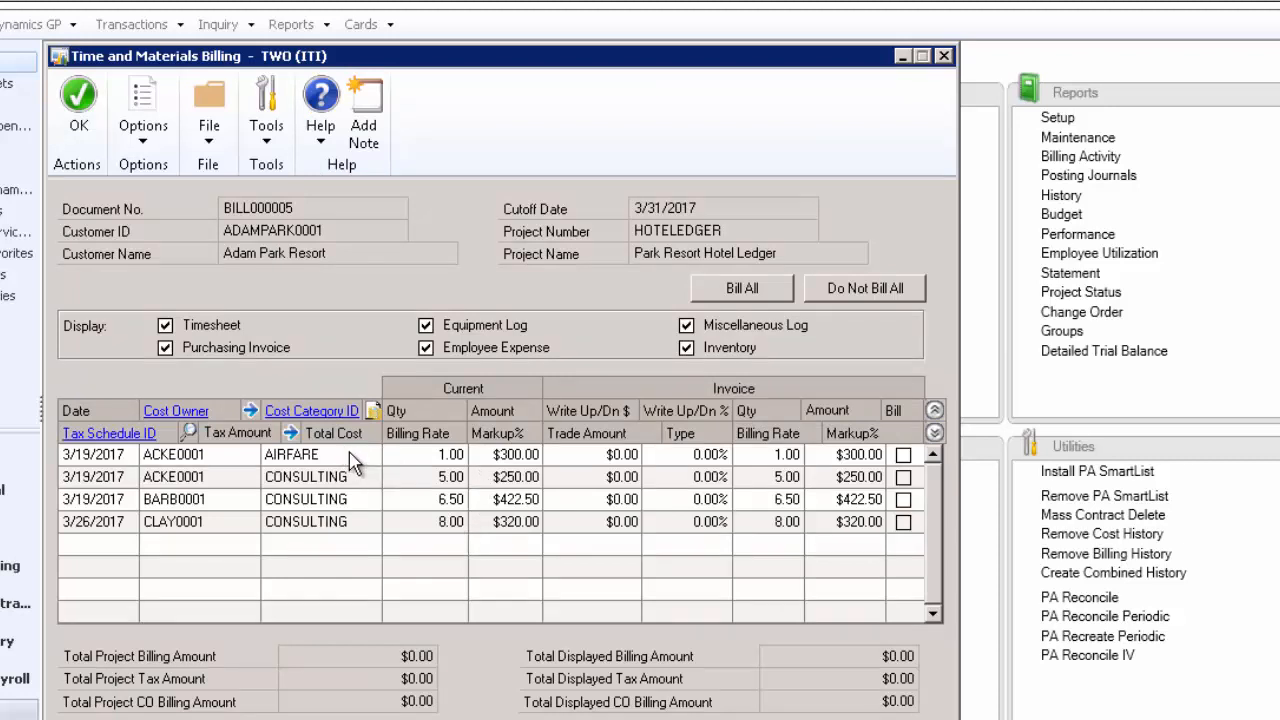
pyautogui.moveTo(996, 454)
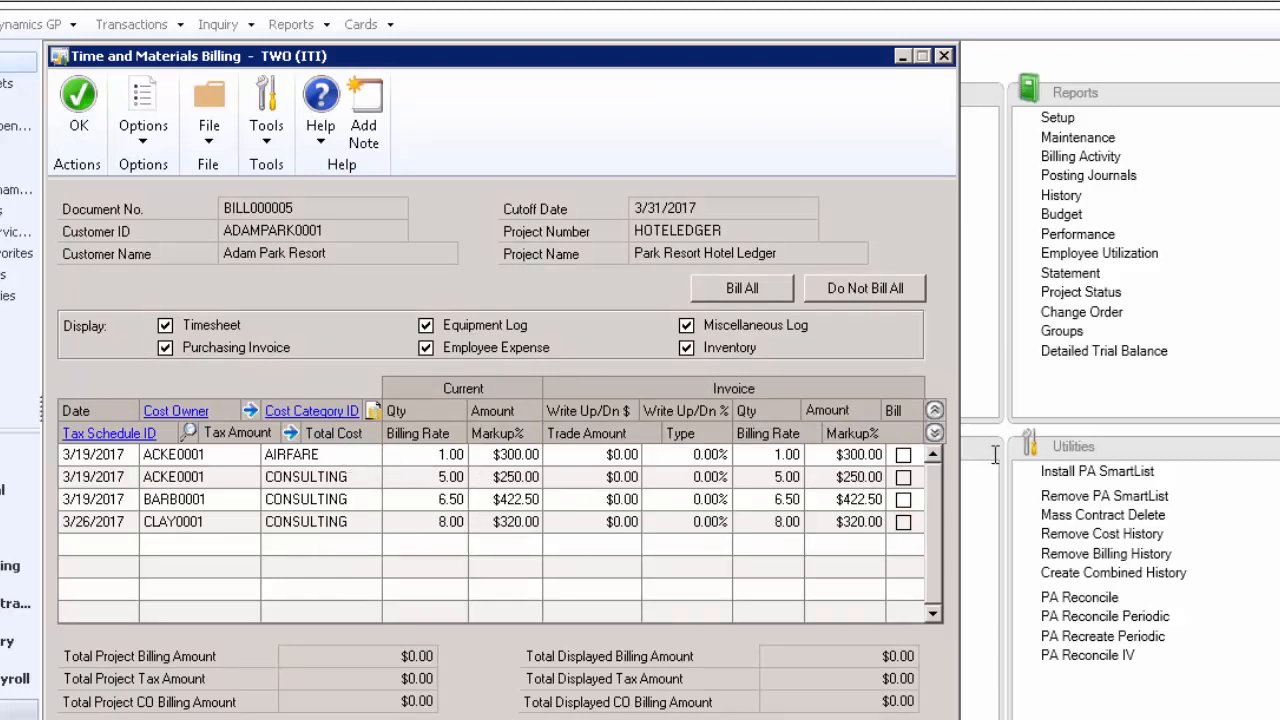
# Step: Mark the airfare and consulting time-and-materials lines as billed and accept them
pyautogui.click(902, 454)
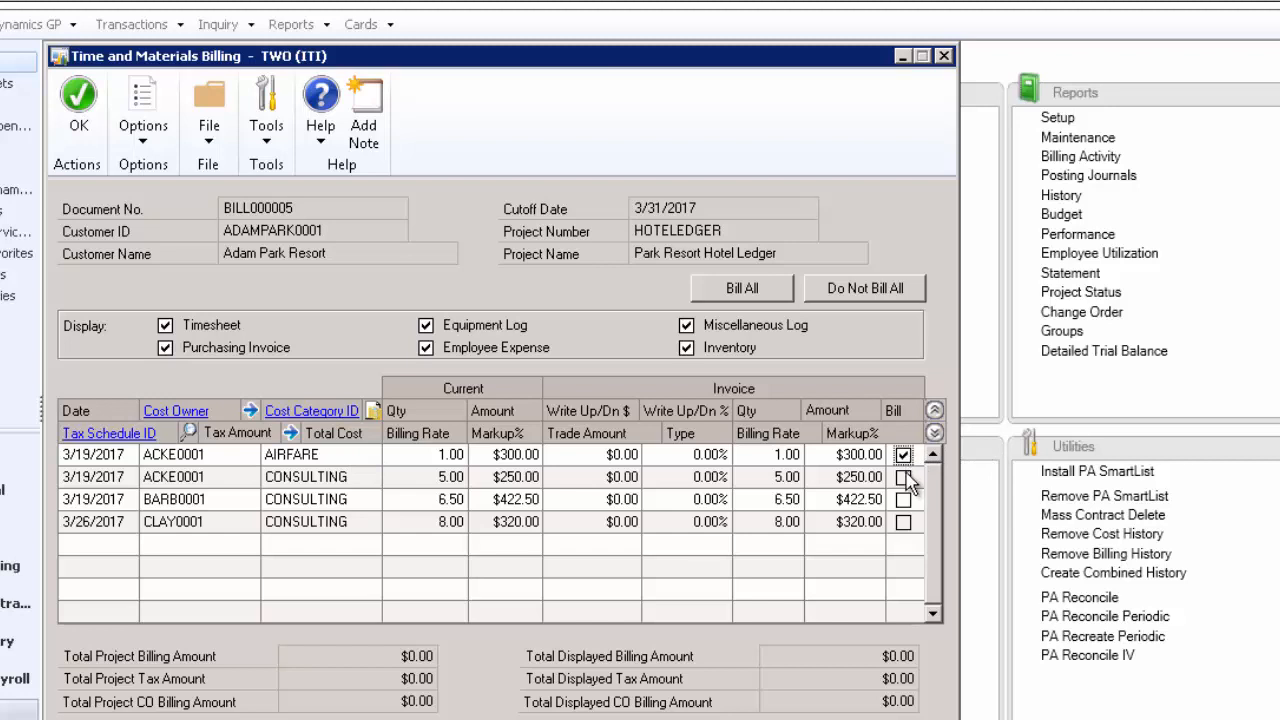
pyautogui.click(902, 500)
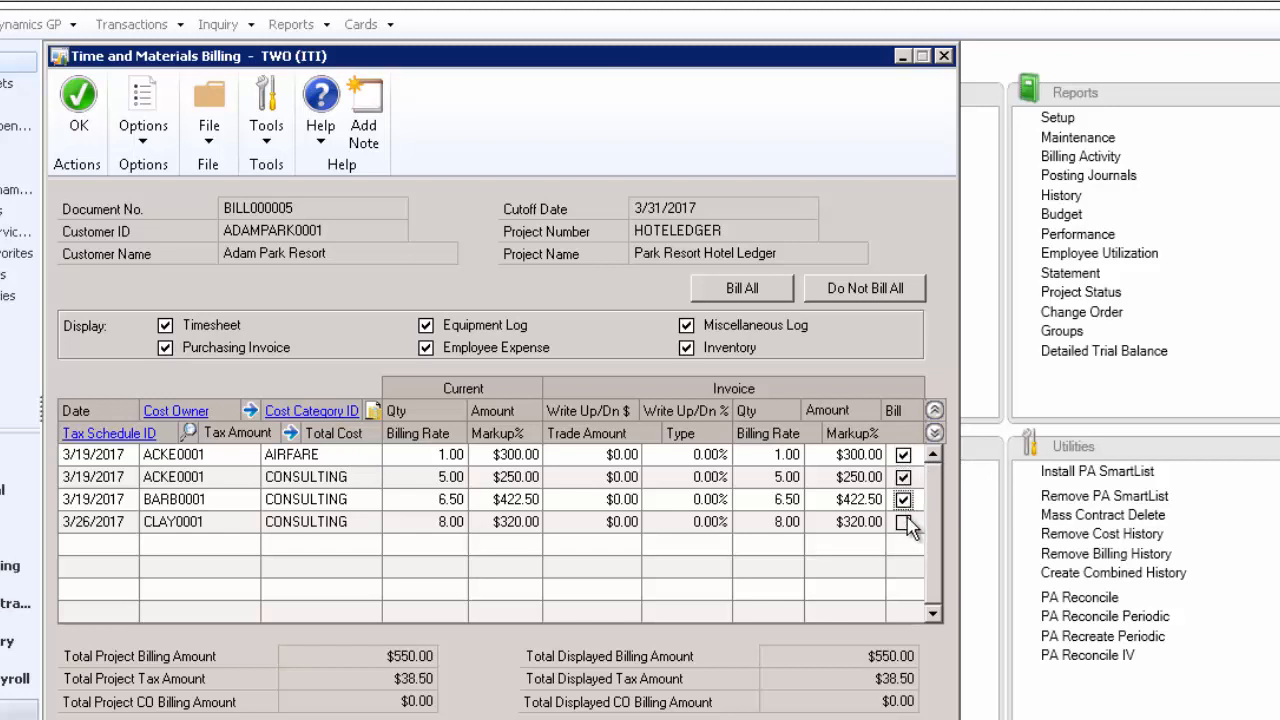
pyautogui.click(904, 520)
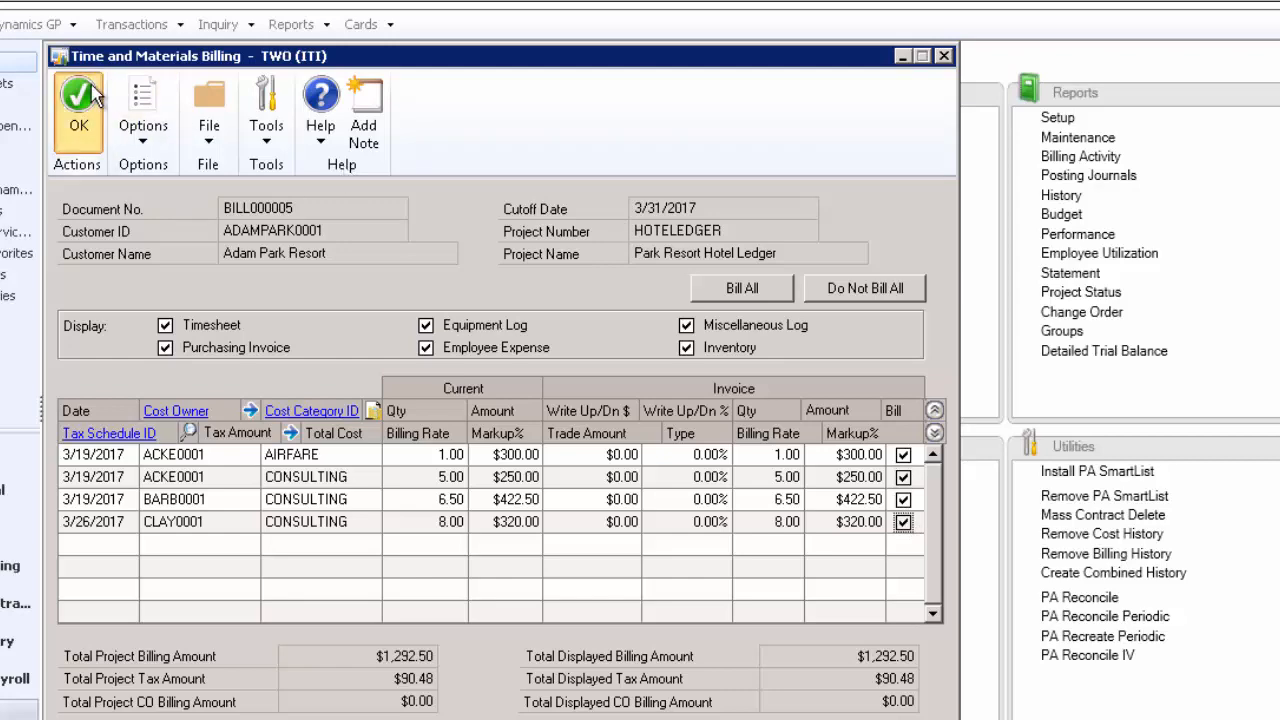
pyautogui.click(78, 108)
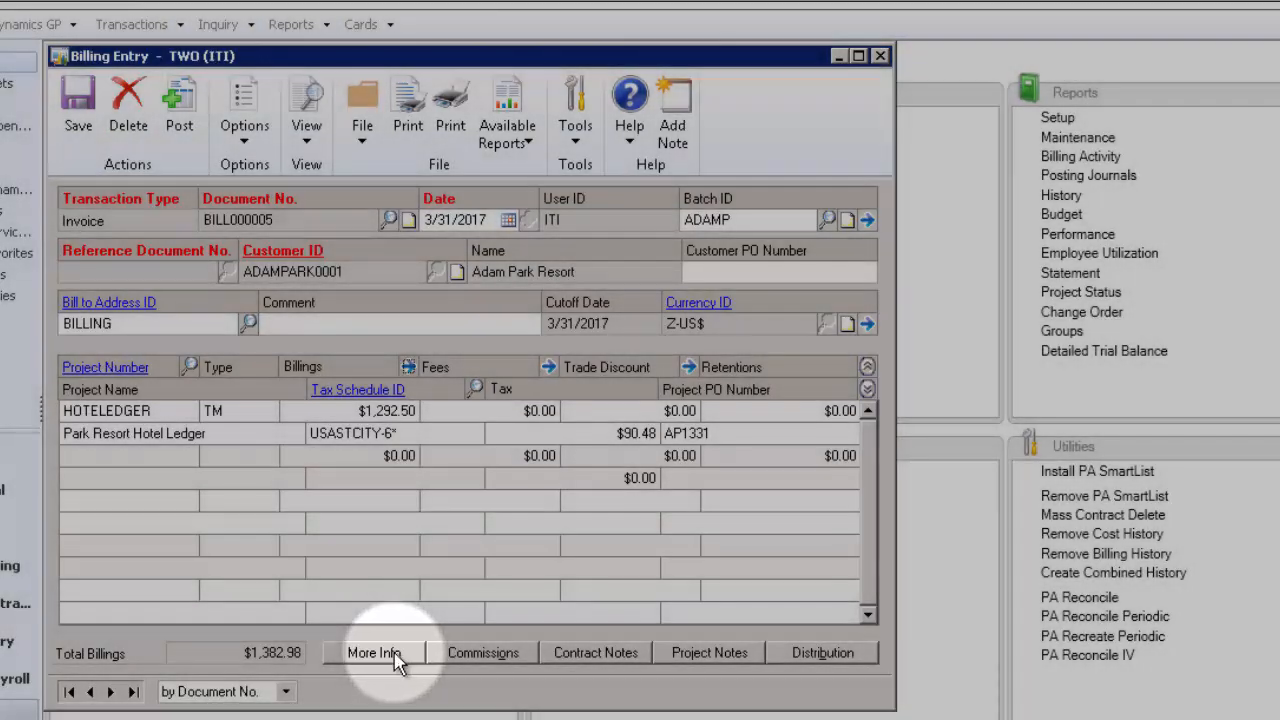
# Step: Enter 1,382.98 as the applied retainer amount from the invoice's More Info totals
pyautogui.click(372, 652)
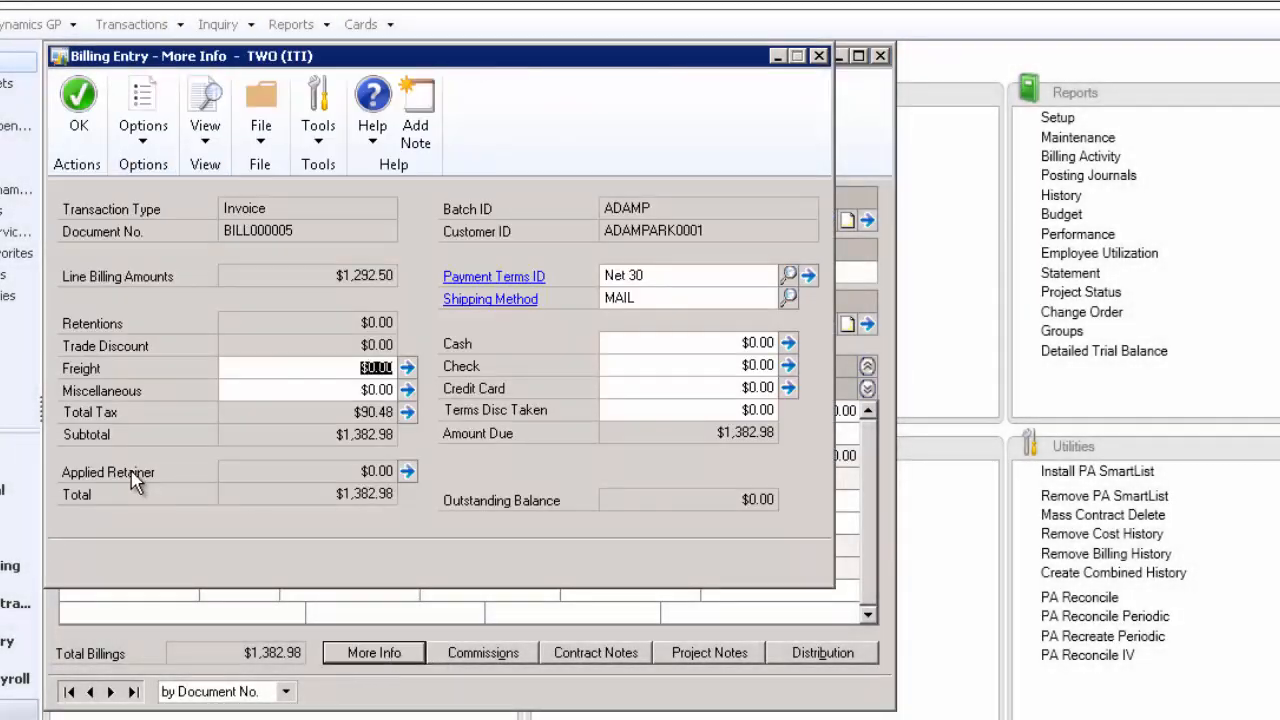
pyautogui.click(408, 472)
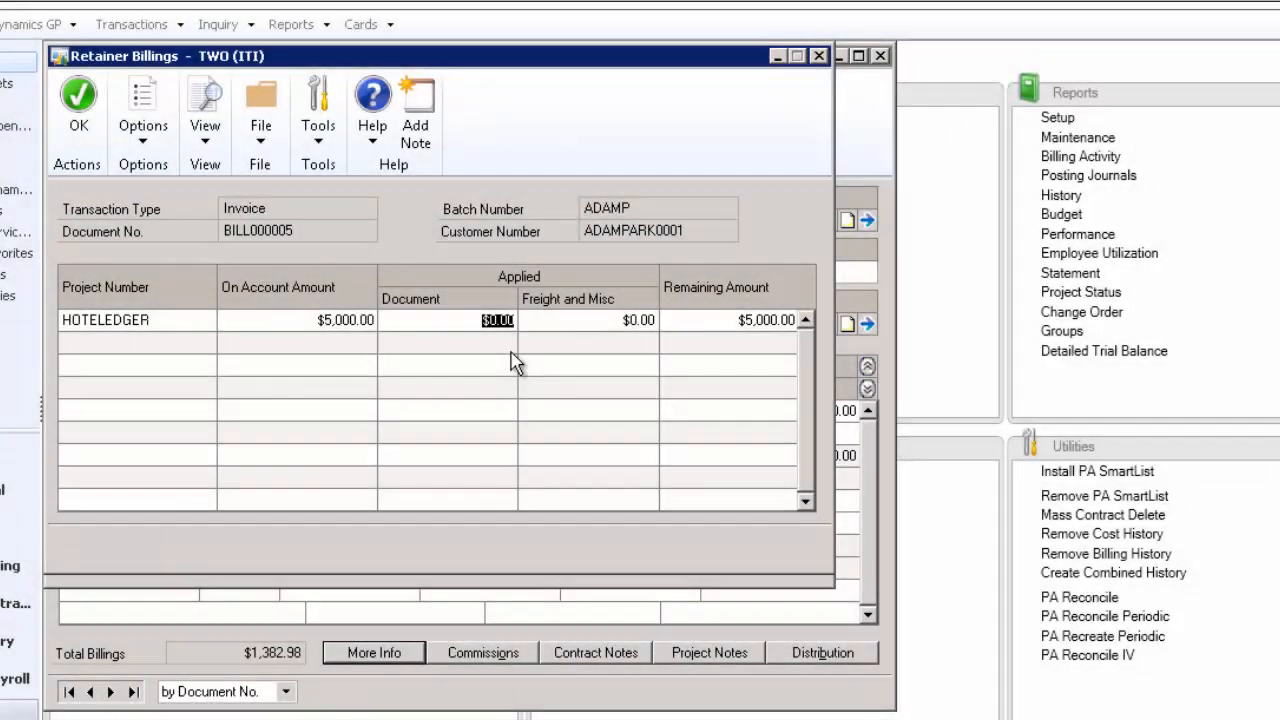
pyautogui.write('138.29')
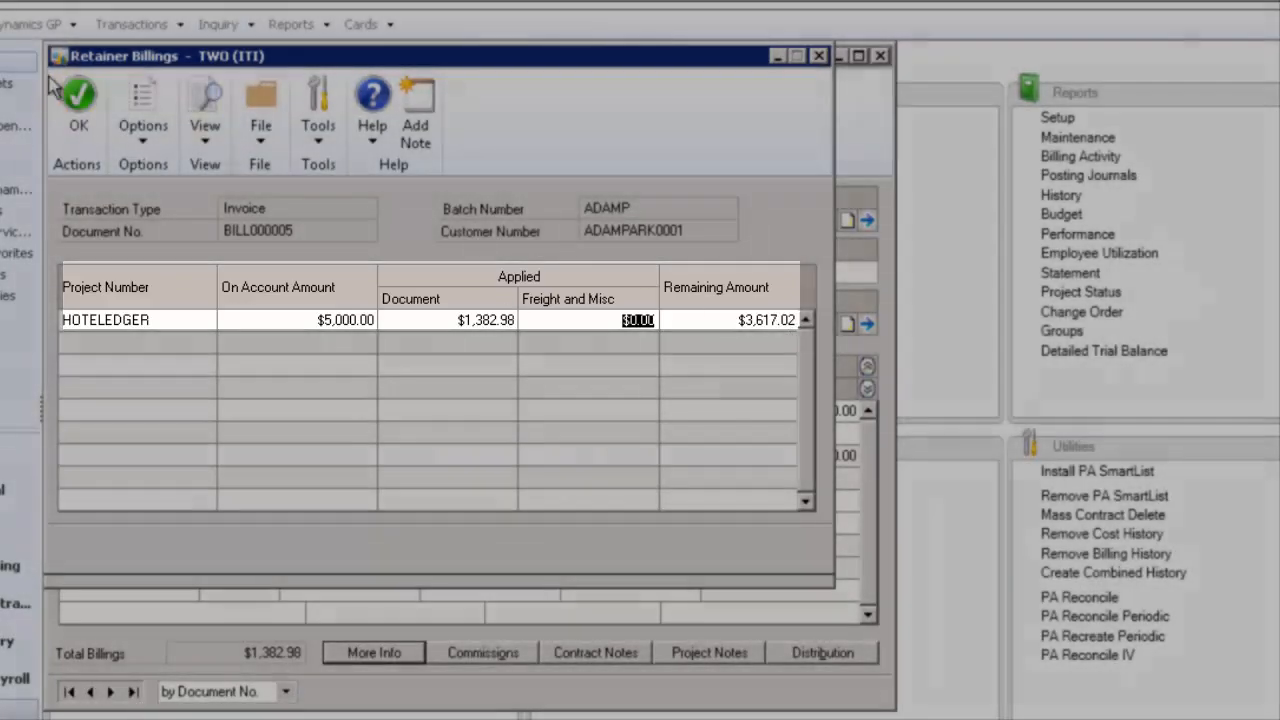
pyautogui.click(372, 652)
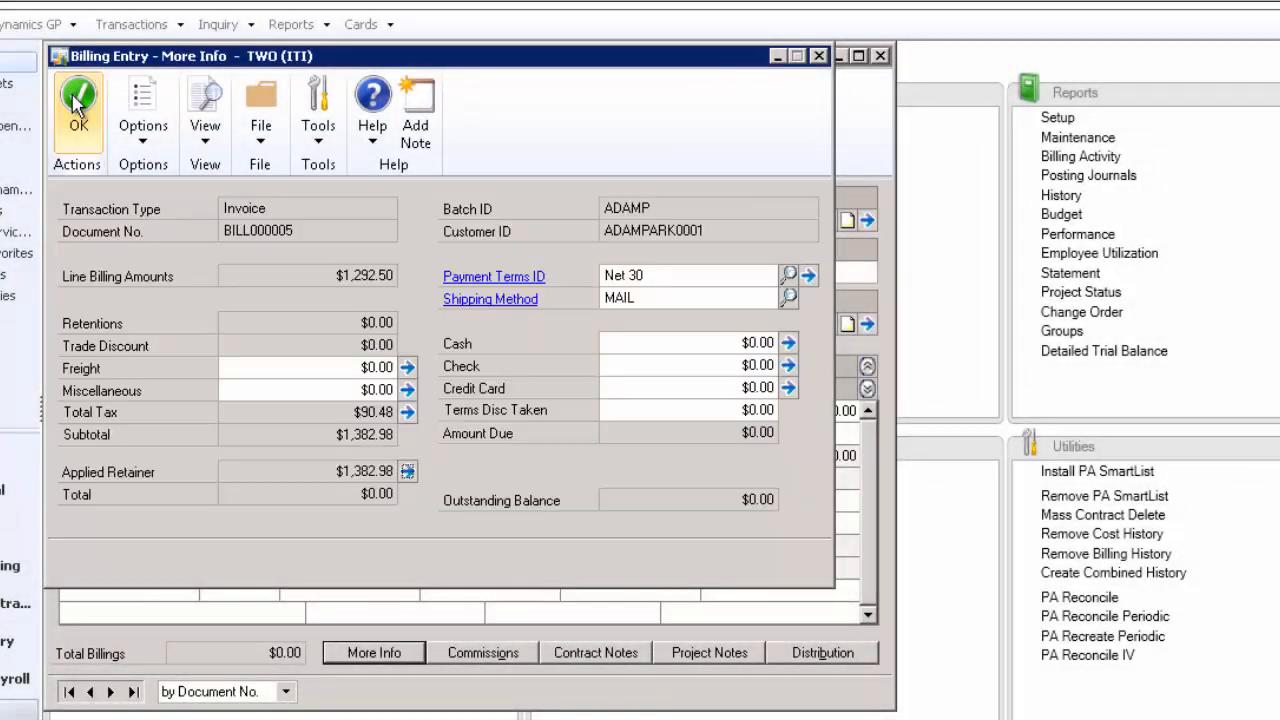
pyautogui.moveTo(350, 462)
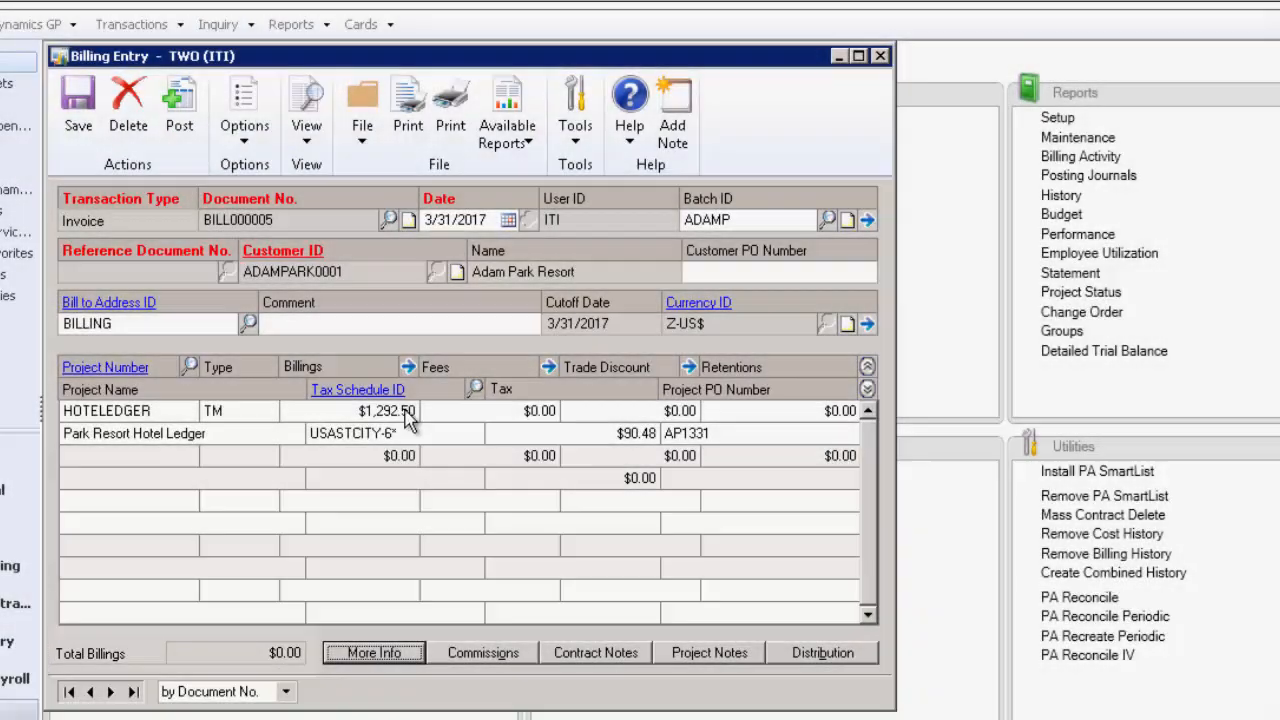
pyautogui.moveTo(648, 442)
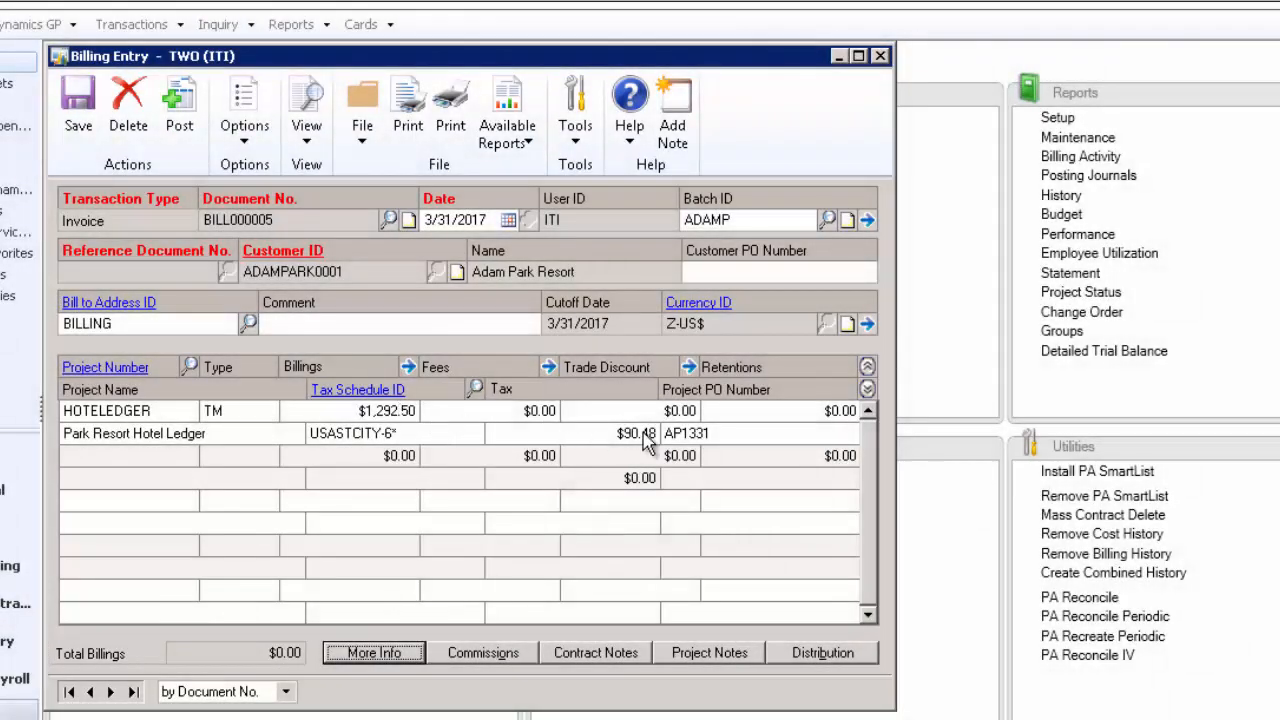
pyautogui.moveTo(448, 602)
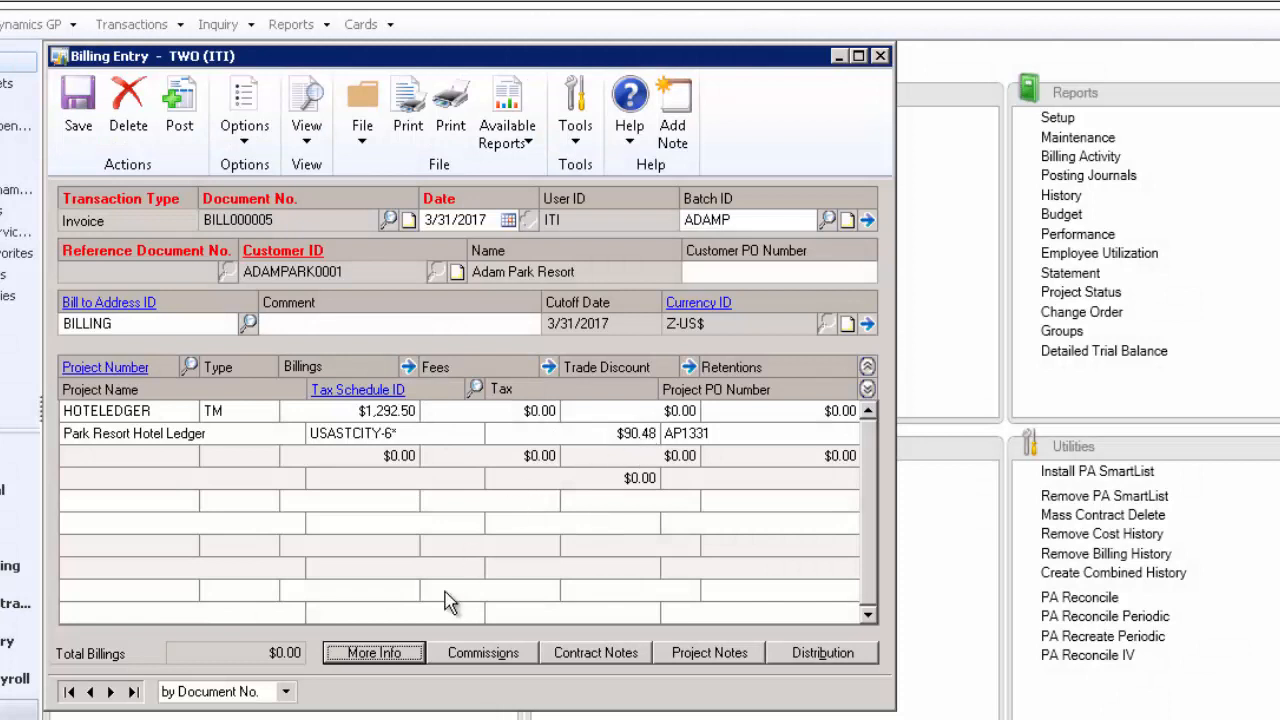
pyautogui.moveTo(404, 536)
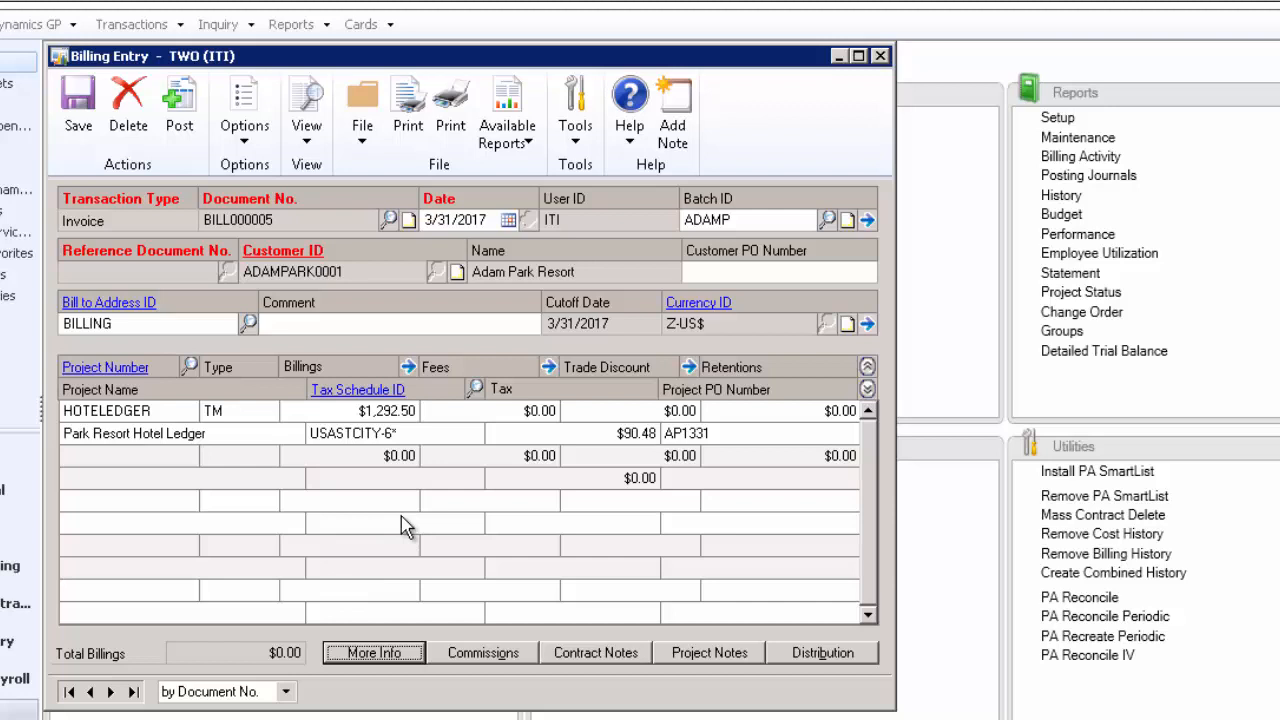
pyautogui.moveTo(408, 100)
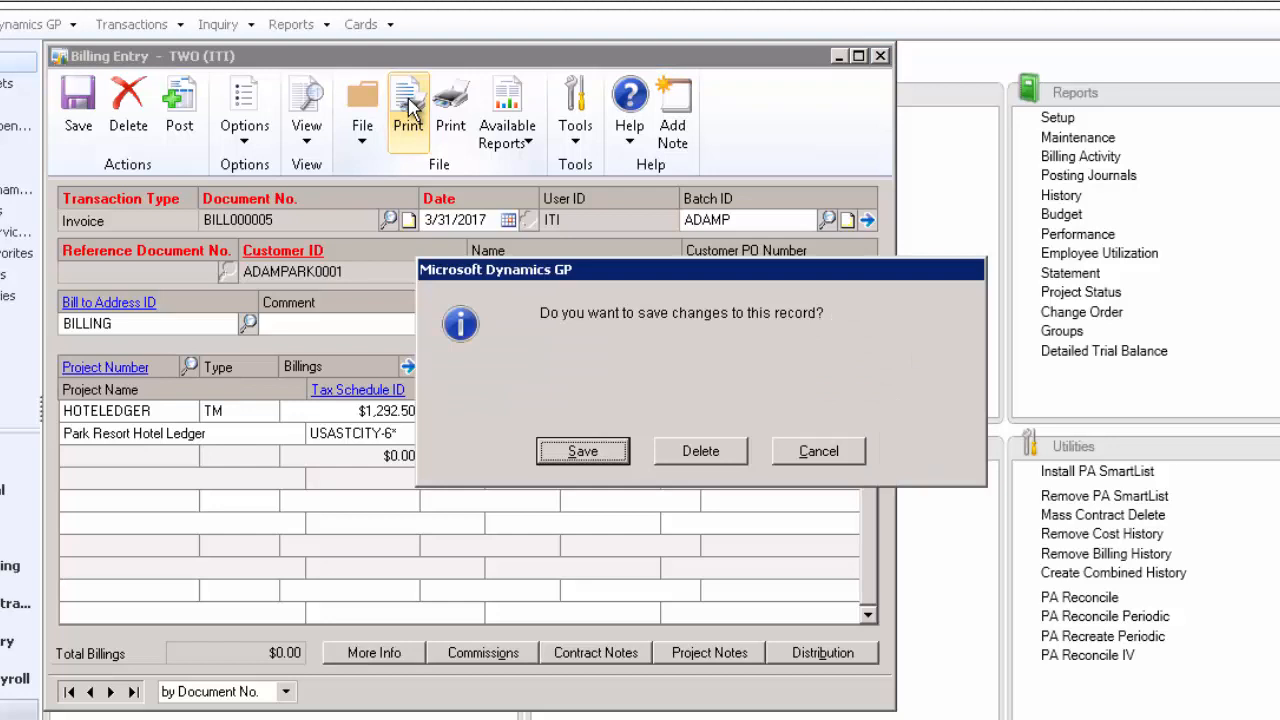
pyautogui.moveTo(584, 452)
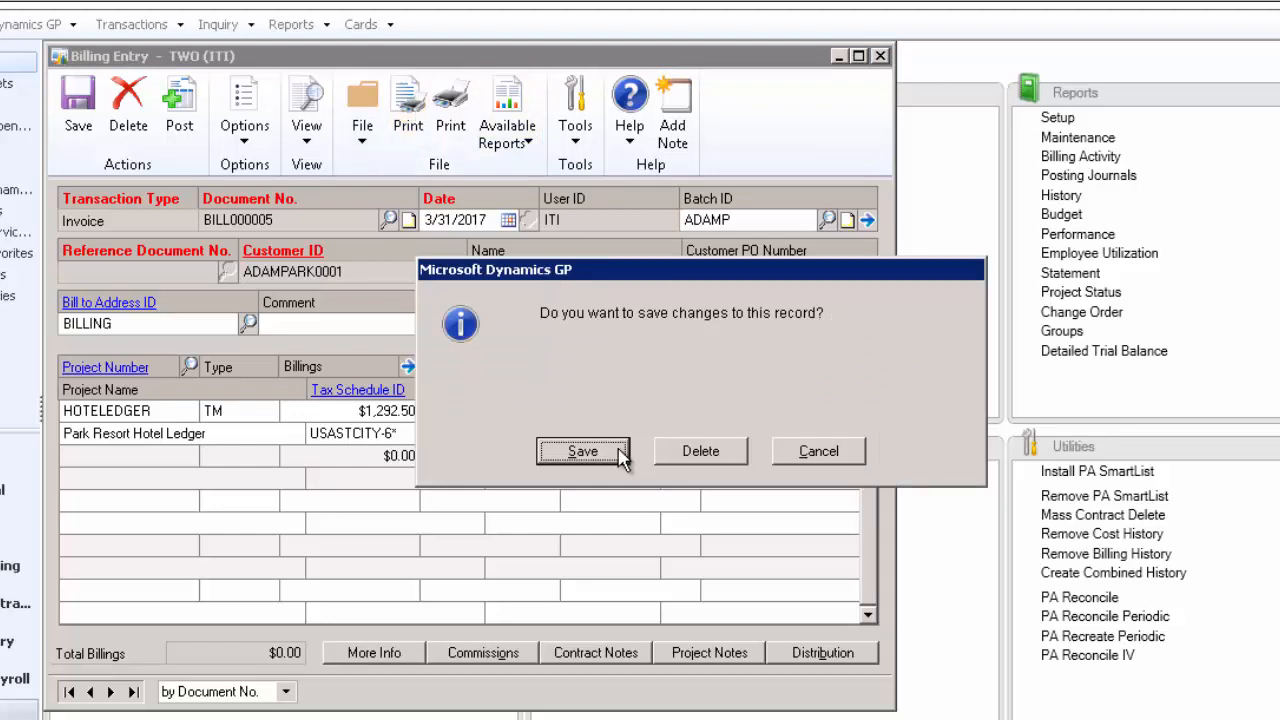
# Step: Save the invoice and print it with format SUM_PAGE_PROJ_1 to Screen instead of Printer
pyautogui.click(582, 452)
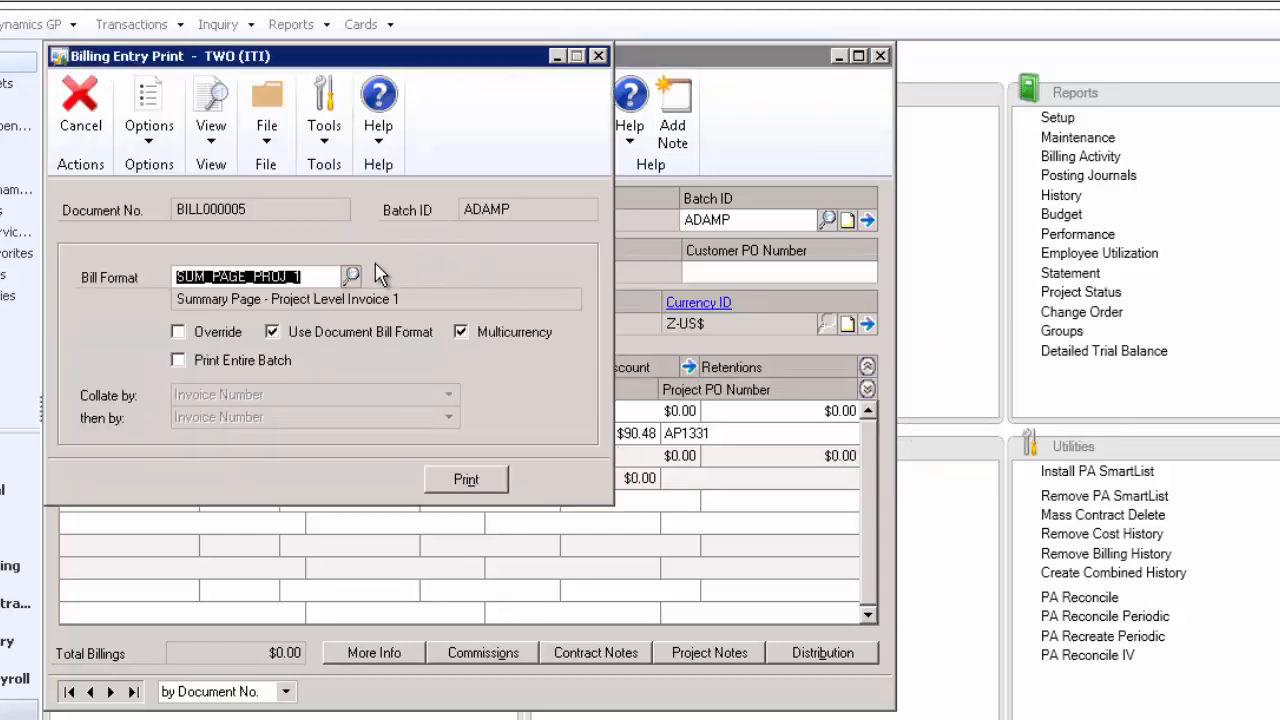
pyautogui.moveTo(360, 284)
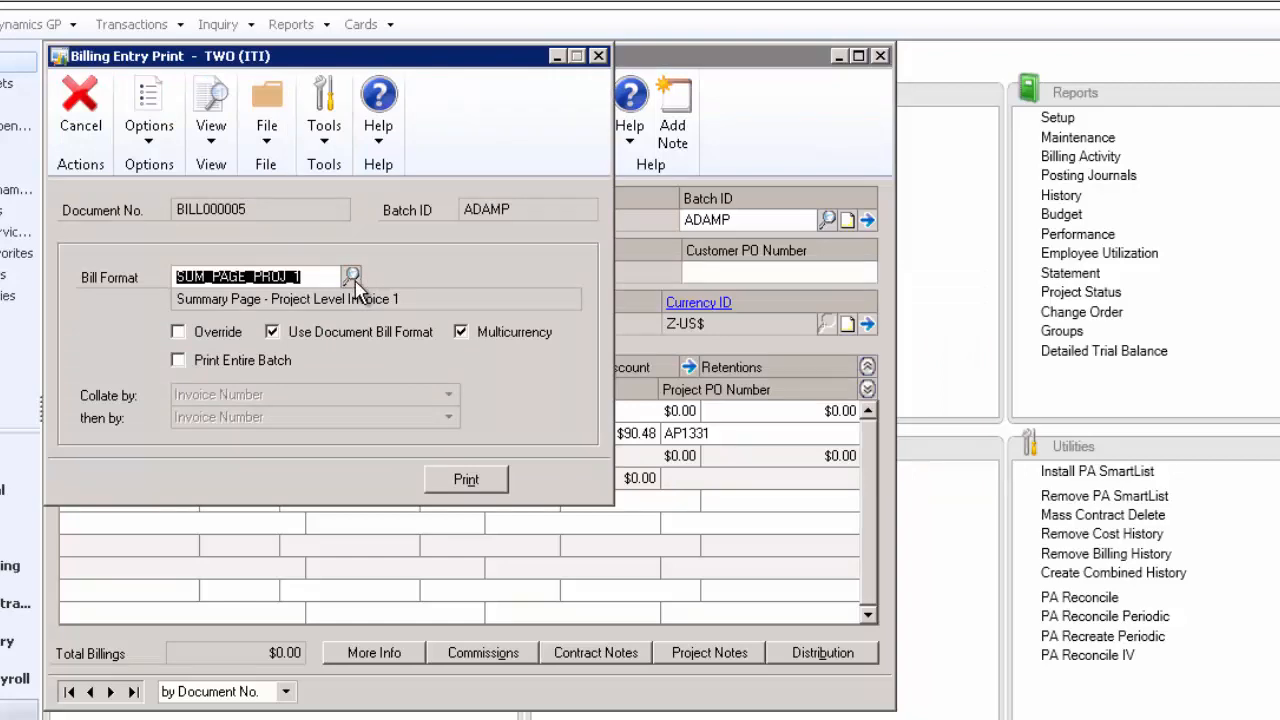
pyautogui.click(352, 276)
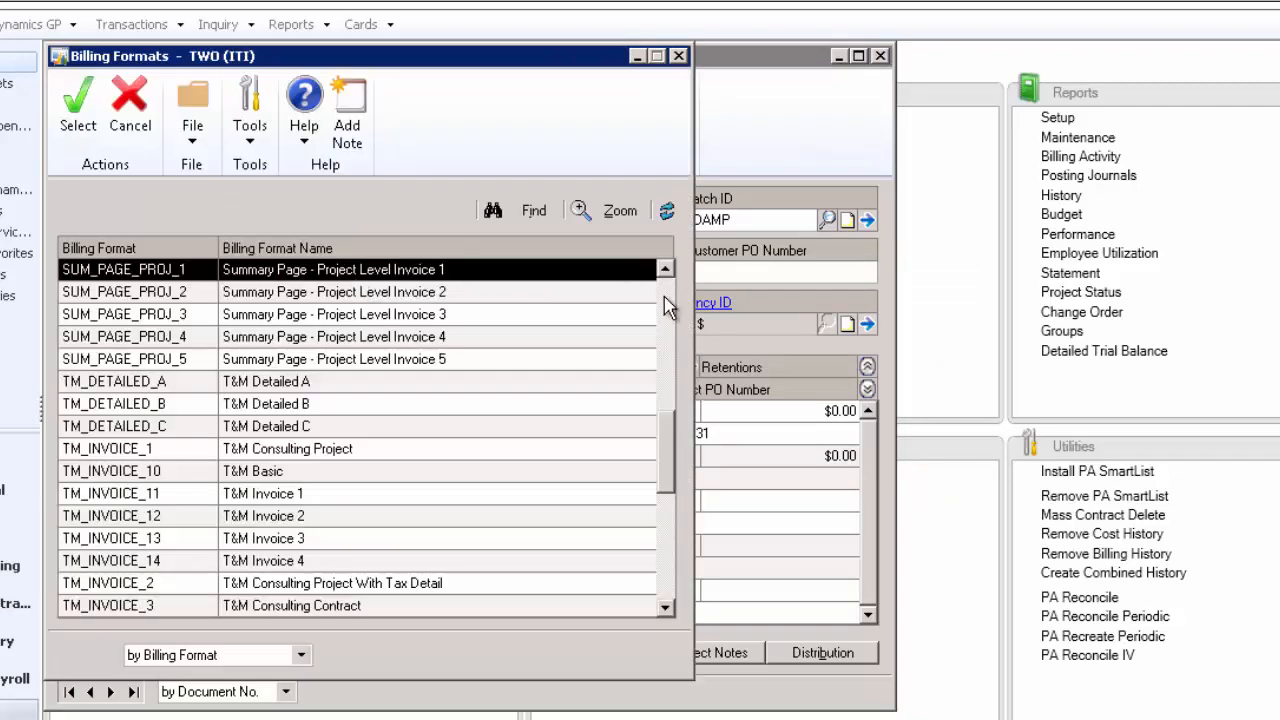
pyautogui.scroll(3)
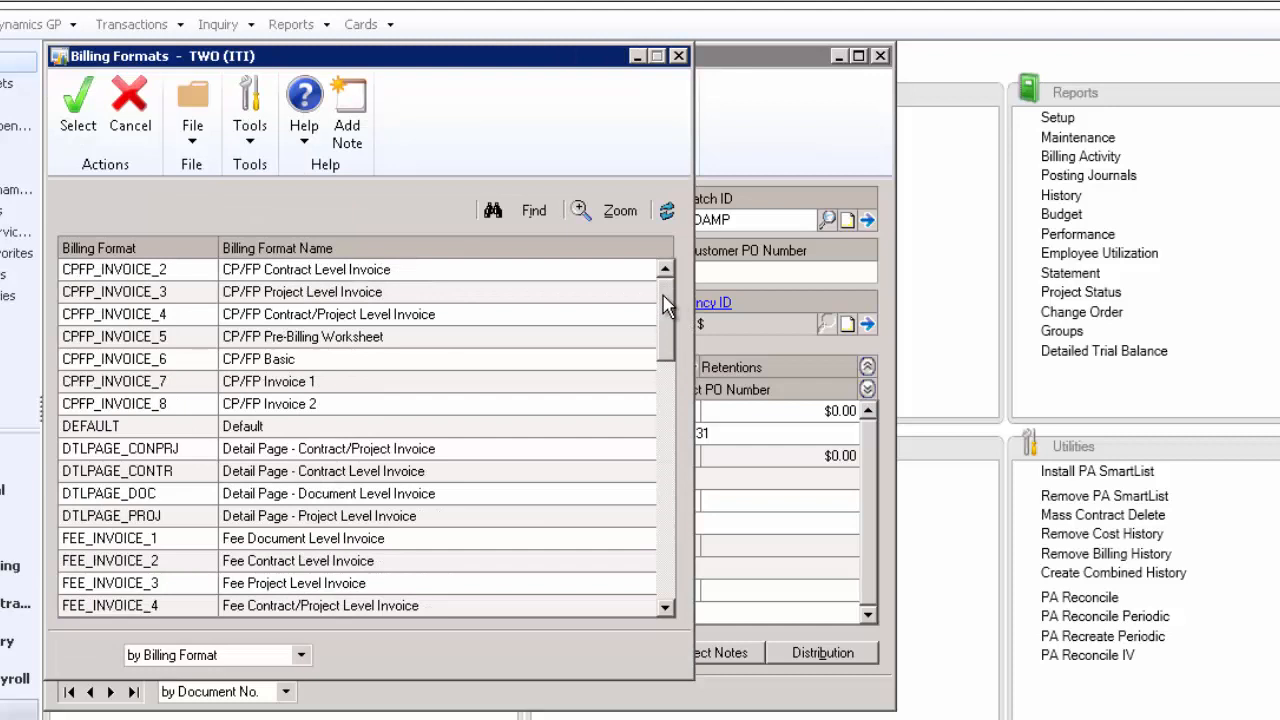
pyautogui.moveTo(304, 412)
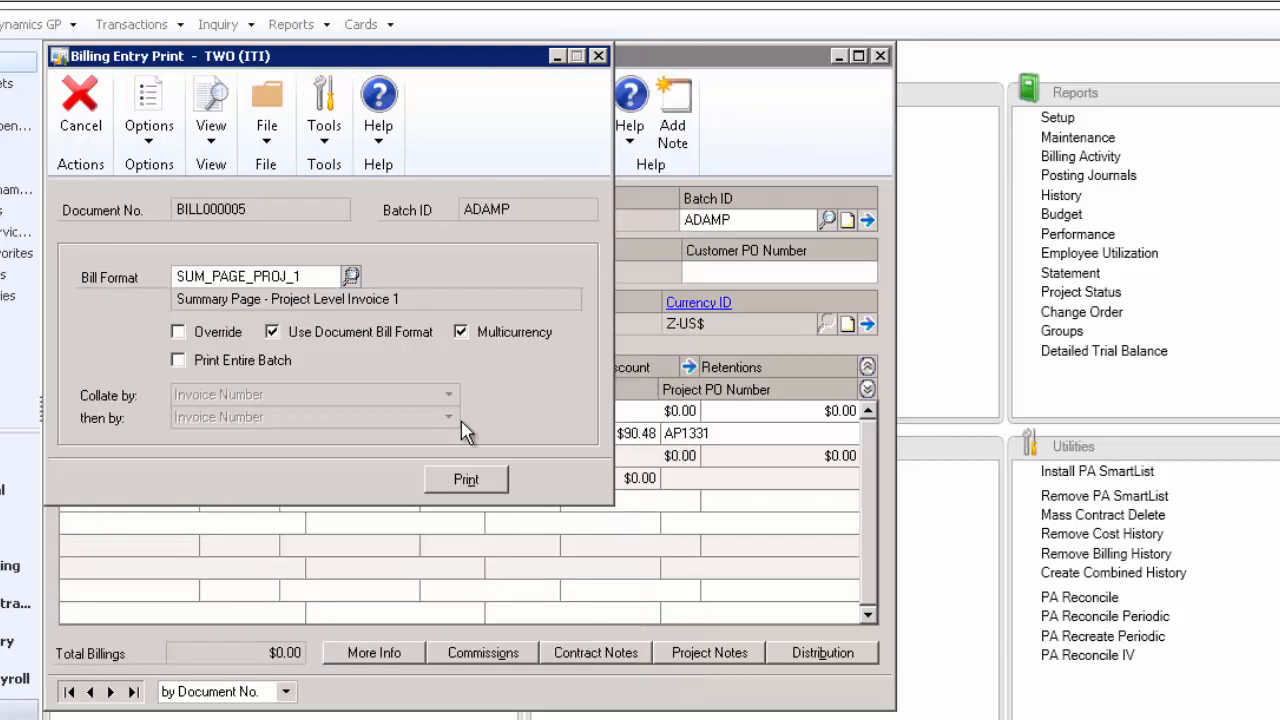
pyautogui.click(464, 480)
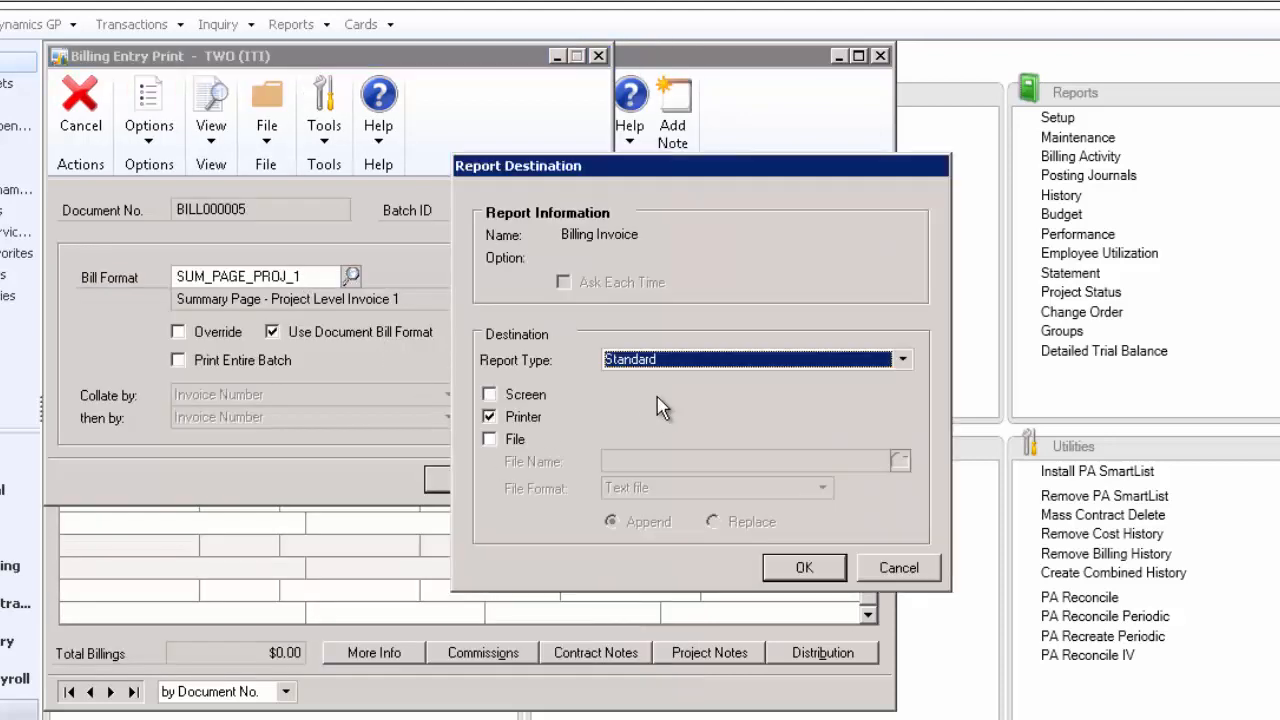
pyautogui.click(488, 394)
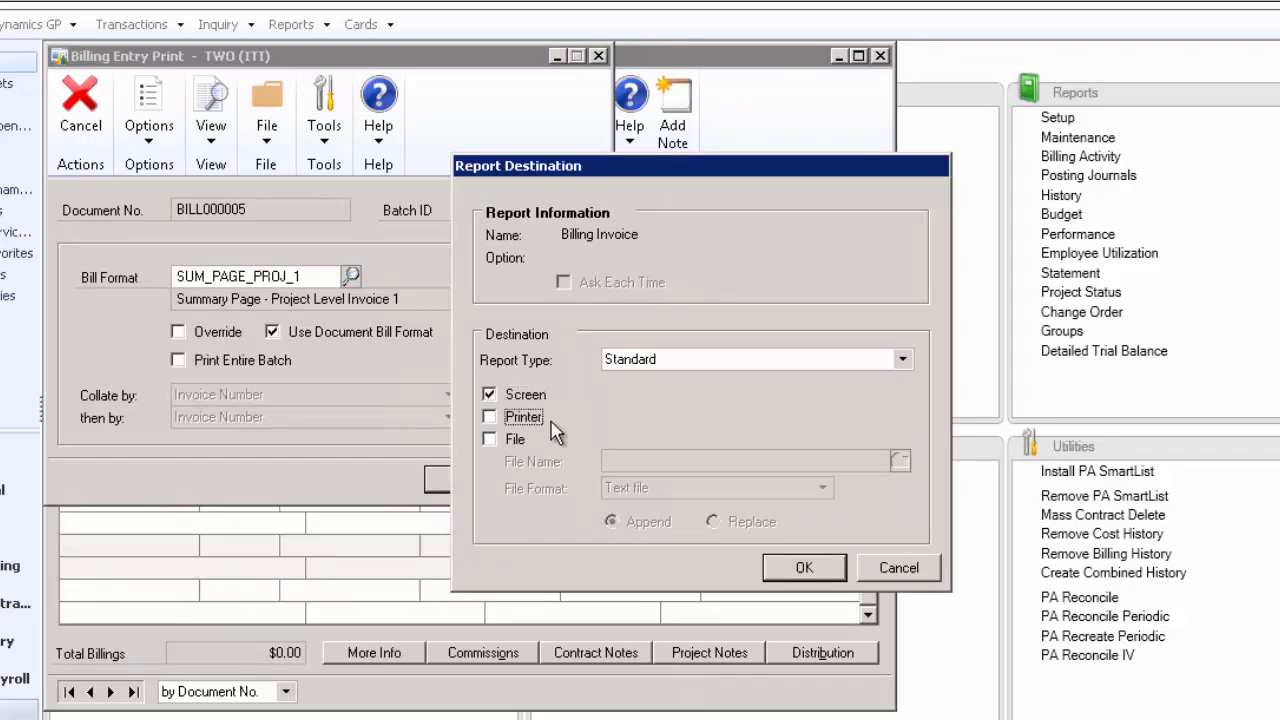
pyautogui.moveTo(804, 568)
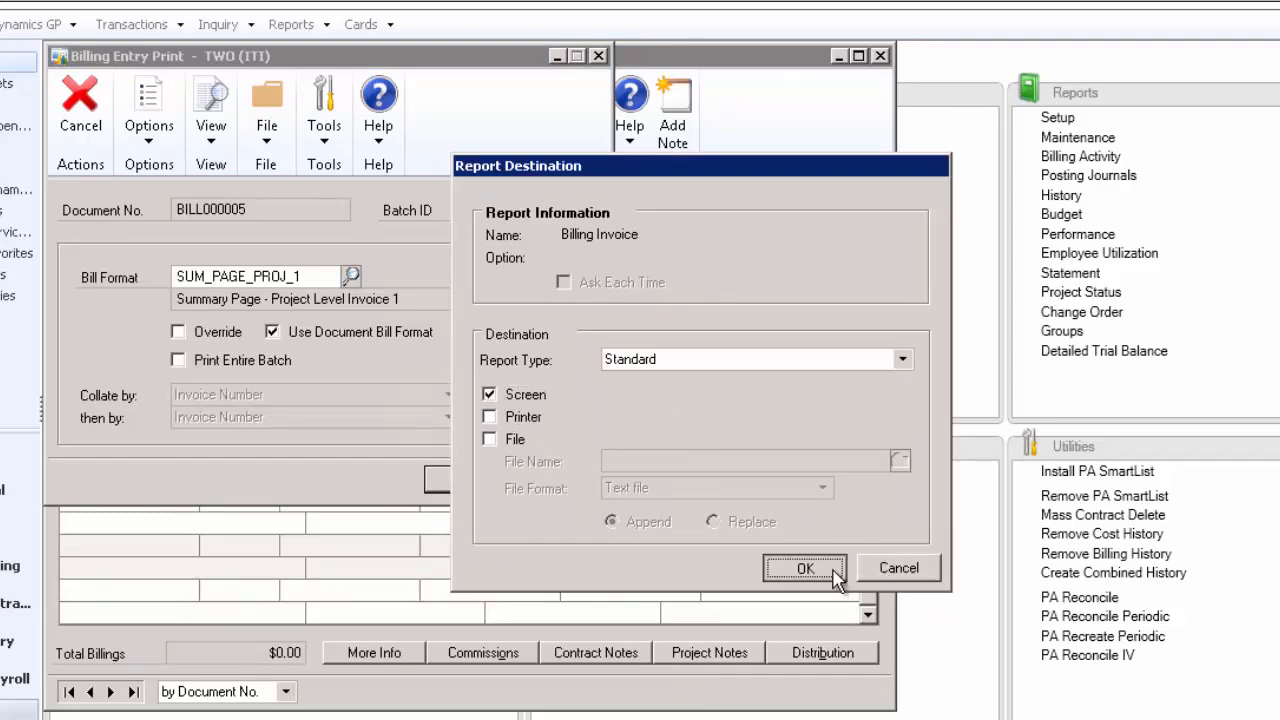
pyautogui.click(804, 568)
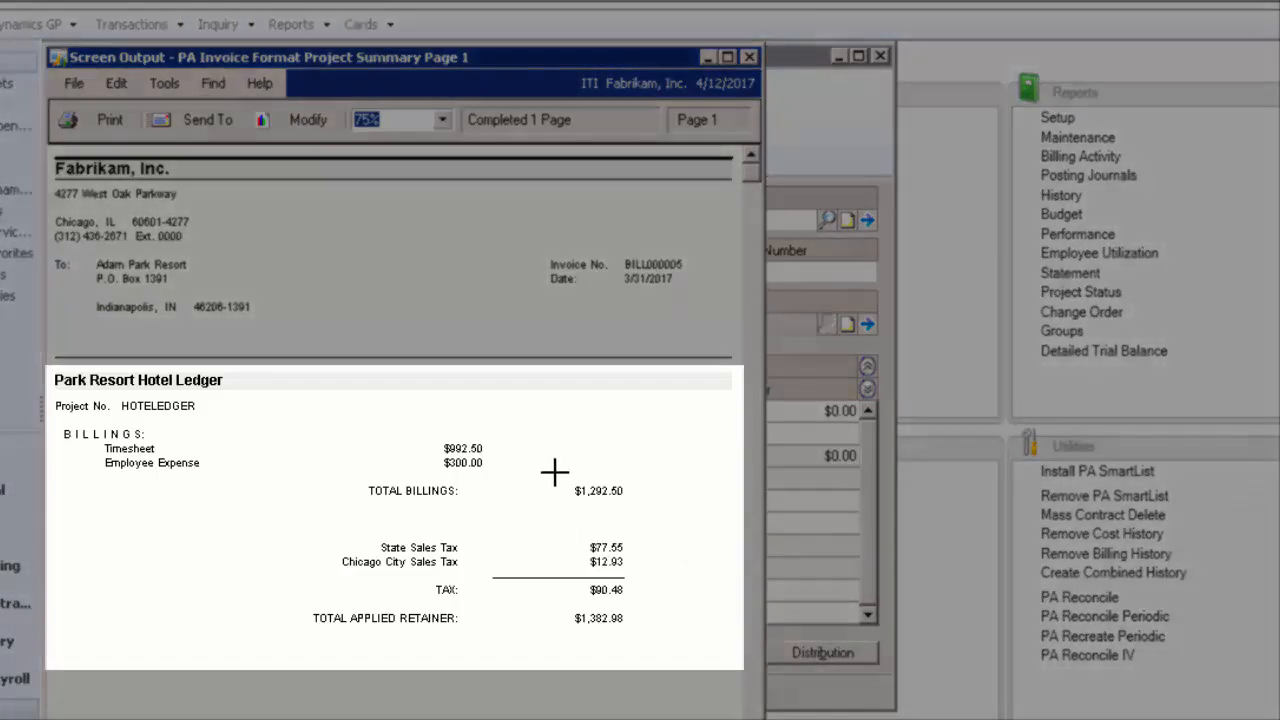
pyautogui.moveTo(578, 564)
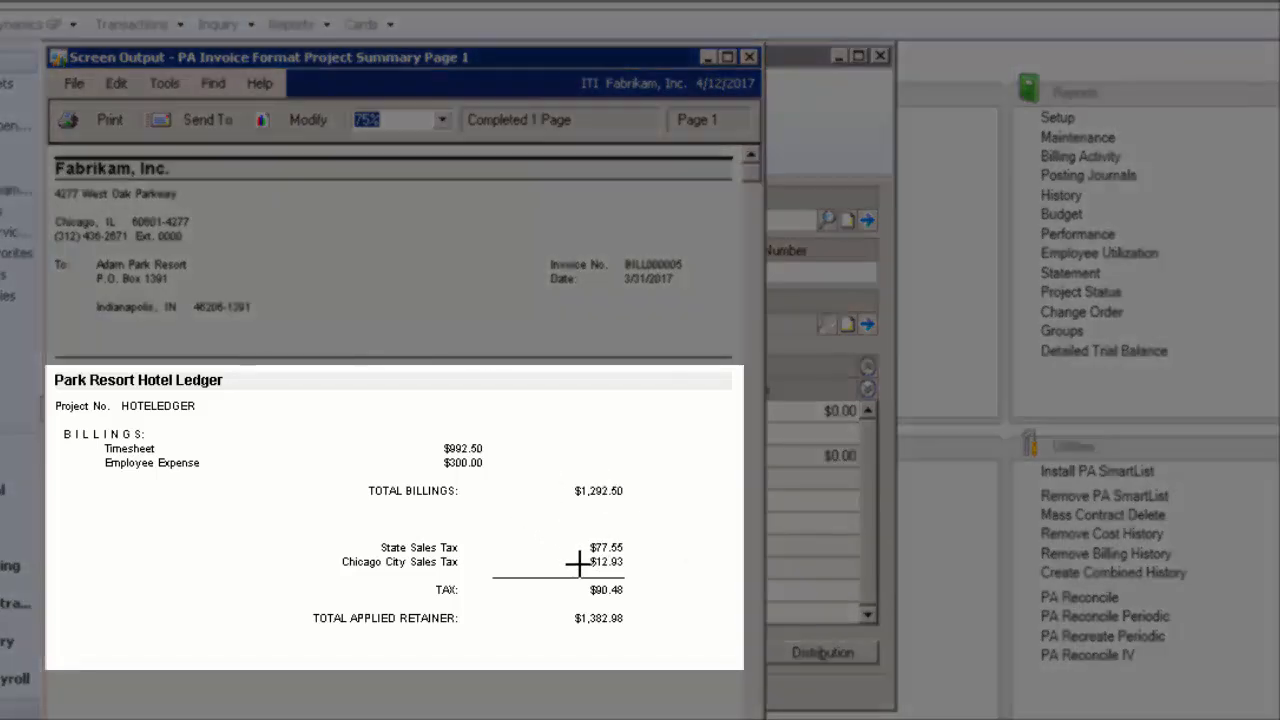
pyautogui.moveTo(490, 440)
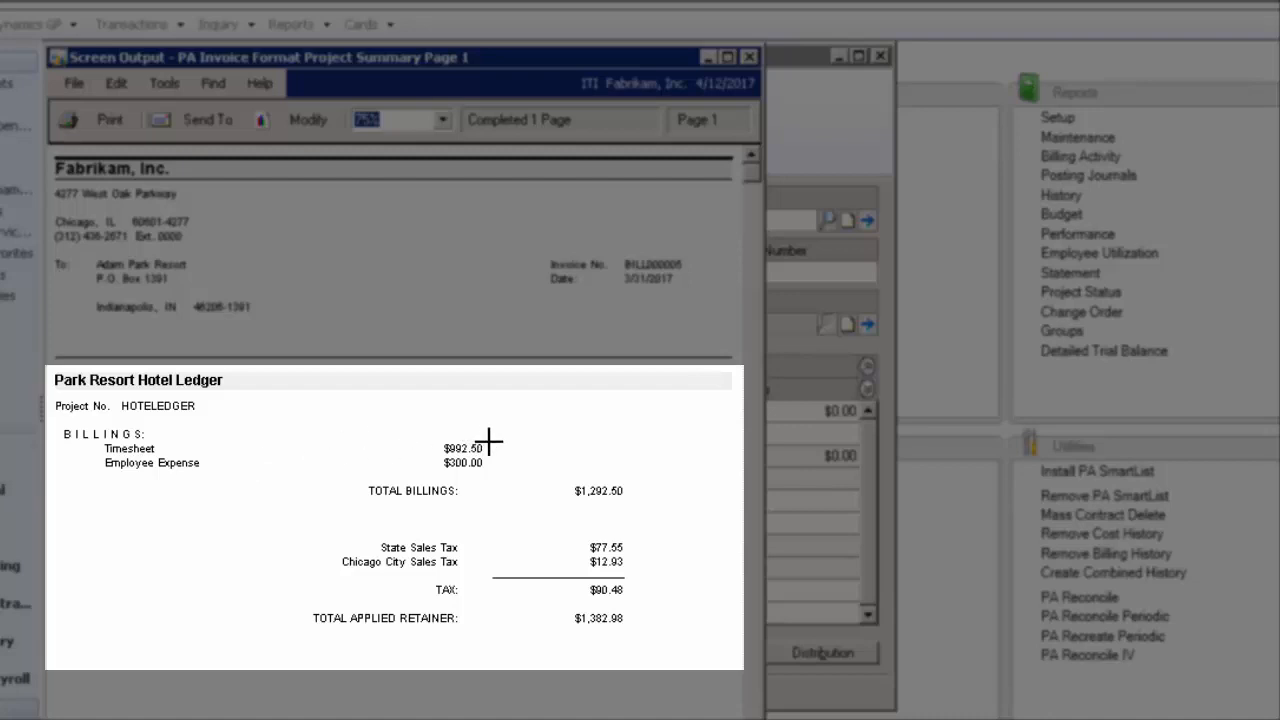
pyautogui.moveTo(528, 506)
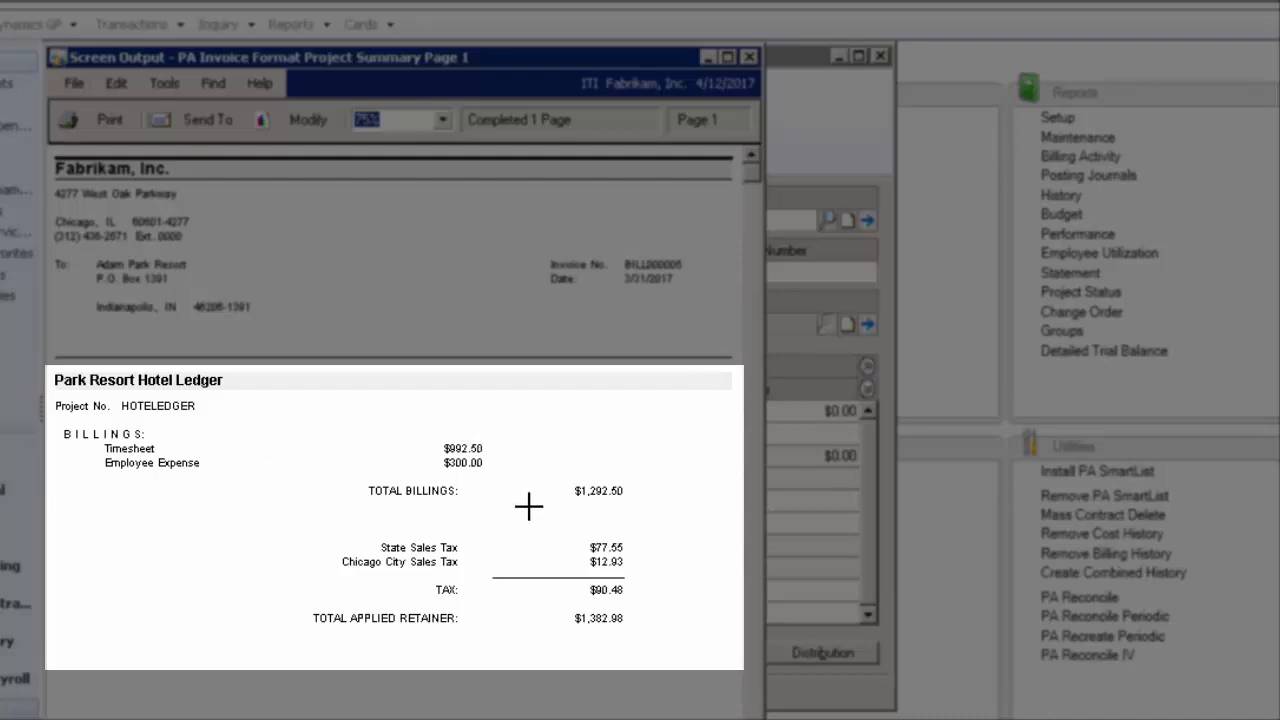
# Step: Scroll the Screen Output to the $0.00 total due and close the preview
pyautogui.scroll(-3)
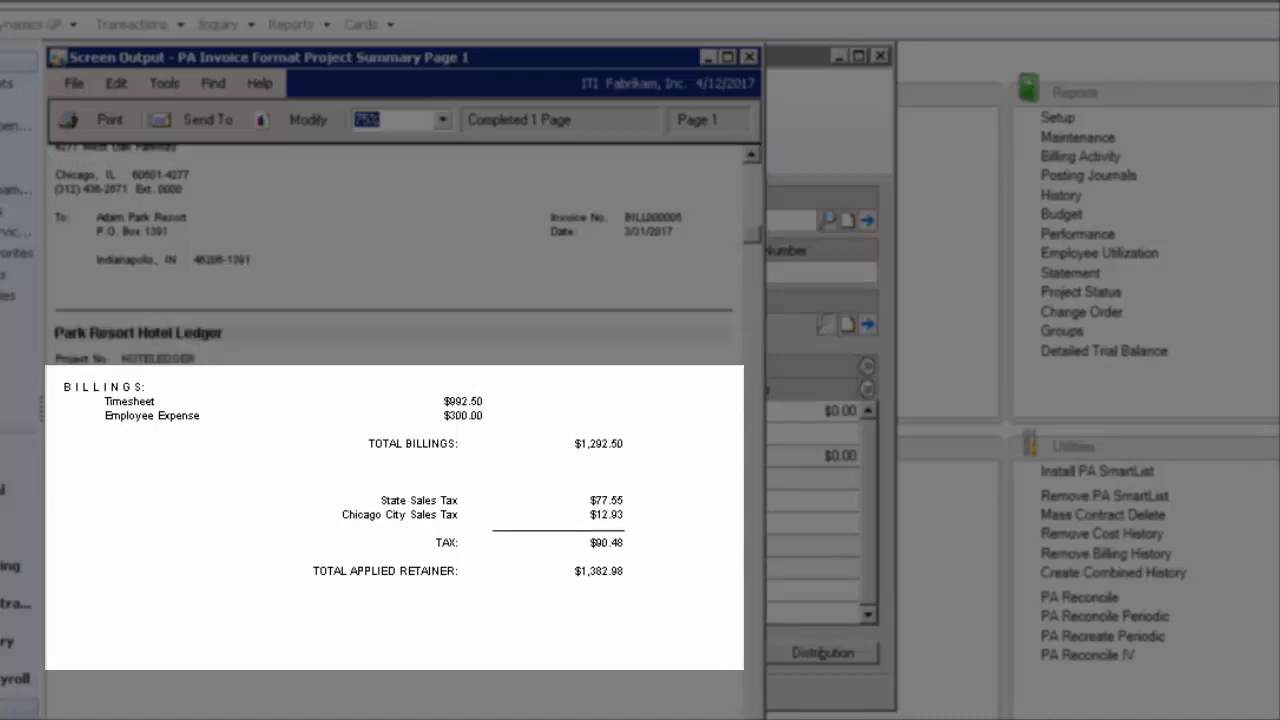
pyautogui.scroll(-3)
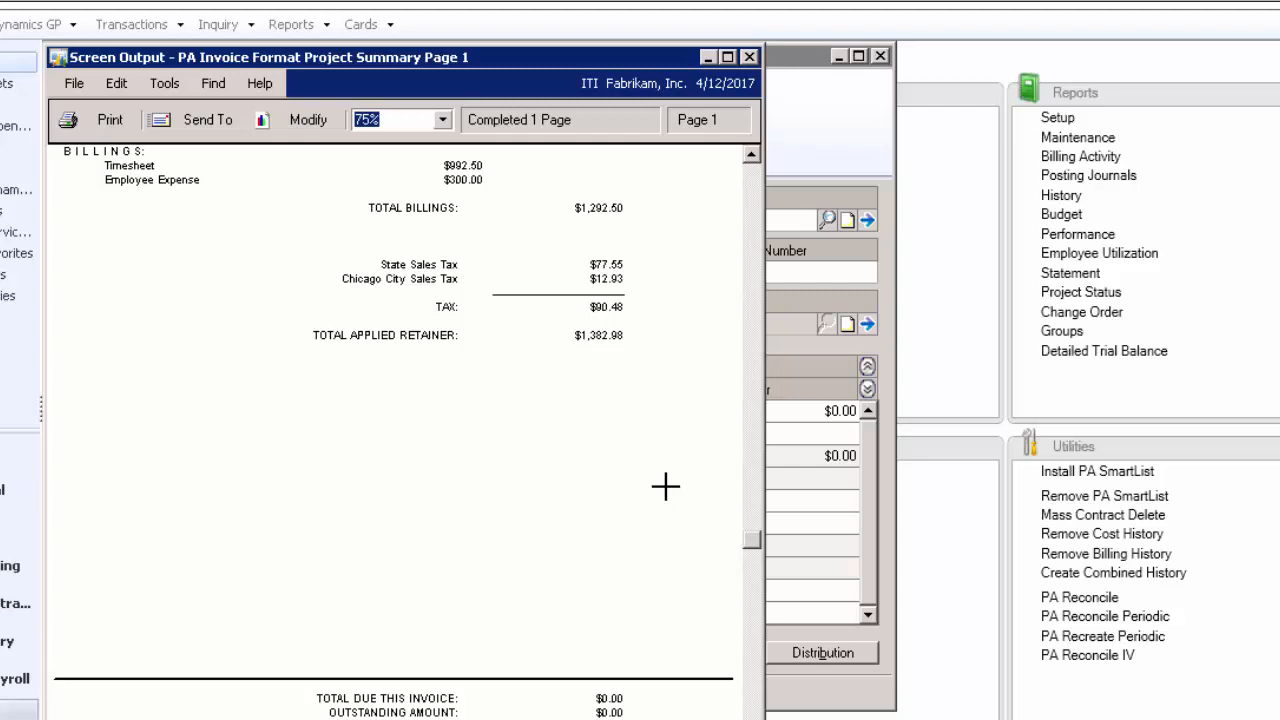
pyautogui.moveTo(414, 604)
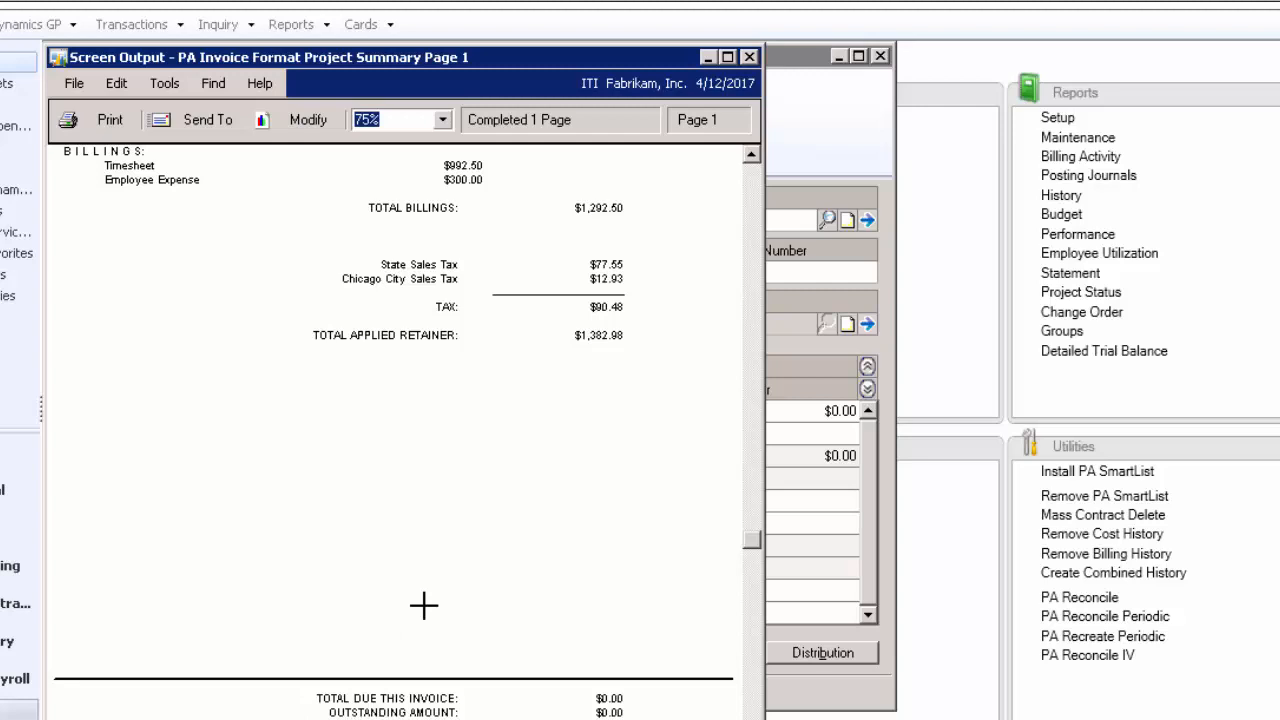
pyautogui.moveTo(600, 376)
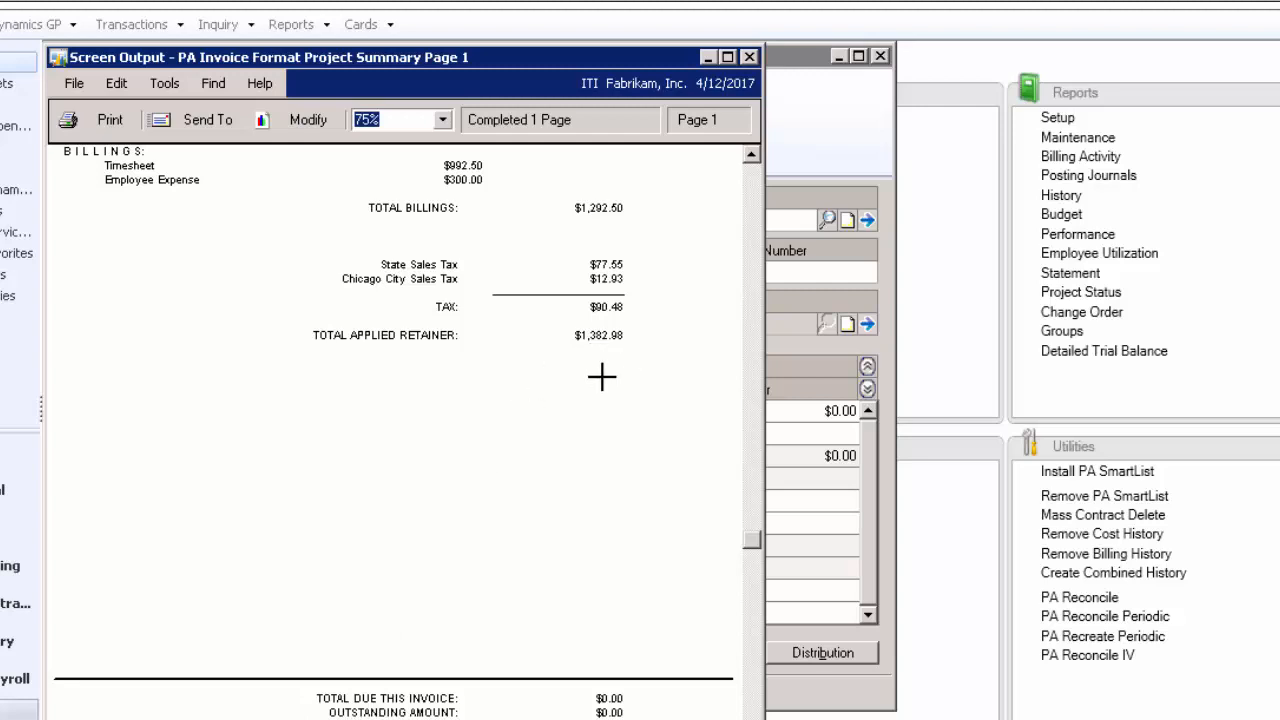
pyautogui.click(748, 56)
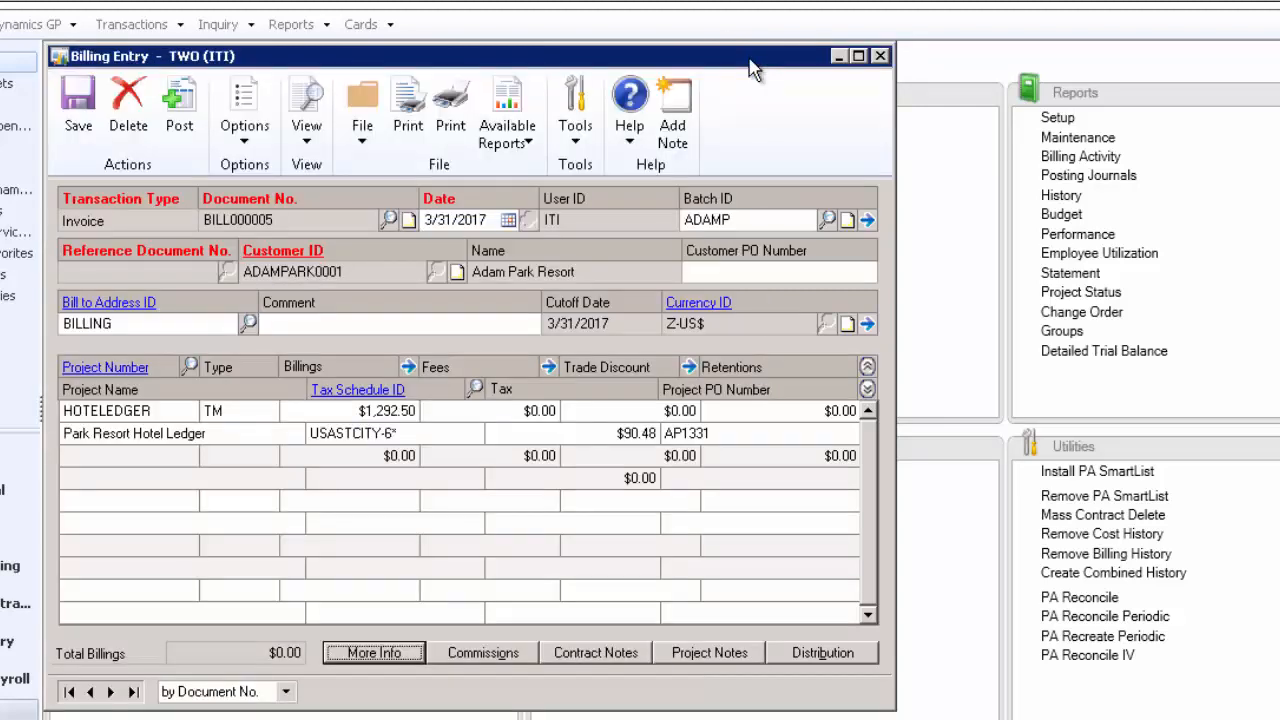
pyautogui.moveTo(78, 104)
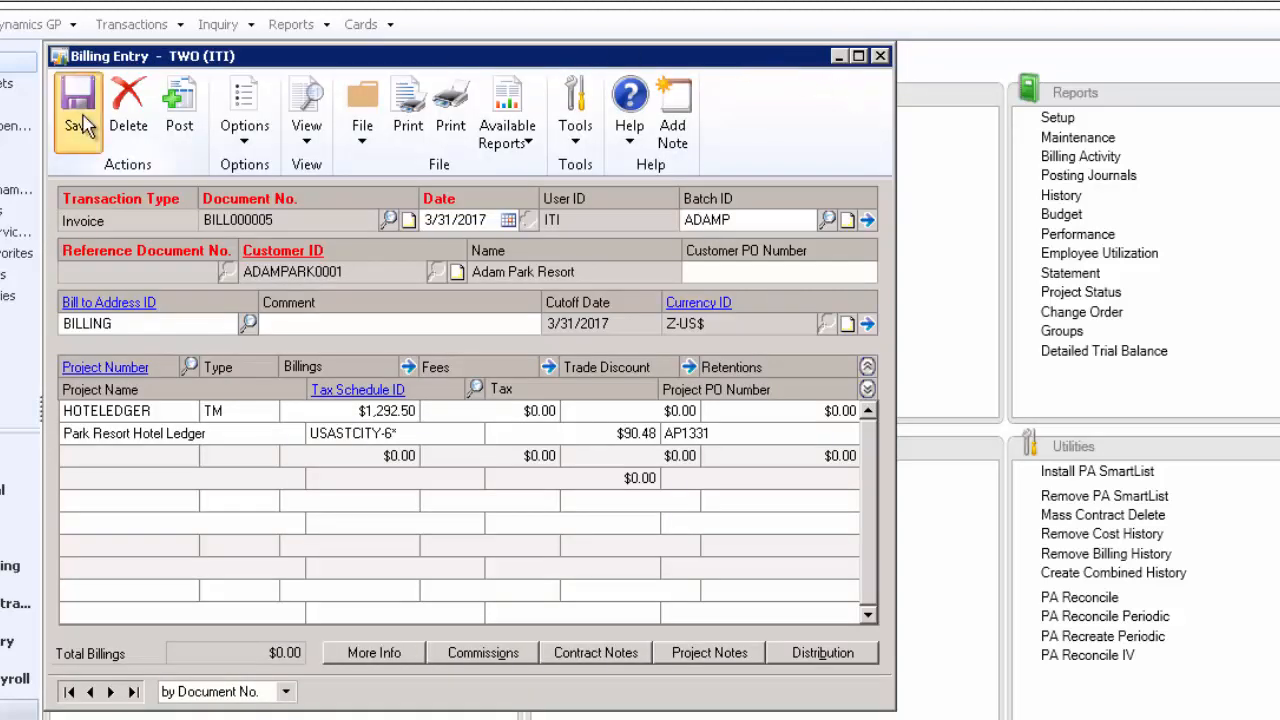
# Step: Save the billing entry and bring up a blank Project Maintenance record
pyautogui.click(880, 56)
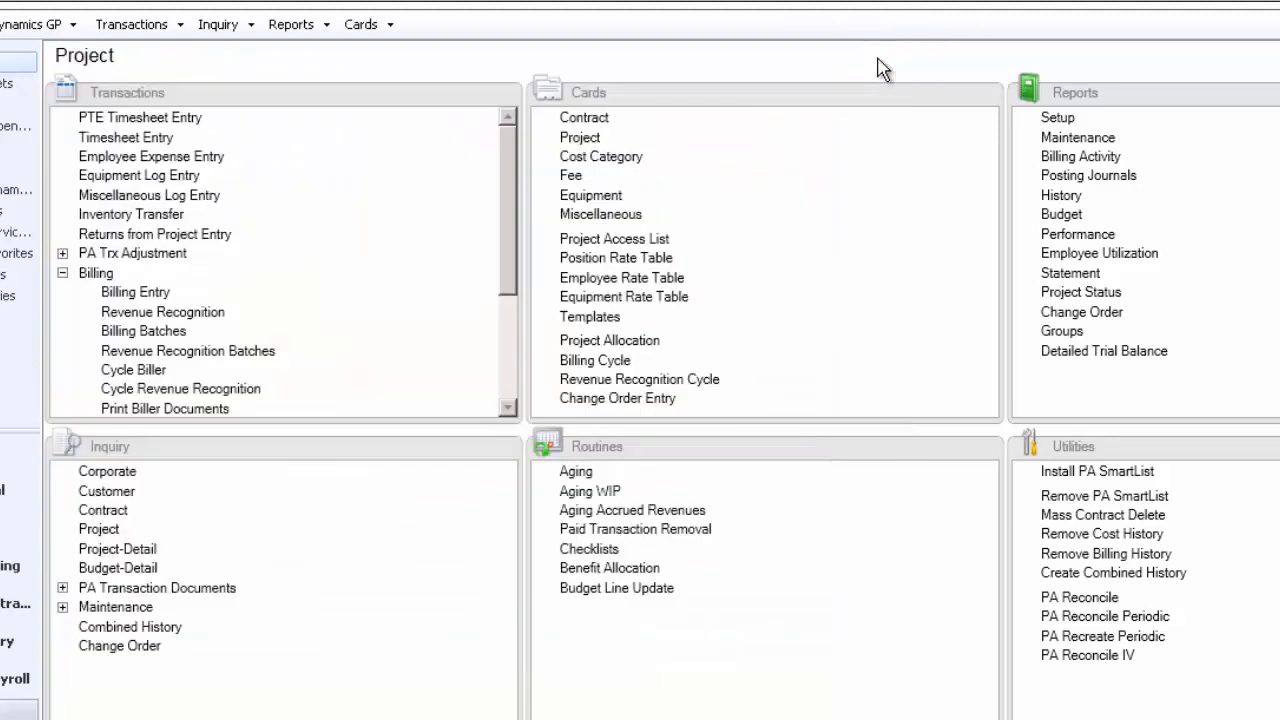
pyautogui.moveTo(332, 352)
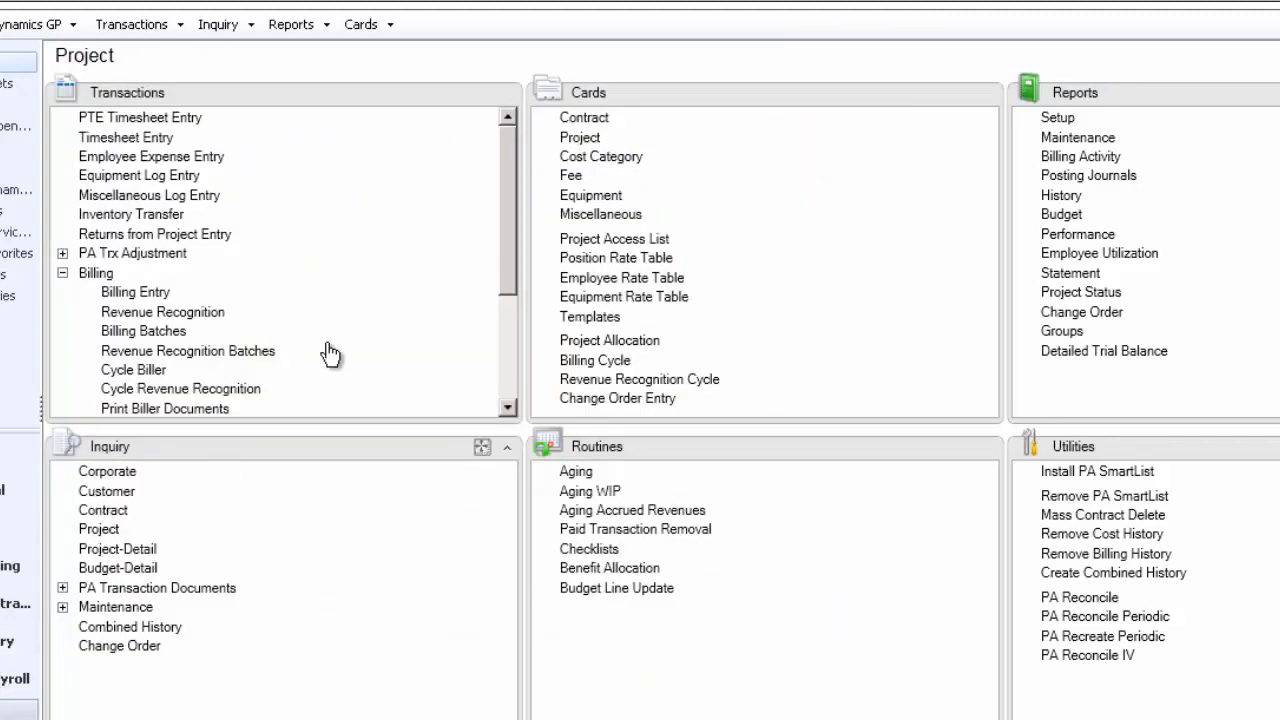
pyautogui.click(580, 136)
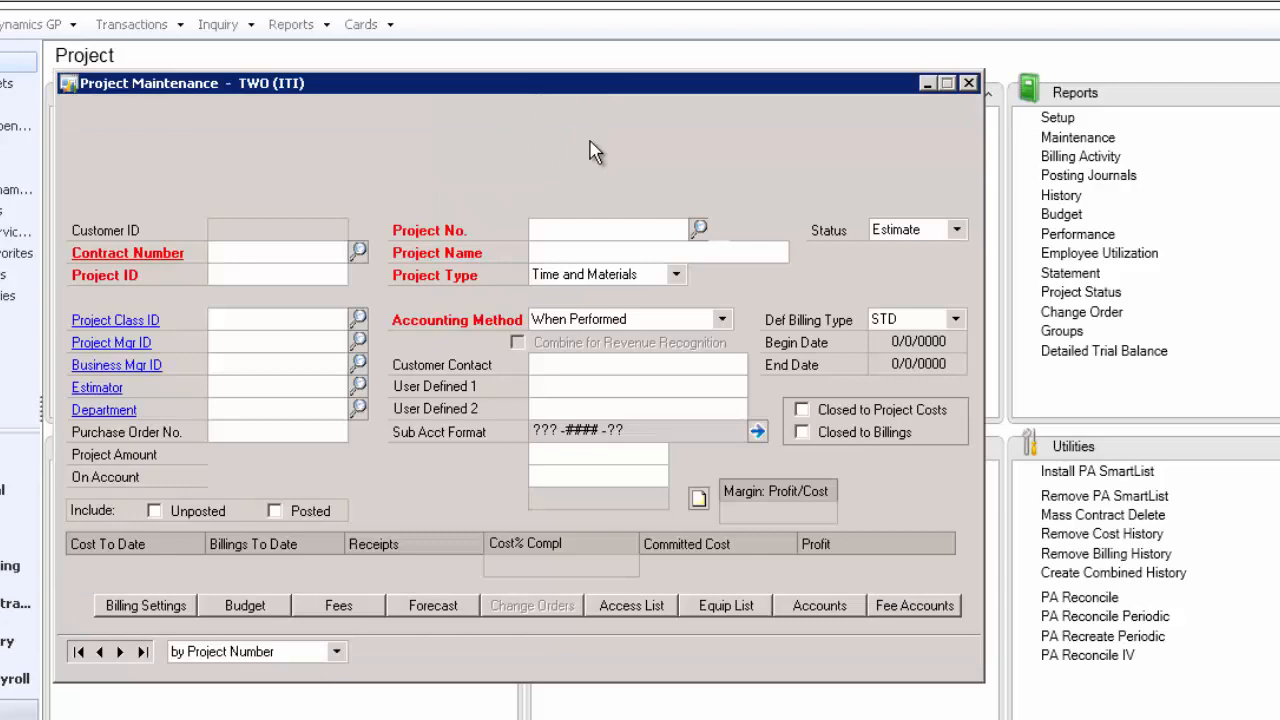